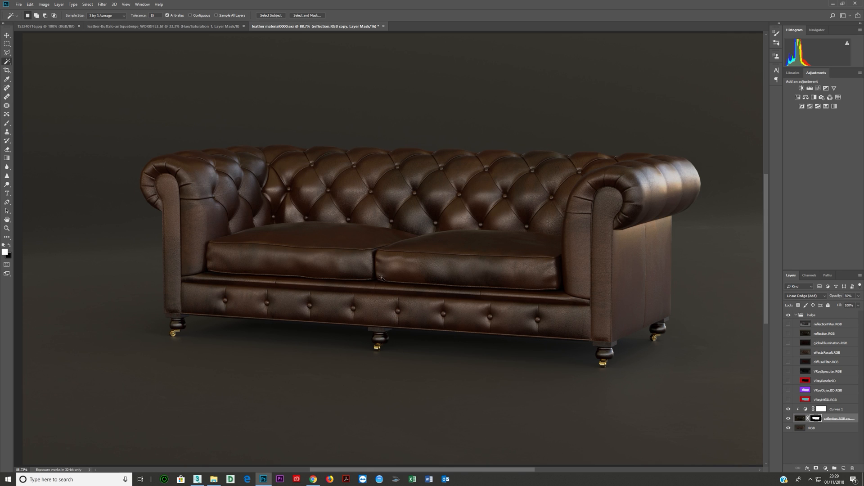
pyautogui.moveTo(215, 248)
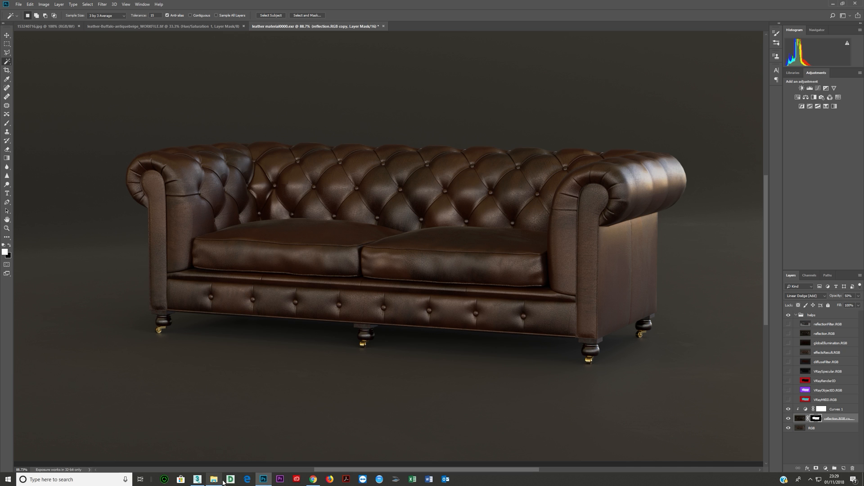
# Maximize the Slate Material Editor and spread out the Color Correction and leather Bitmap nodes
pyautogui.click(197, 479)
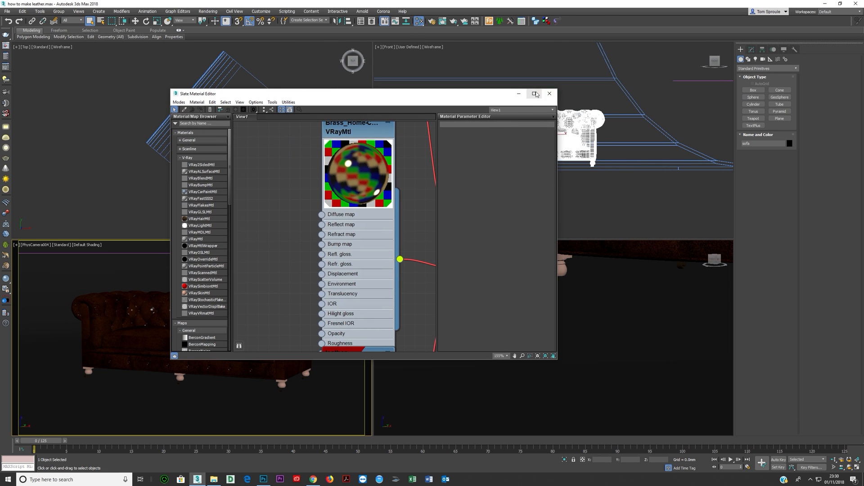
pyautogui.click(535, 94)
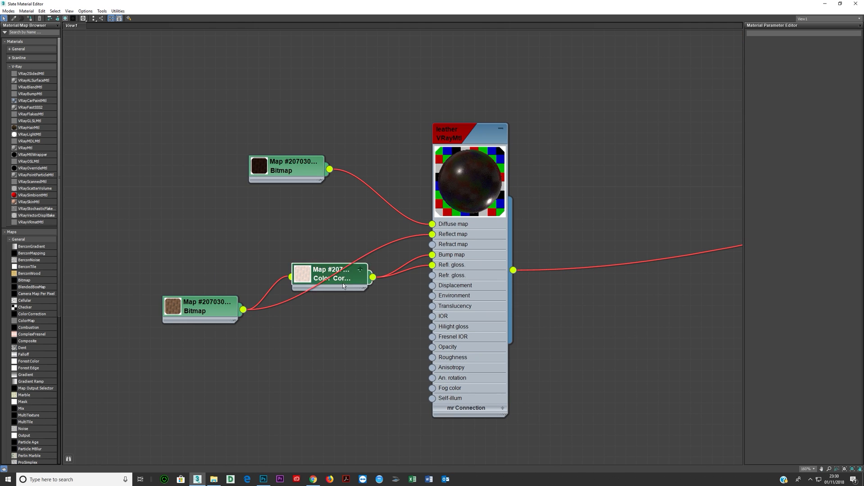
pyautogui.moveTo(331, 274); pyautogui.dragTo(331, 319)
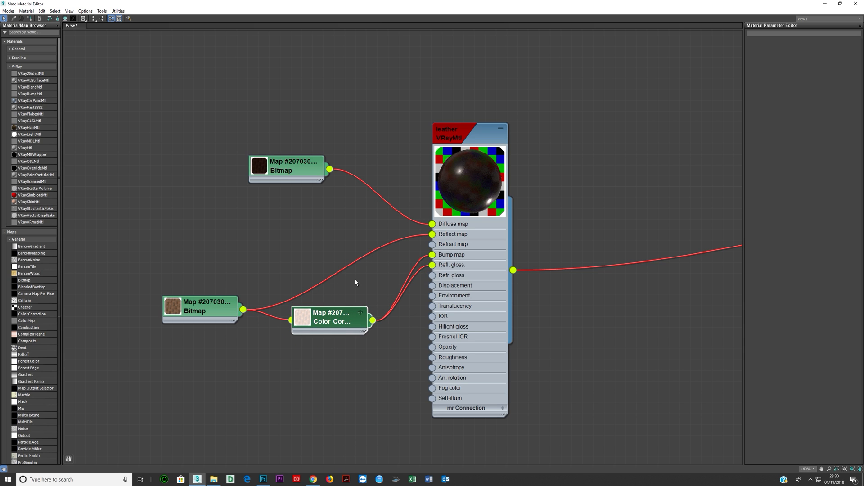
pyautogui.moveTo(307, 248)
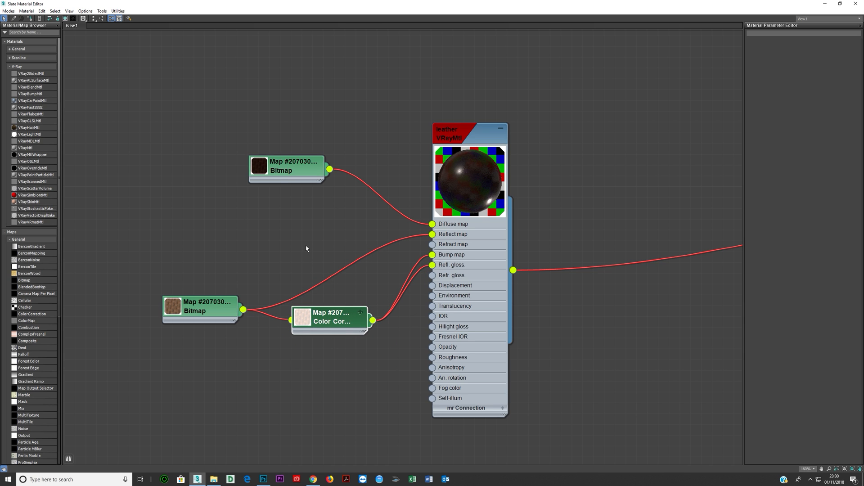
pyautogui.moveTo(279, 275)
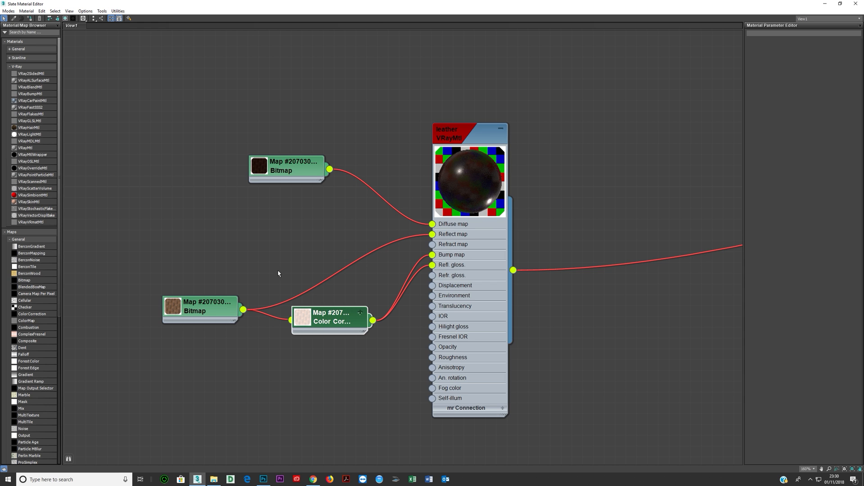
pyautogui.moveTo(200, 306); pyautogui.dragTo(211, 285)
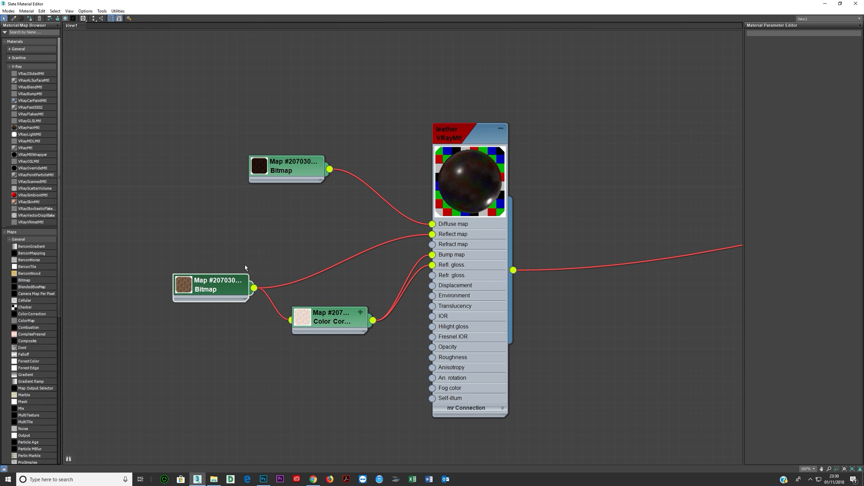
pyautogui.moveTo(321, 254)
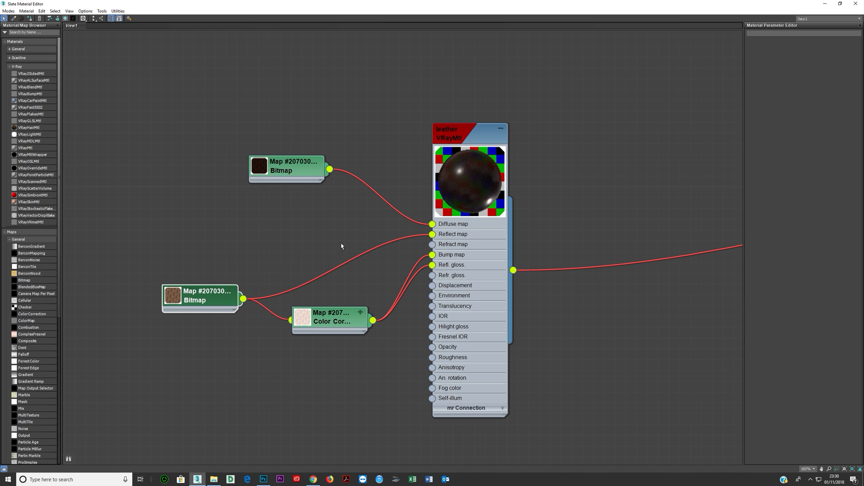
pyautogui.moveTo(444, 205)
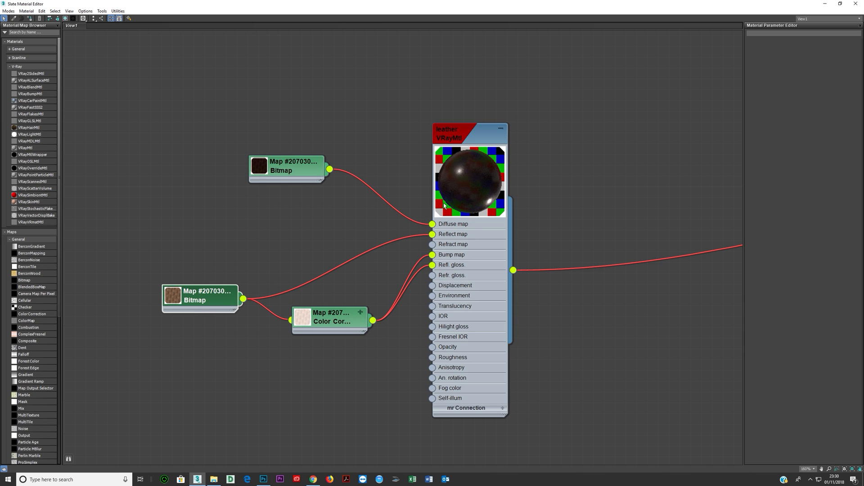
pyautogui.moveTo(396, 282)
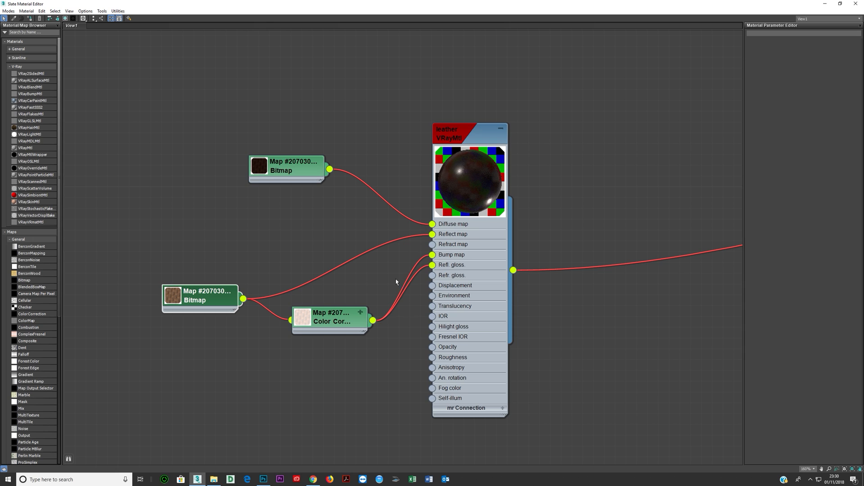
pyautogui.moveTo(333, 425)
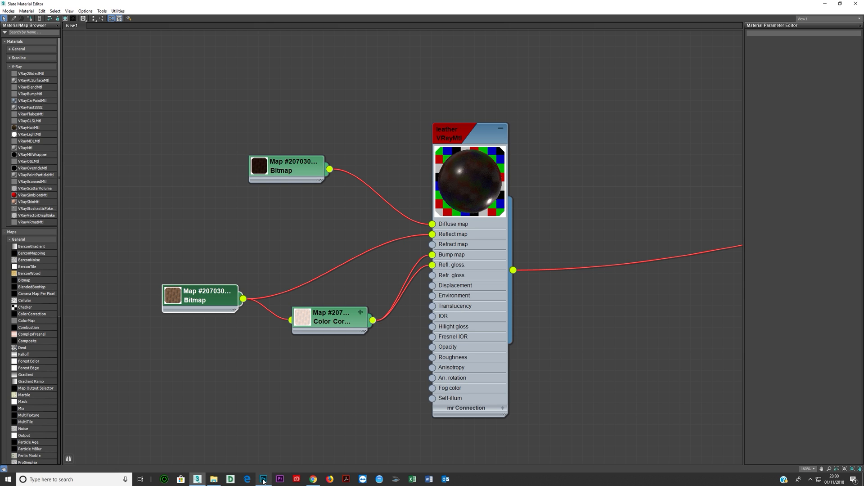
# Bring the leather sofa composite forward in Photoshop and pan across the seat leather close-up
pyautogui.click(261, 478)
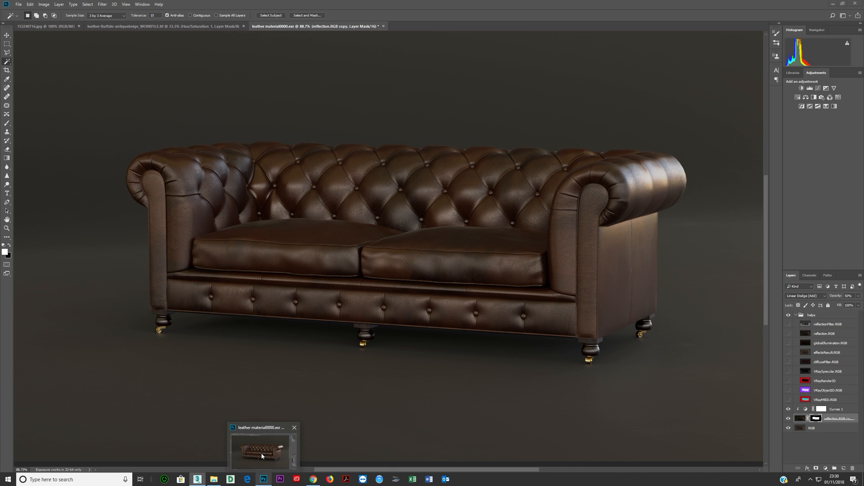
pyautogui.click(311, 427)
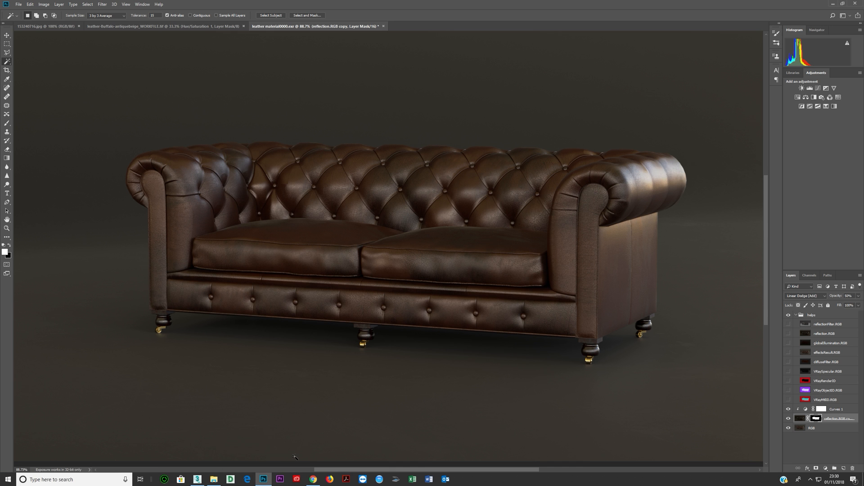
pyautogui.moveTo(399, 321)
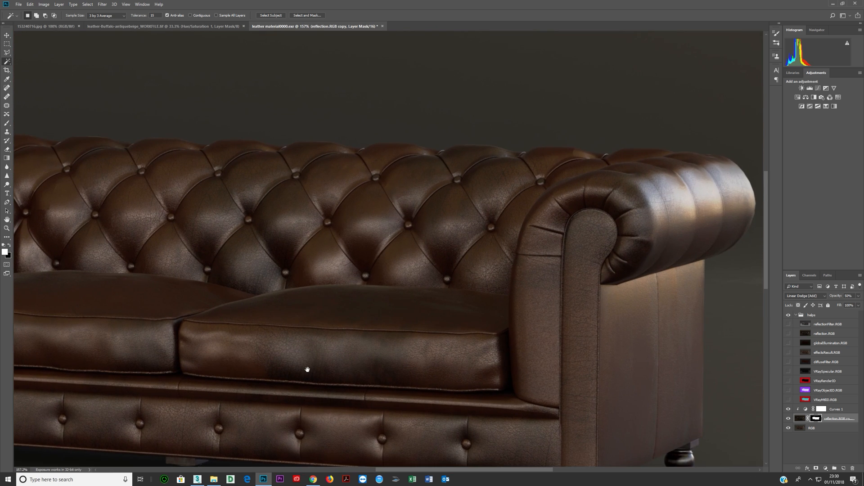
pyautogui.moveTo(307, 369); pyautogui.dragTo(511, 334)
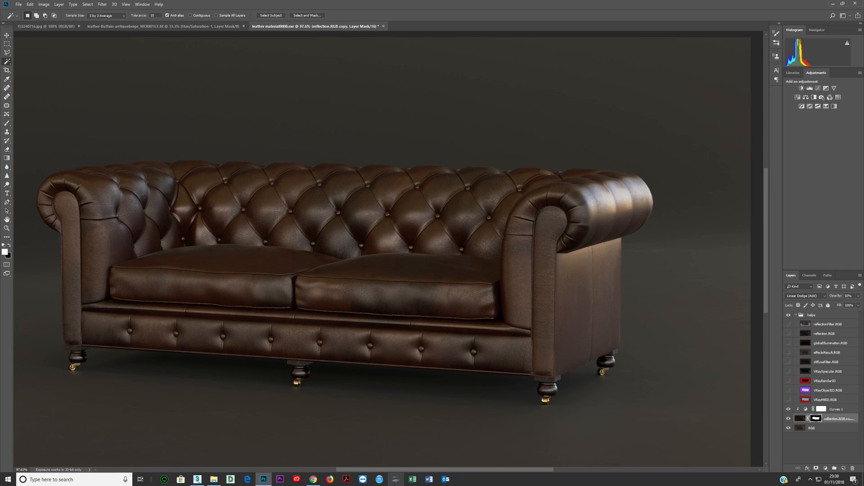
# Search the web for 'leather sofa' and switch to image results
pyautogui.click(331, 478)
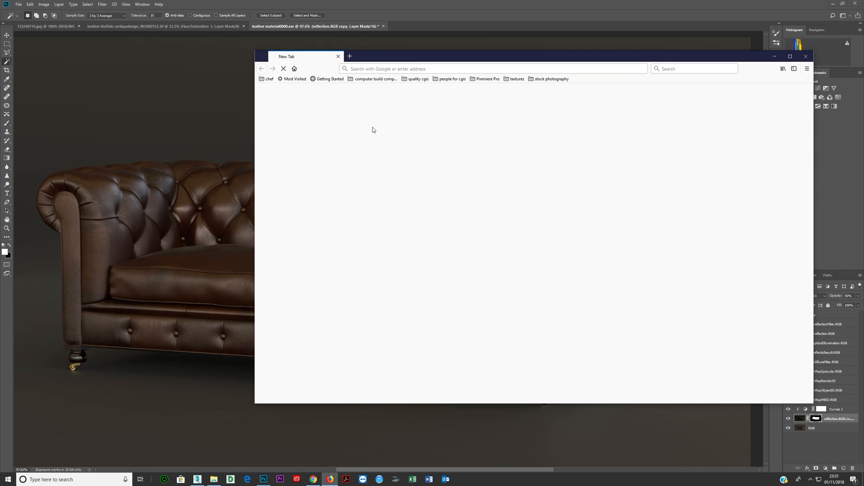
pyautogui.write('leath')
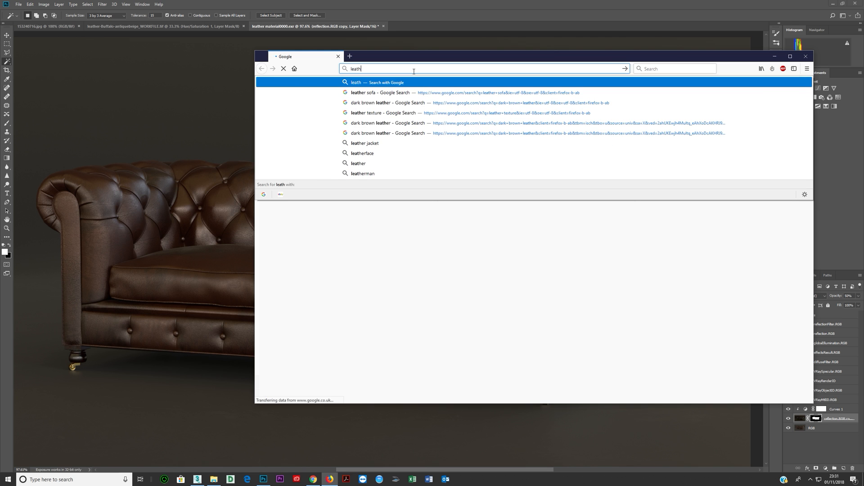
pyautogui.click(361, 93)
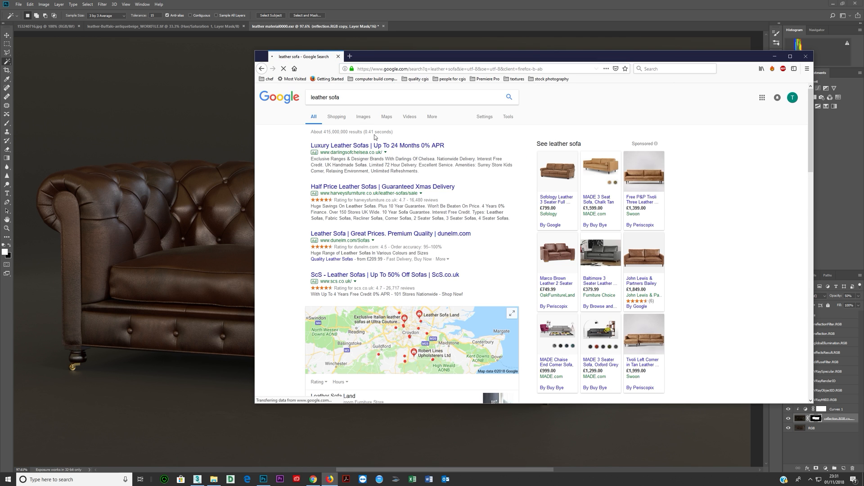
pyautogui.click(363, 116)
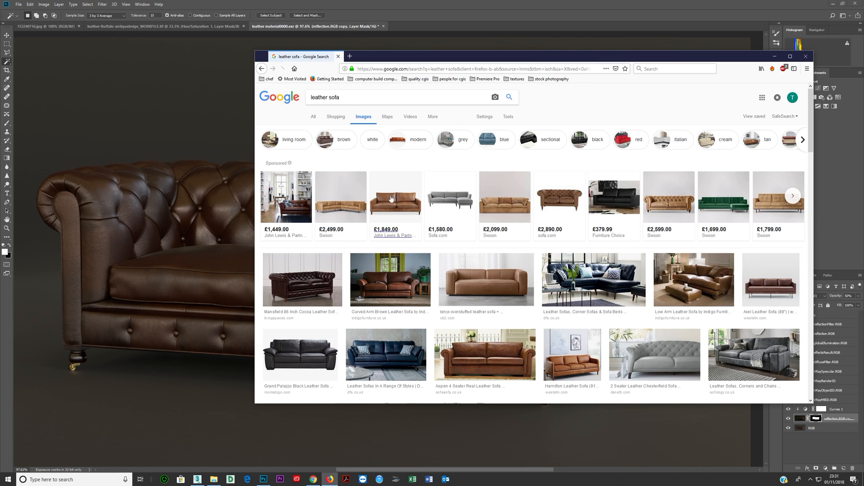
# Browse the sofa results and enlarge the Aspen 4 Seater Real Leather Sofa image
pyautogui.click(391, 196)
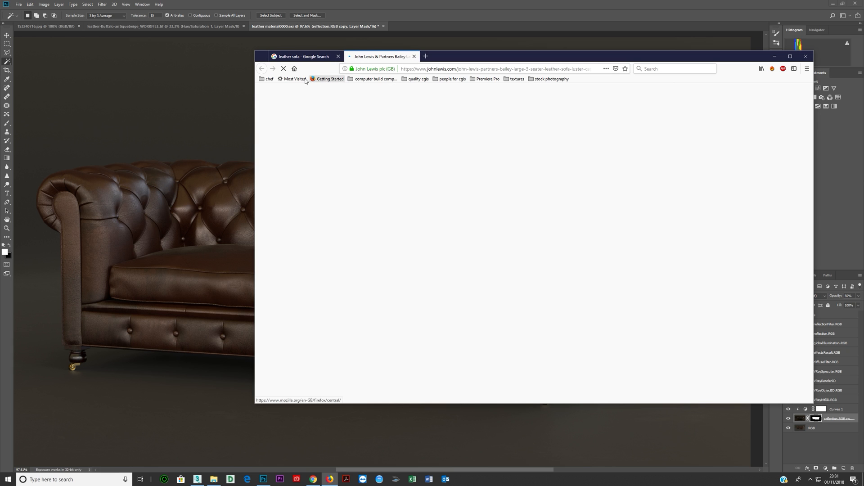
pyautogui.click(304, 56)
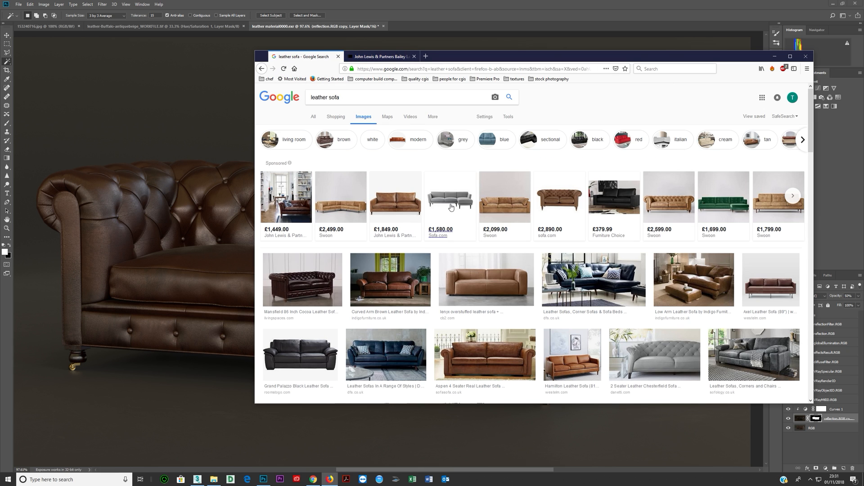
pyautogui.scroll(-3)
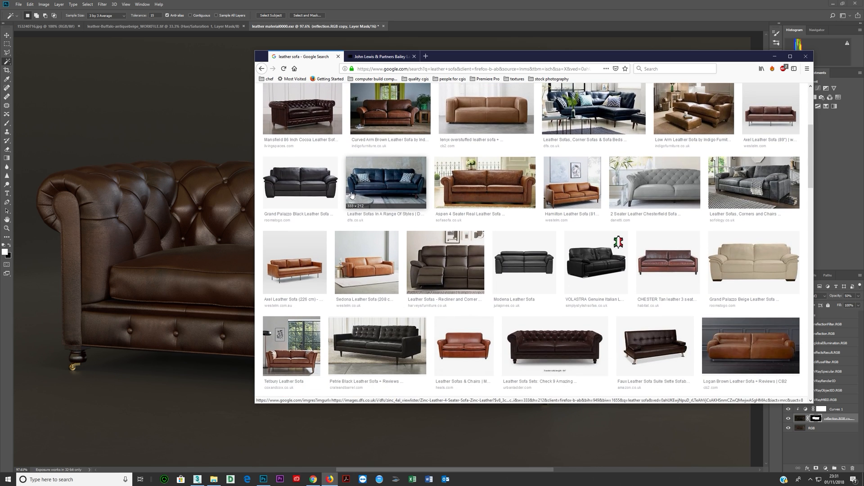
pyautogui.click(484, 181)
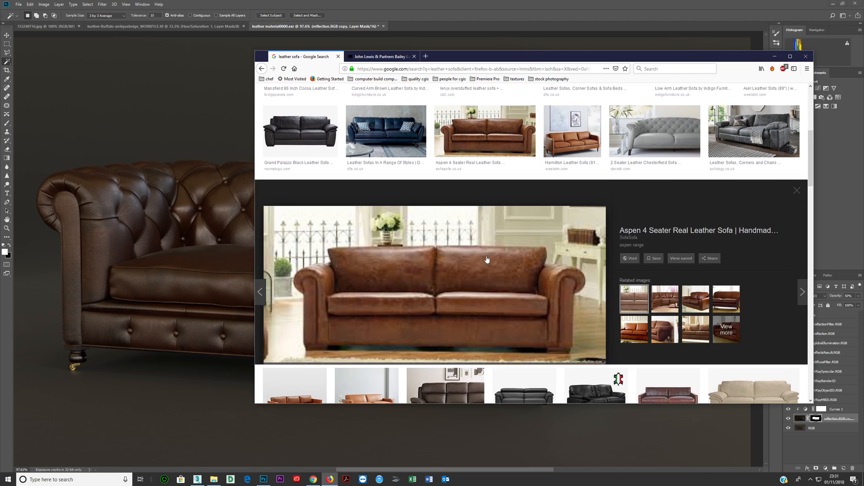
pyautogui.scroll(-3)
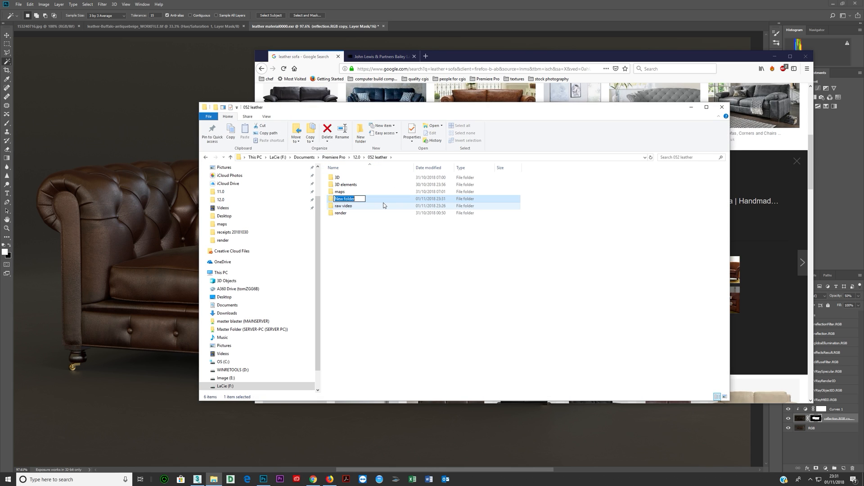
# Begin naming the new folder in the 052 leather project 're'
pyautogui.write('re')
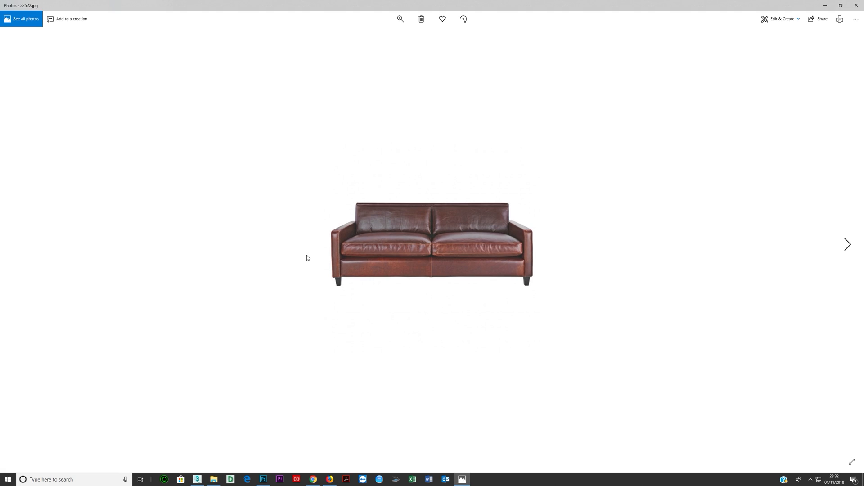
# Step forward through two more tan leather sofa reference photos in Windows Photos
pyautogui.click(847, 245)
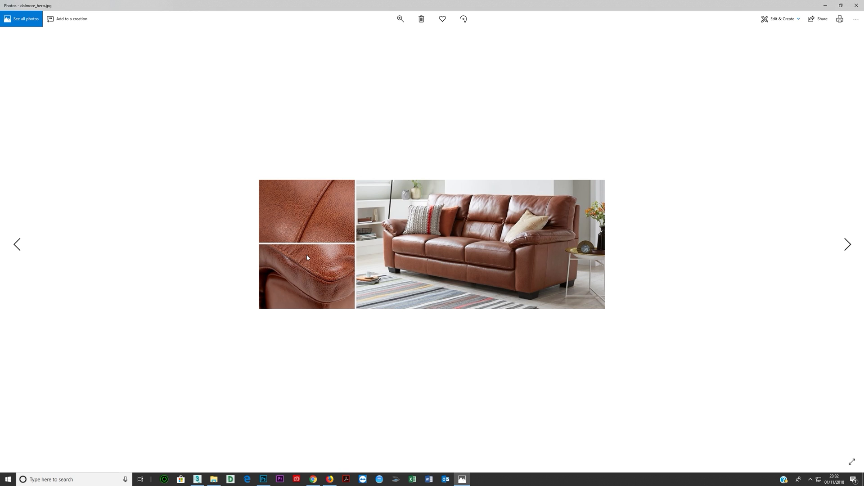
pyautogui.click(847, 244)
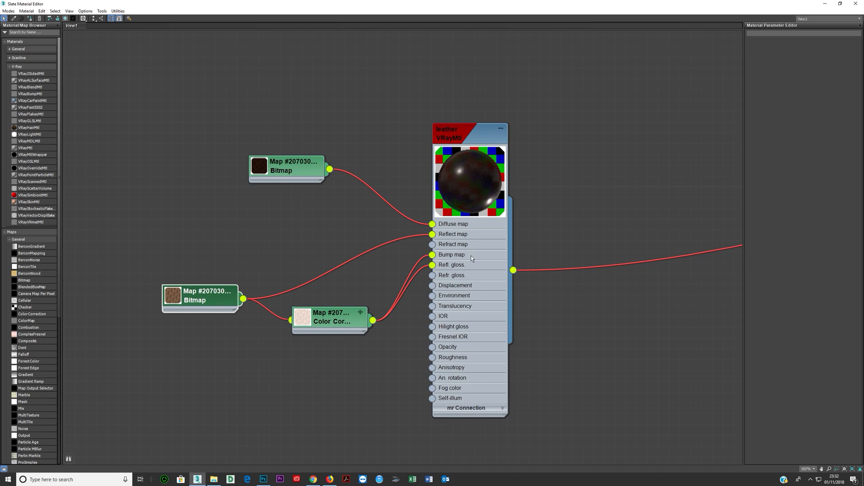
# Open the material node editor and start a fresh default VRayMtl for the sofa
pyautogui.click(289, 168)
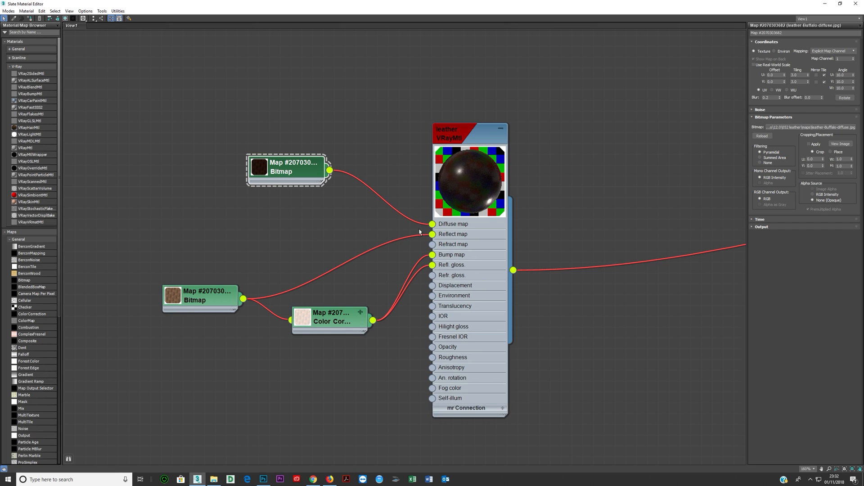
pyautogui.moveTo(532, 183)
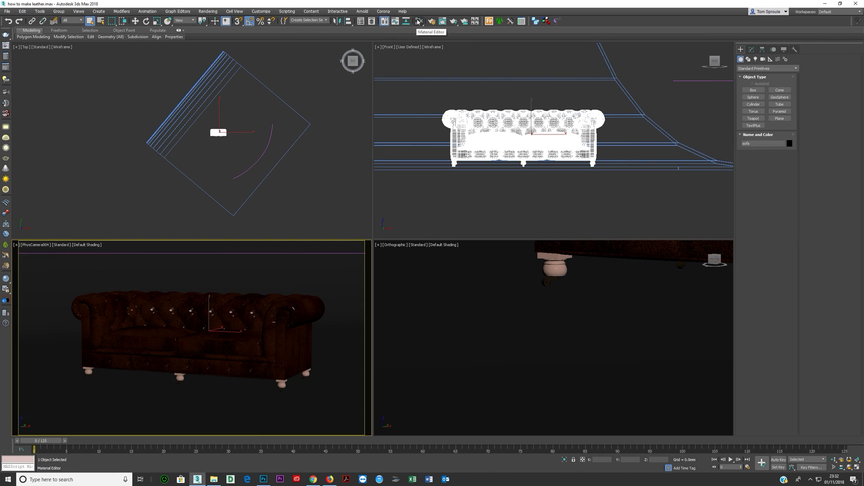
pyautogui.click(415, 21)
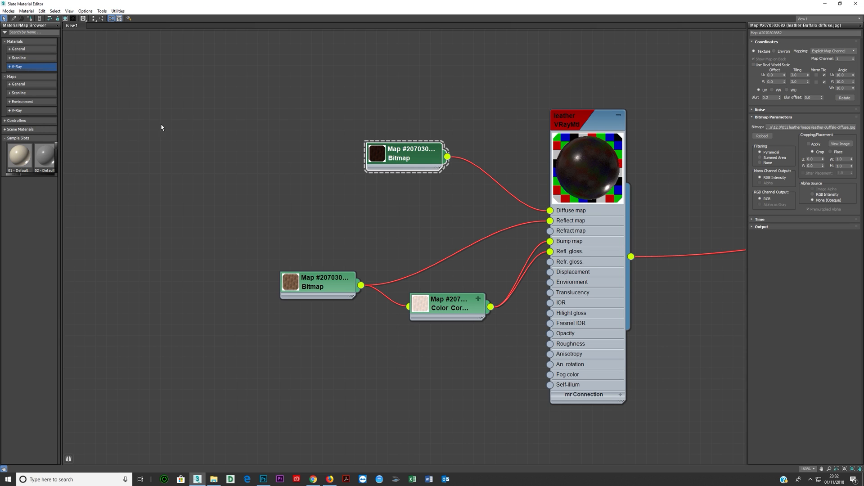
pyautogui.click(15, 66)
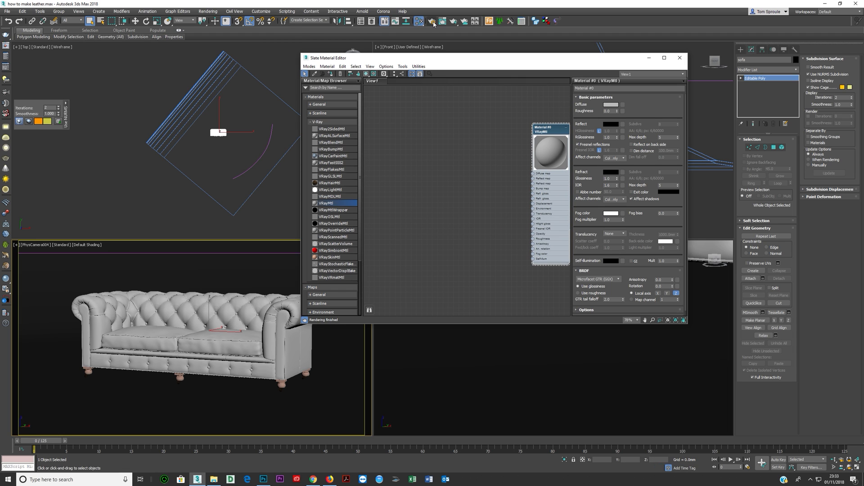
# Set the V-Ray image sampler type to Progressive in Render Setup
pyautogui.click(432, 21)
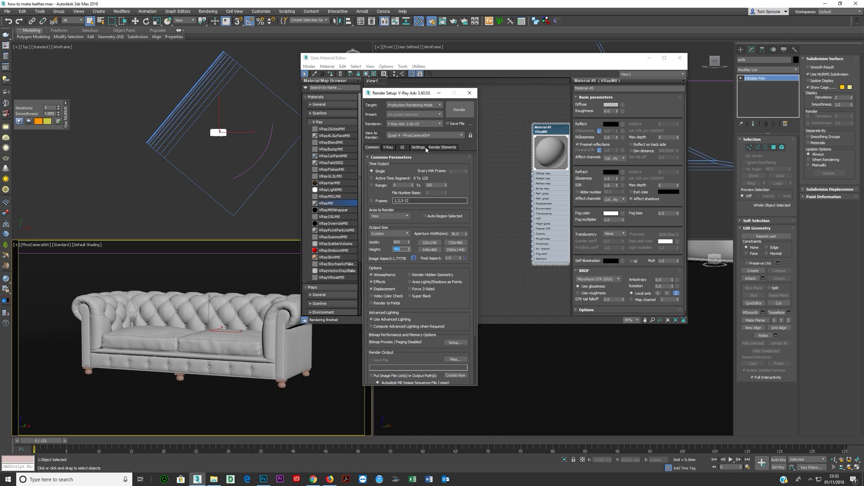
pyautogui.click(388, 147)
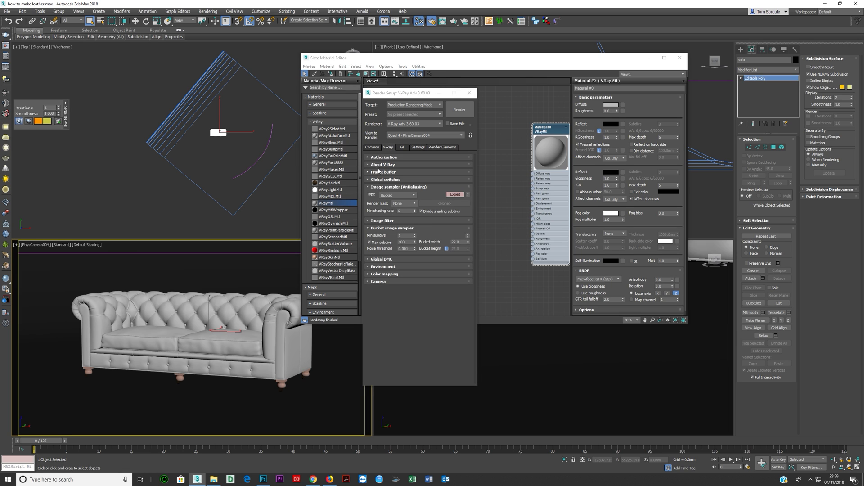
pyautogui.click(383, 172)
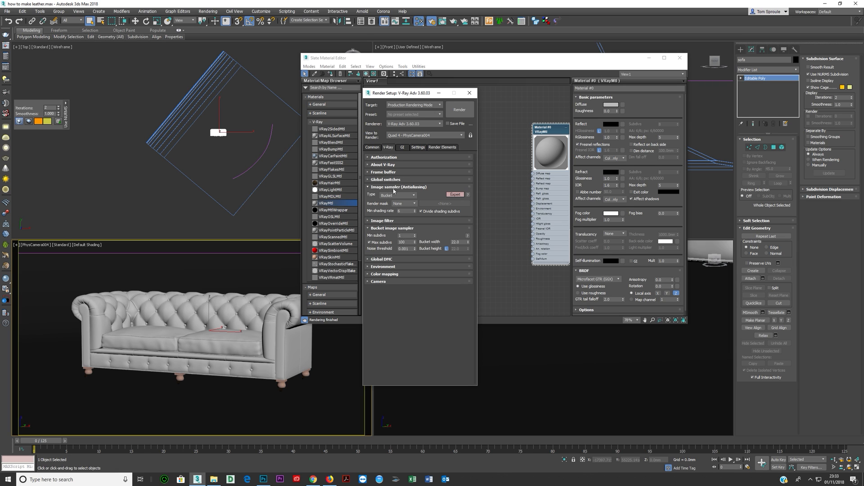
pyautogui.click(396, 194)
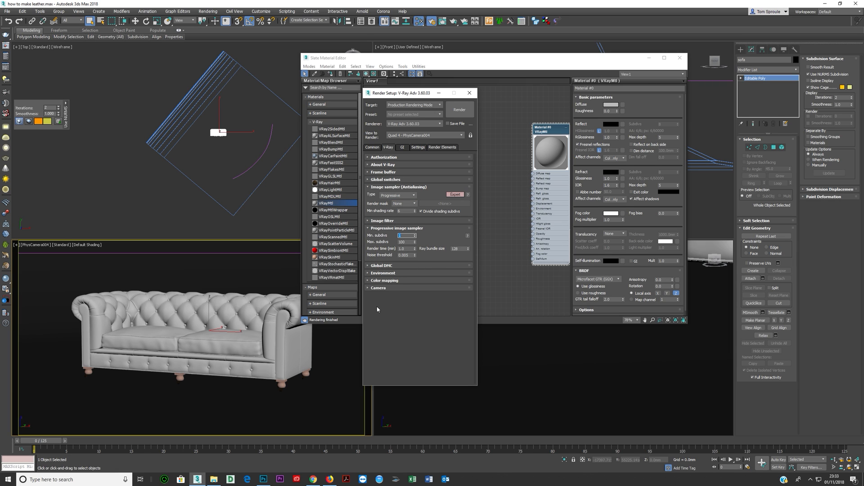
pyautogui.moveTo(384, 281)
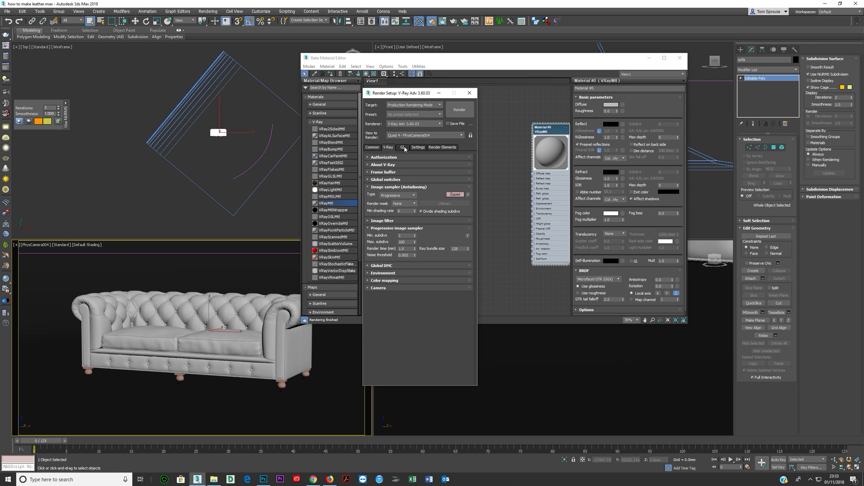
# Review GI, light cache and Render Elements, render the scene, and close Render Setup
pyautogui.click(402, 147)
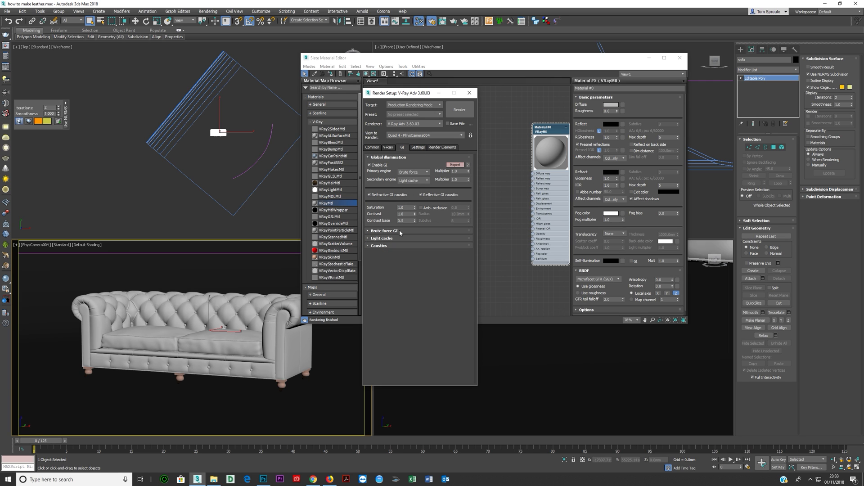
pyautogui.click(382, 238)
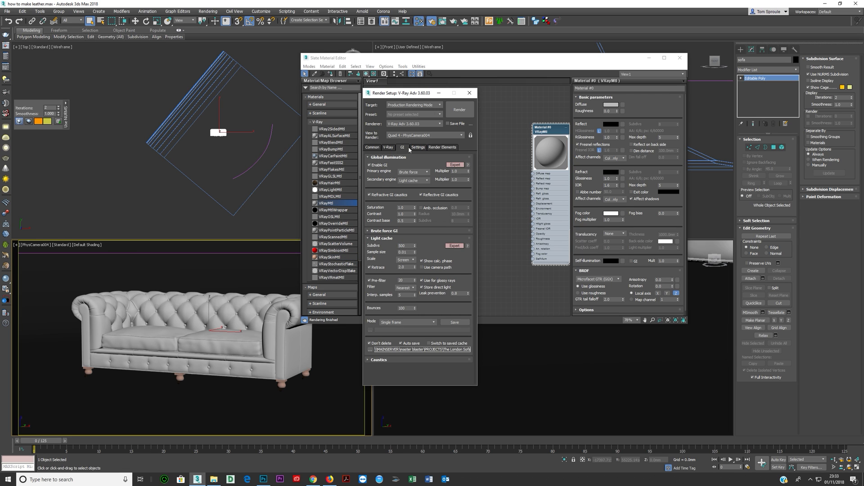
pyautogui.click(442, 148)
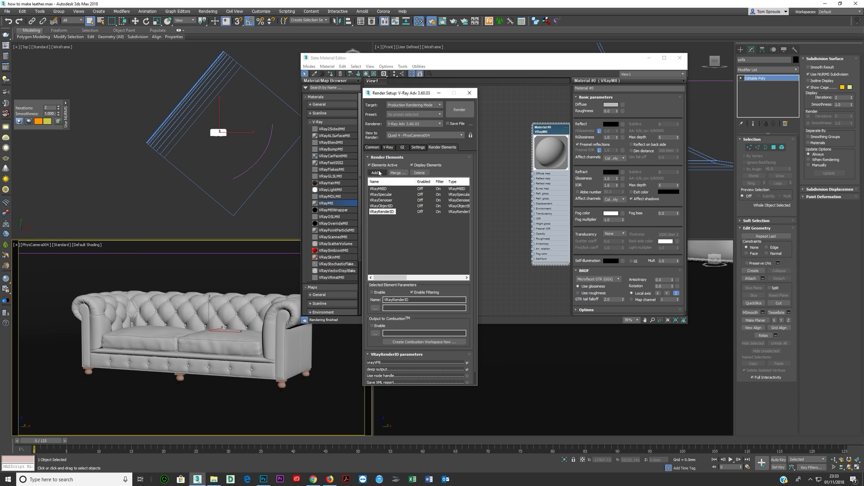
pyautogui.click(388, 147)
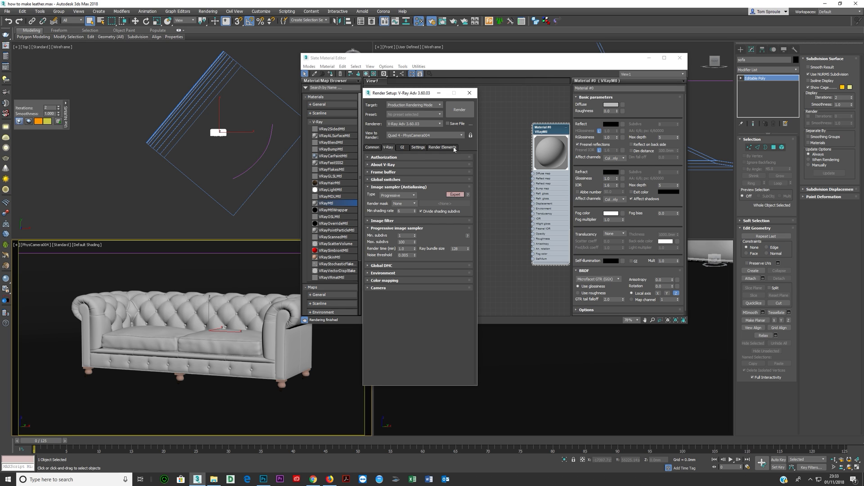
pyautogui.click(460, 109)
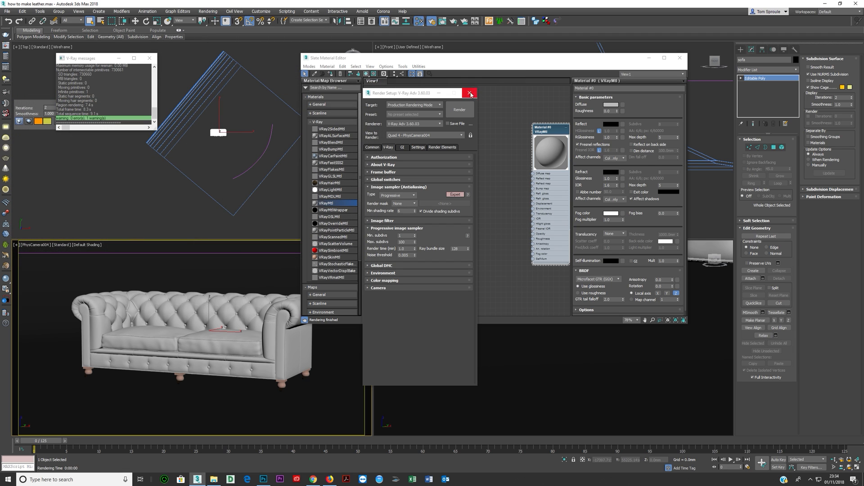
pyautogui.click(470, 92)
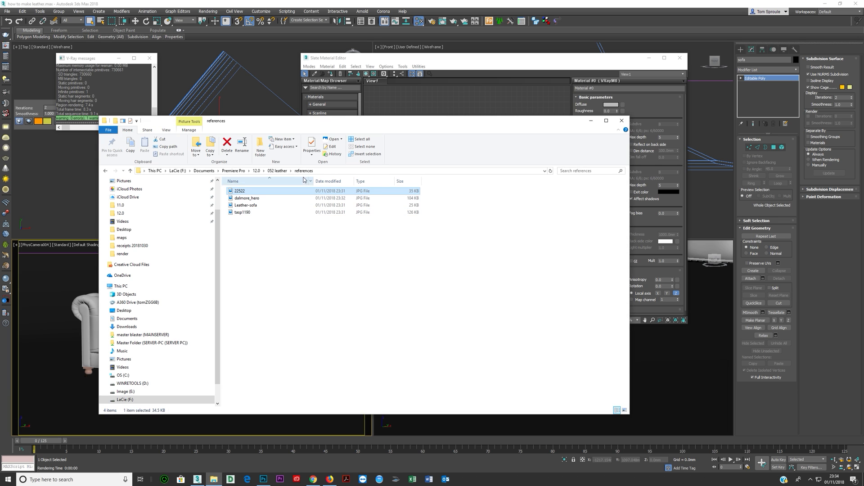
# Go up to the 052 leather folder and open its maps folder
pyautogui.click(276, 171)
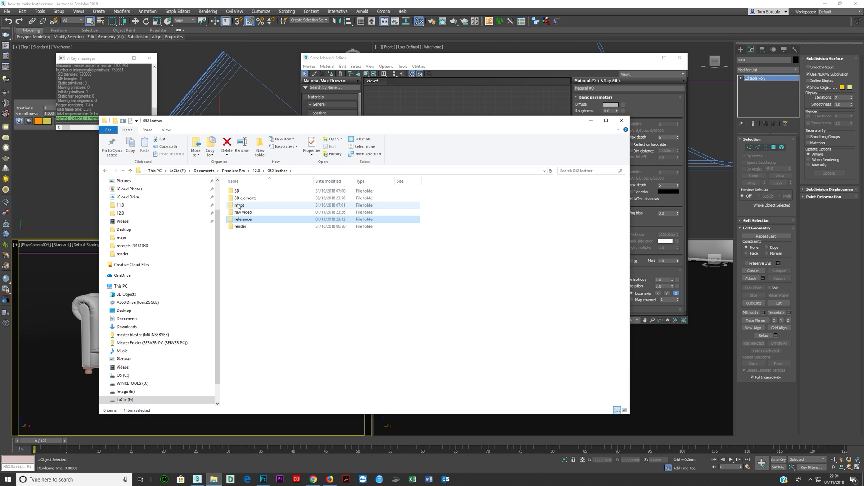
pyautogui.doubleClick(238, 204)
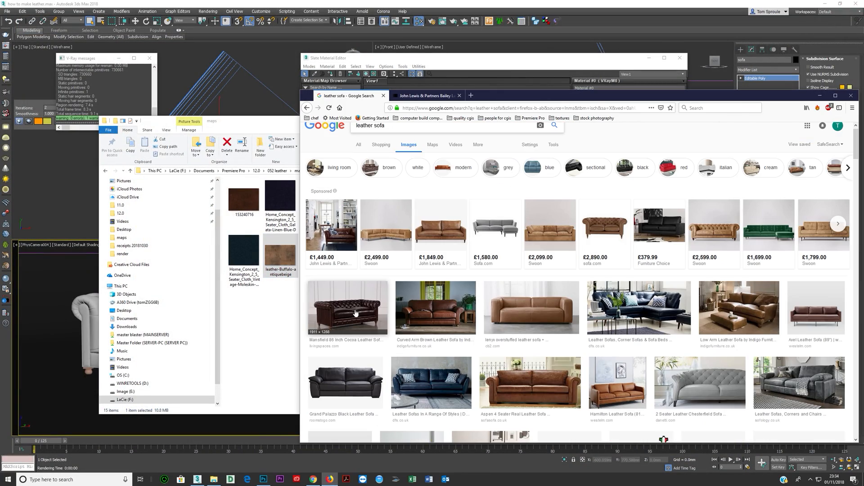
# Preview the cocoa Chesterfield sofa, then open a leather texture image result in the second tab
pyautogui.click(346, 307)
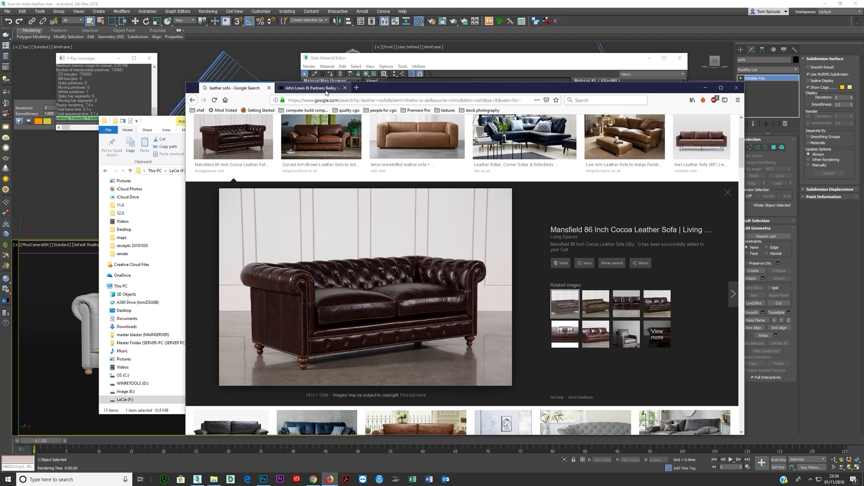
pyautogui.click(314, 88)
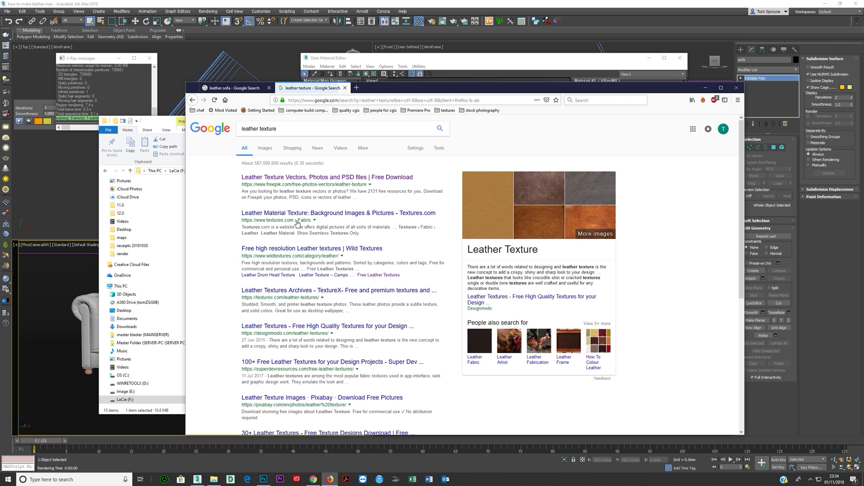
pyautogui.click(265, 148)
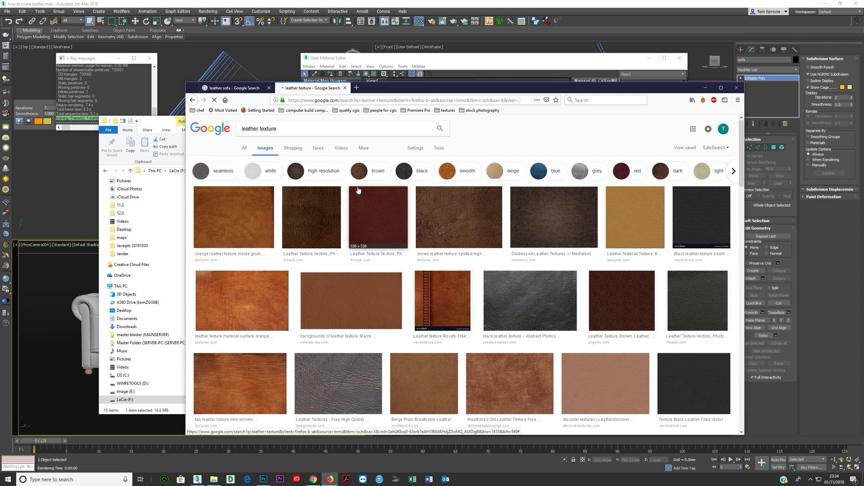
pyautogui.click(713, 88)
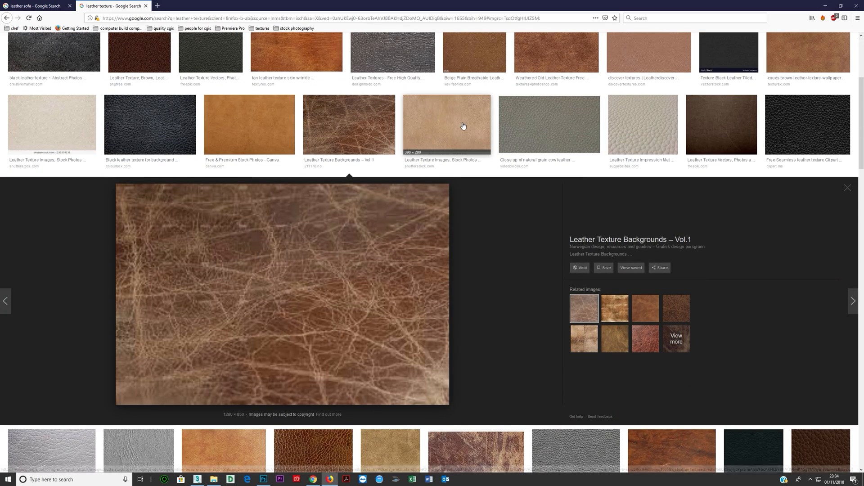
# Filter leather textures to larger than 2 MP and preview spotted, wrinkled and worn textures
pyautogui.click(550, 126)
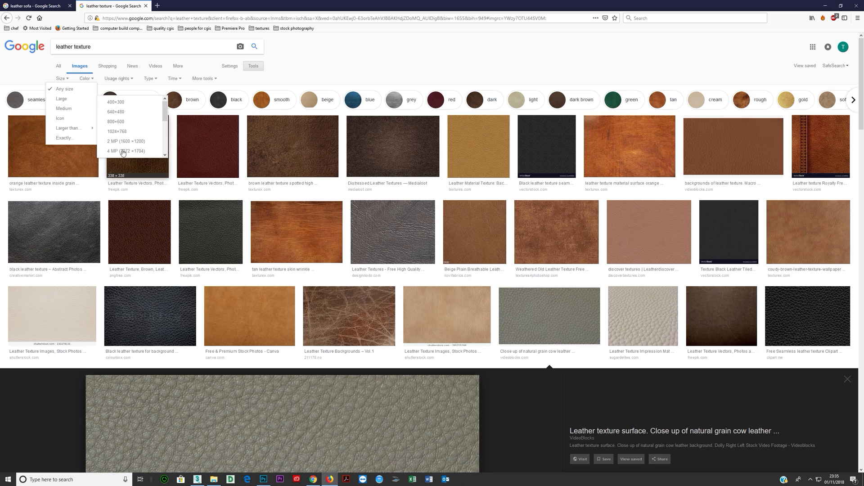
pyautogui.click(129, 142)
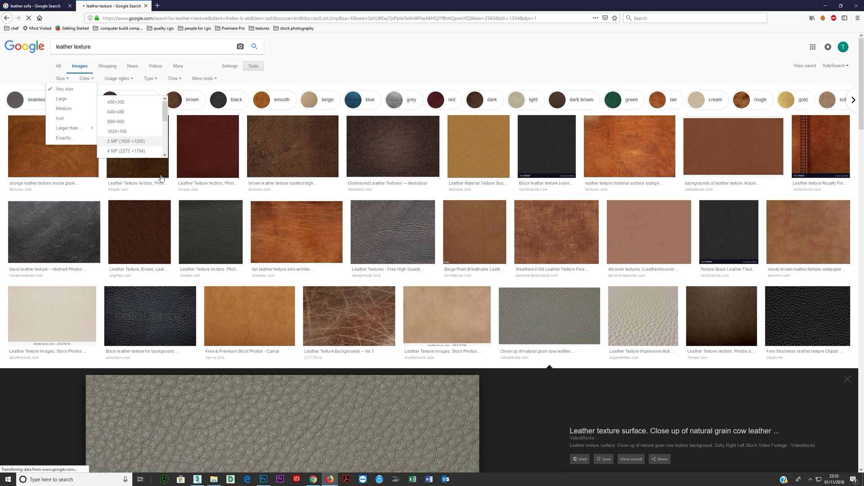
pyautogui.click(129, 141)
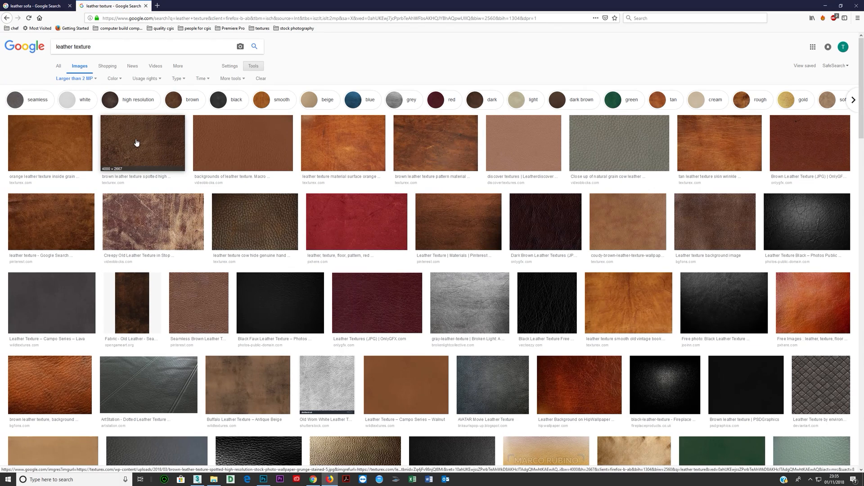
pyautogui.click(143, 143)
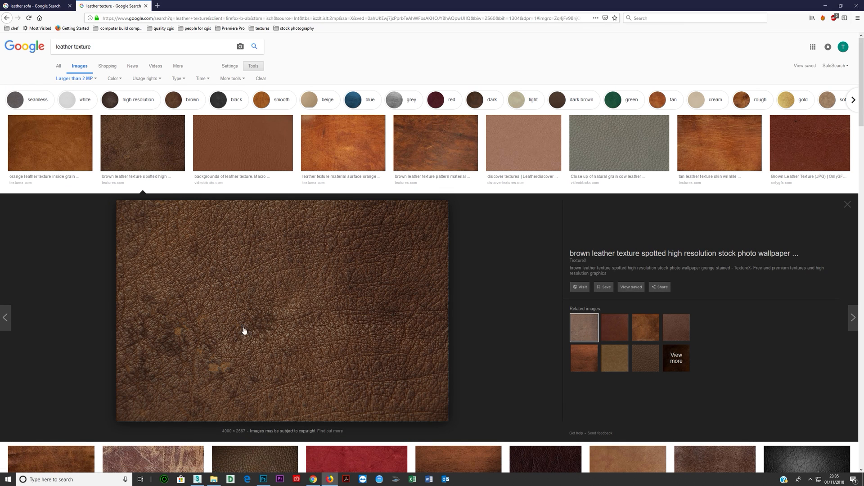
pyautogui.moveTo(186, 304)
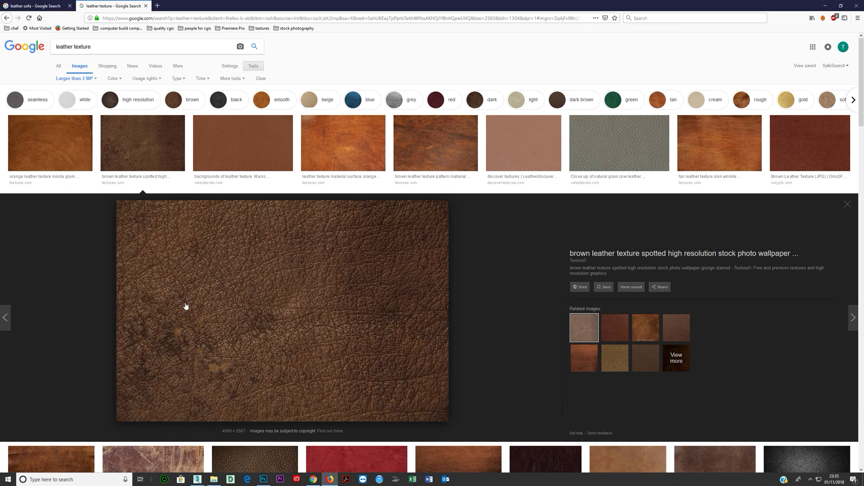
pyautogui.moveTo(223, 438)
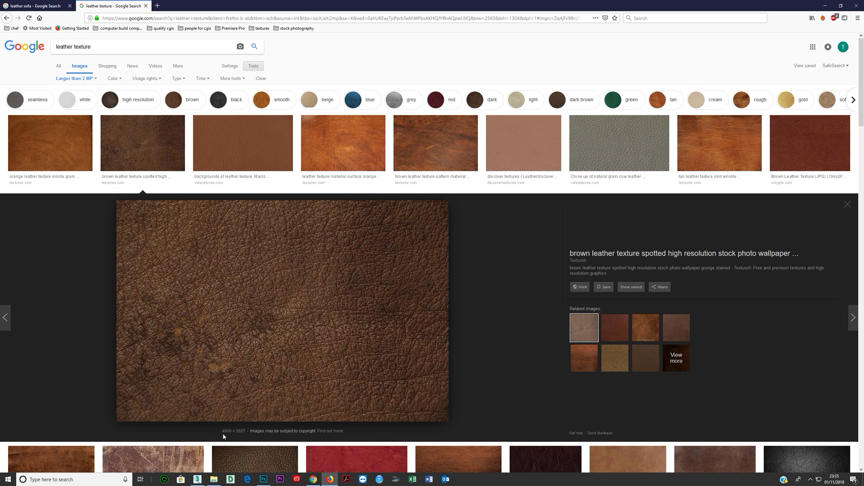
pyautogui.moveTo(289, 293)
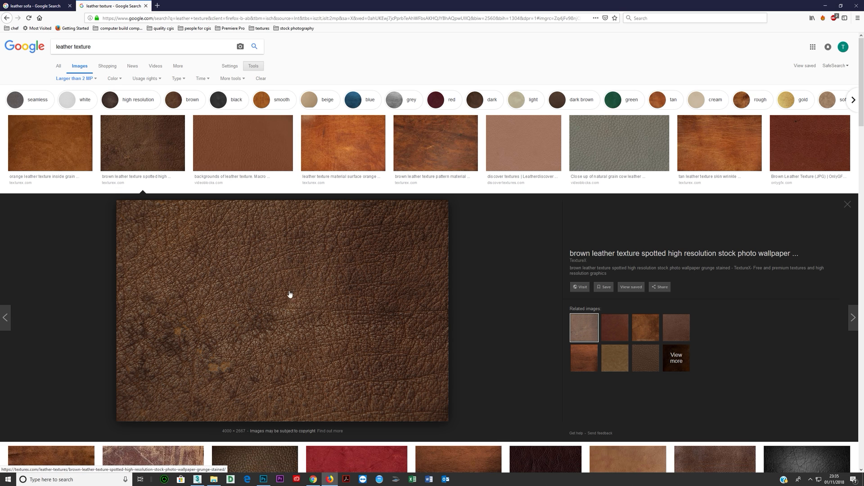
pyautogui.moveTo(389, 251)
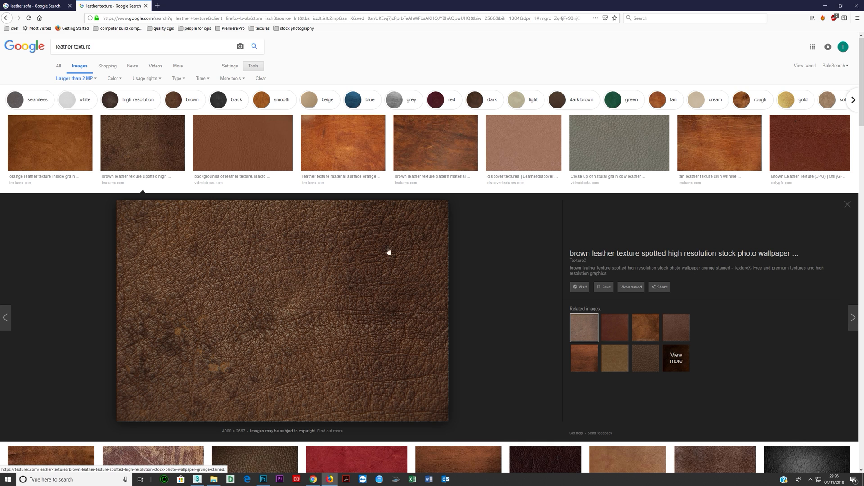
pyautogui.click(435, 143)
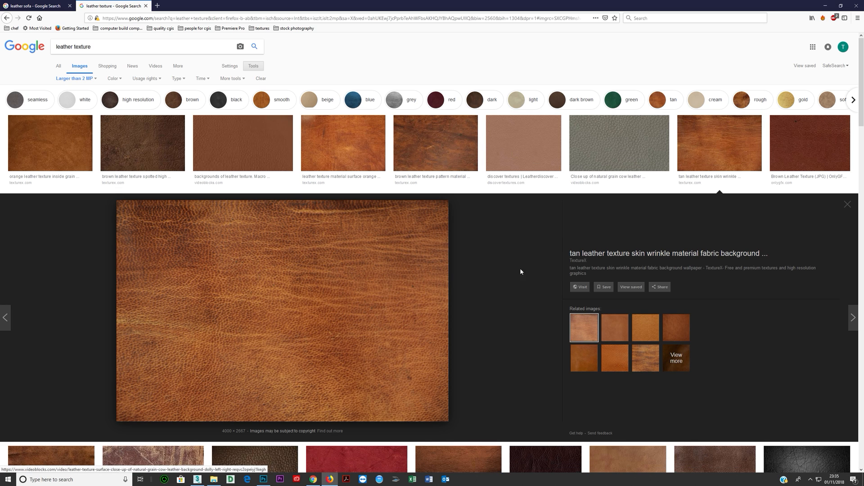
pyautogui.scroll(-3)
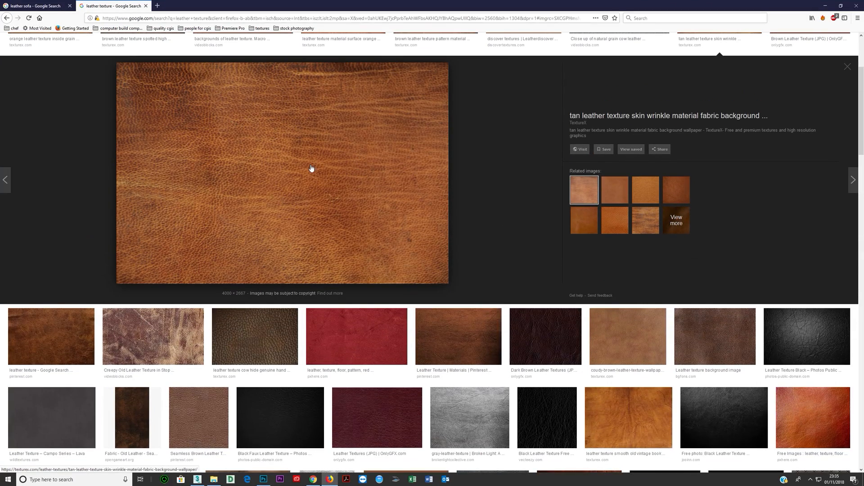
pyautogui.click(140, 337)
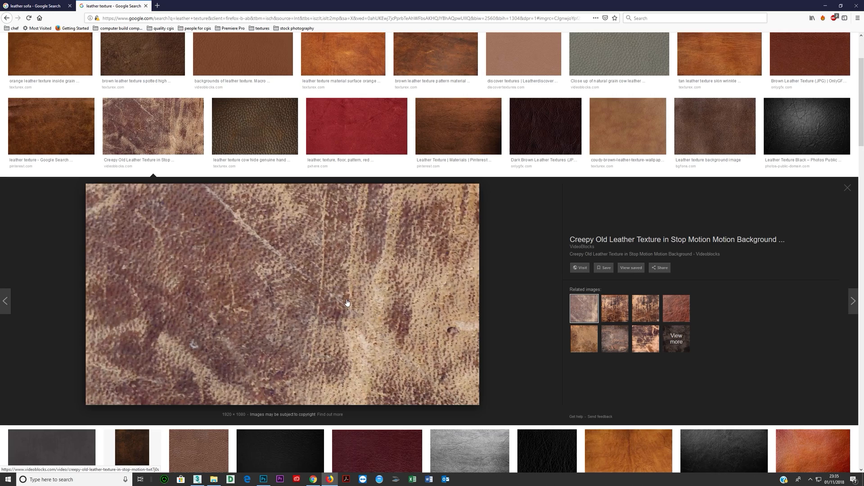
# Preview vintage book, stripe, stitched and camel leather images, ending on Buffalo Leather Texture – Antique Beige
pyautogui.scroll(-3)
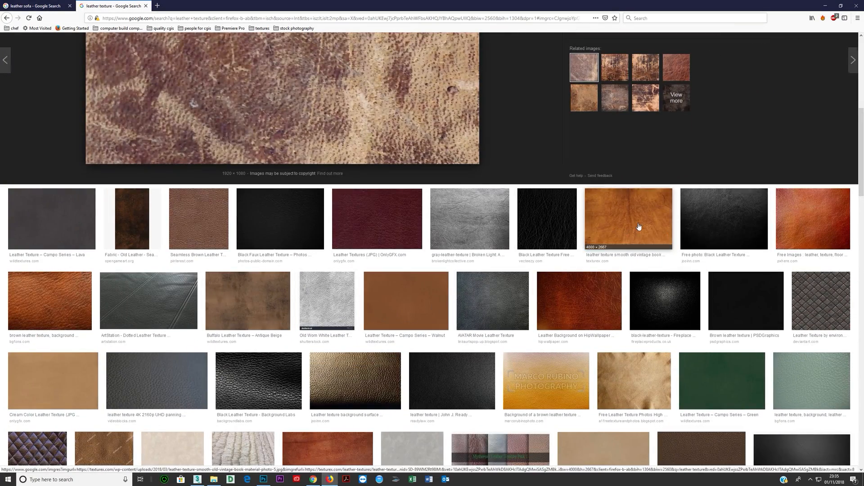
pyautogui.click(628, 220)
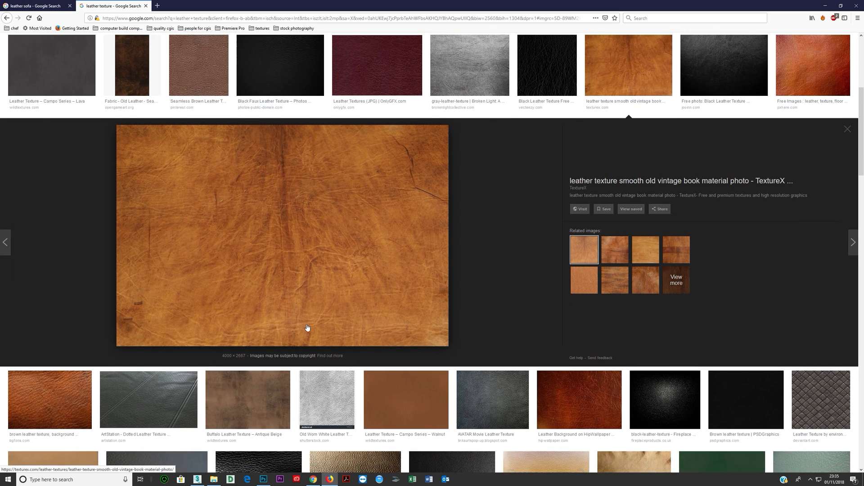
pyautogui.click(616, 237)
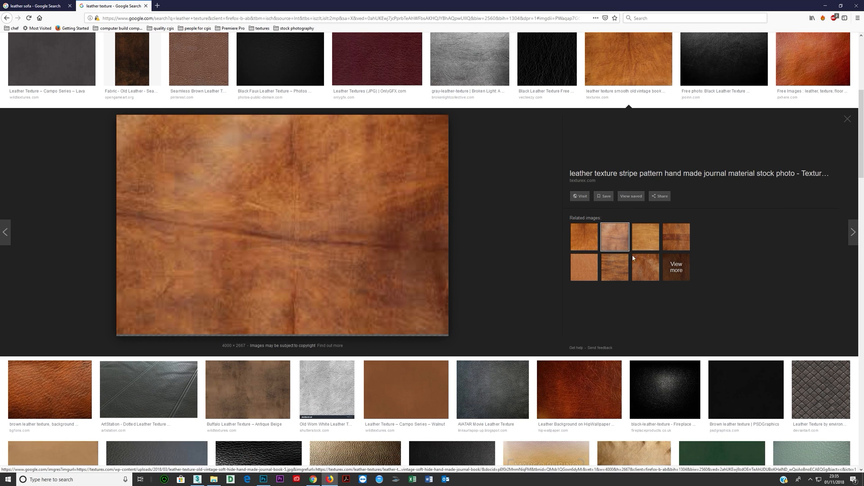
pyautogui.click(645, 237)
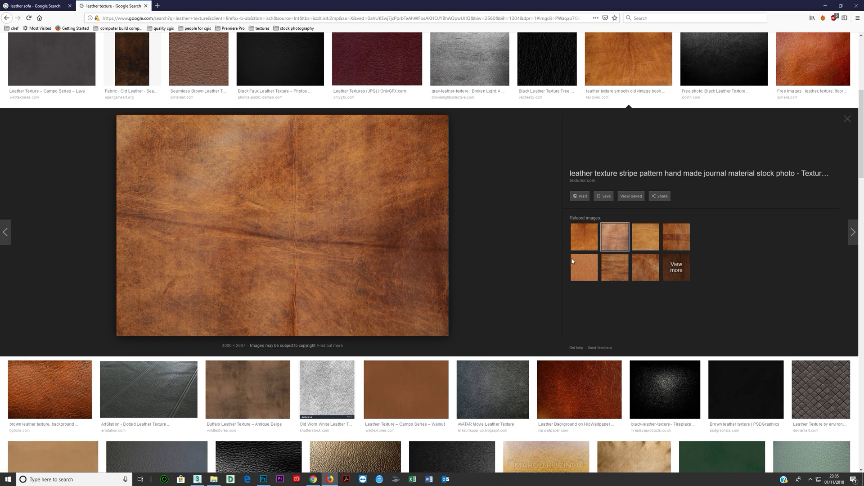
pyautogui.click(645, 237)
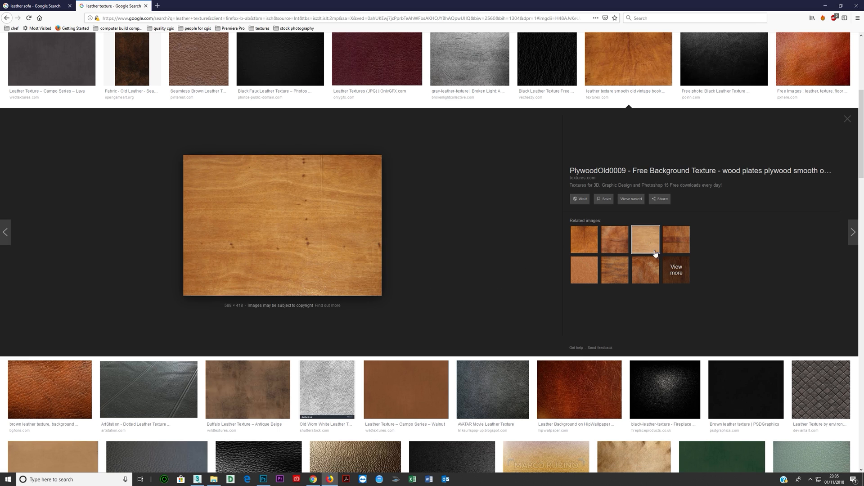
pyautogui.click(679, 237)
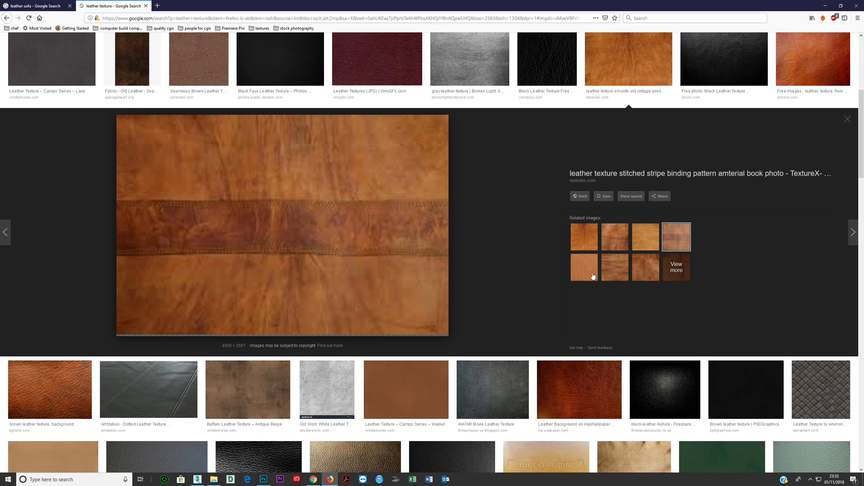
pyautogui.click(583, 267)
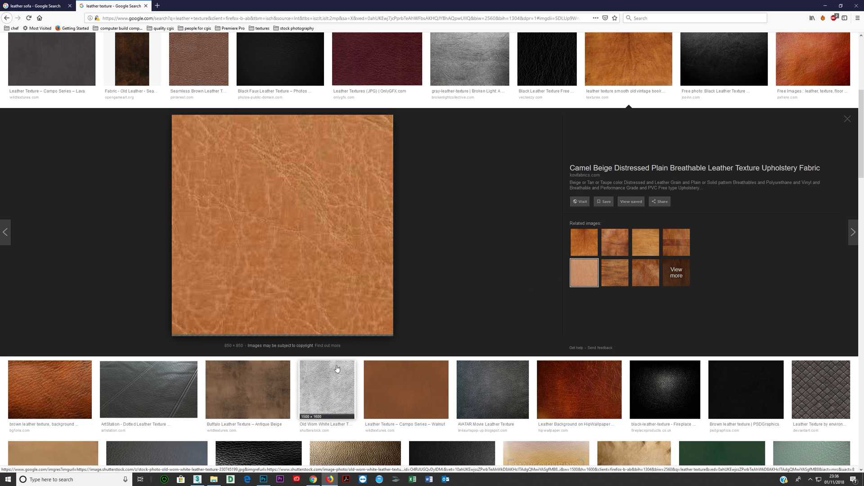
pyautogui.click(244, 390)
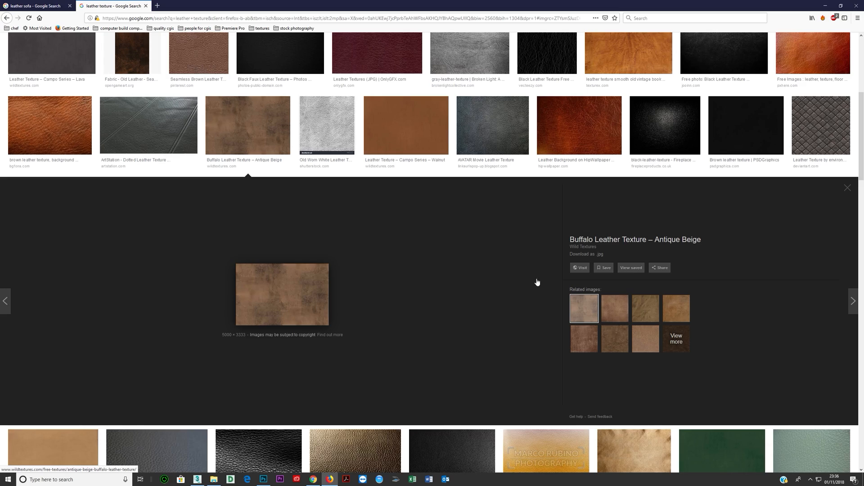
pyautogui.moveTo(825, 4)
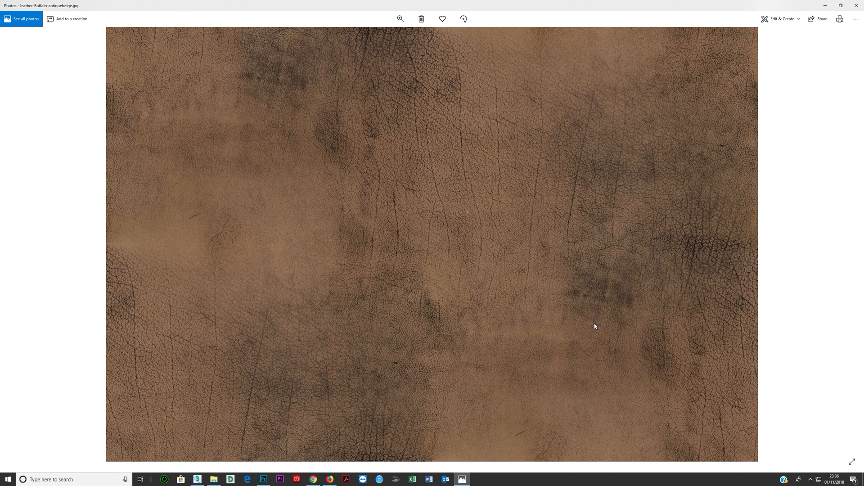
pyautogui.moveTo(764, 140)
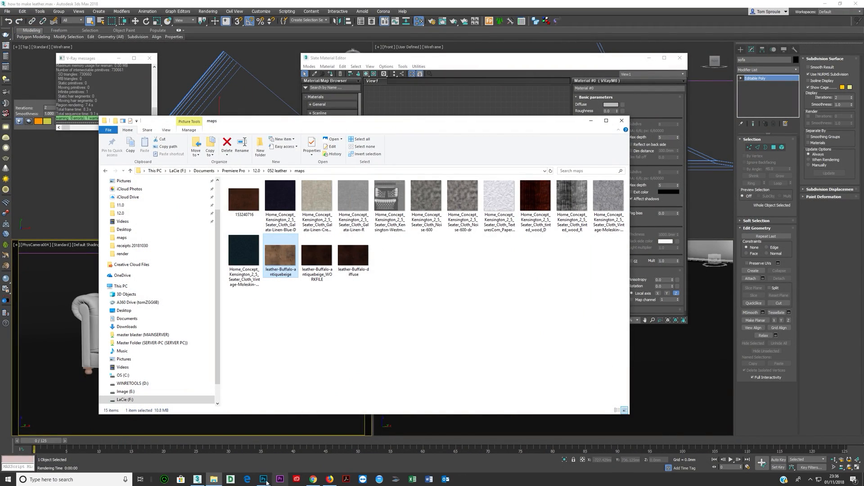
# Switch to the buffalo leather workfile and duplicate its Background layer as Background copy 2
pyautogui.click(264, 479)
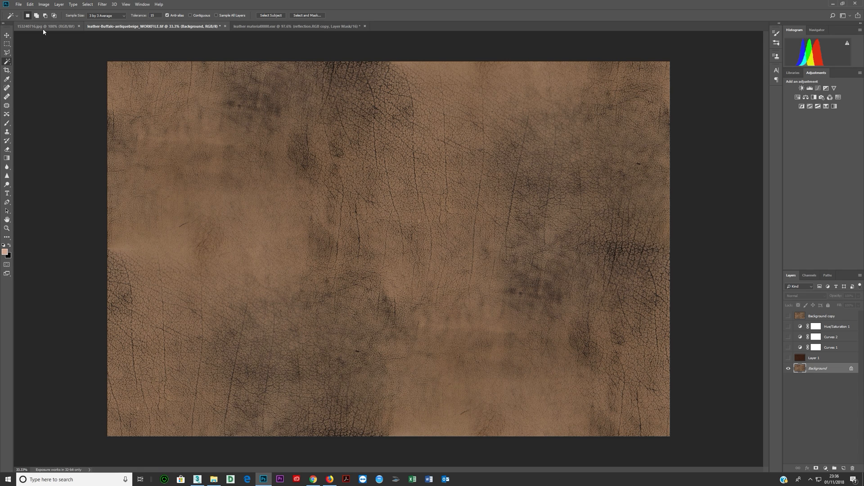
pyautogui.click(36, 25)
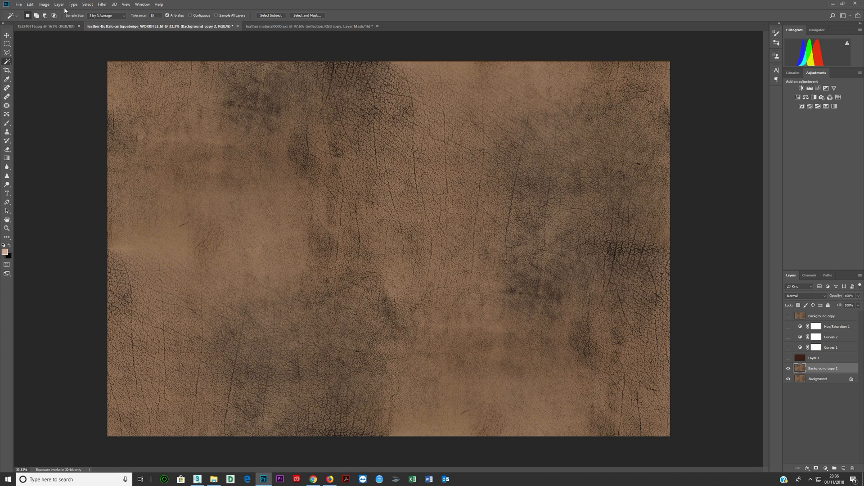
# Apply Match Color to Background copy 2 using 153240716.jpg as the colour source
pyautogui.click(44, 5)
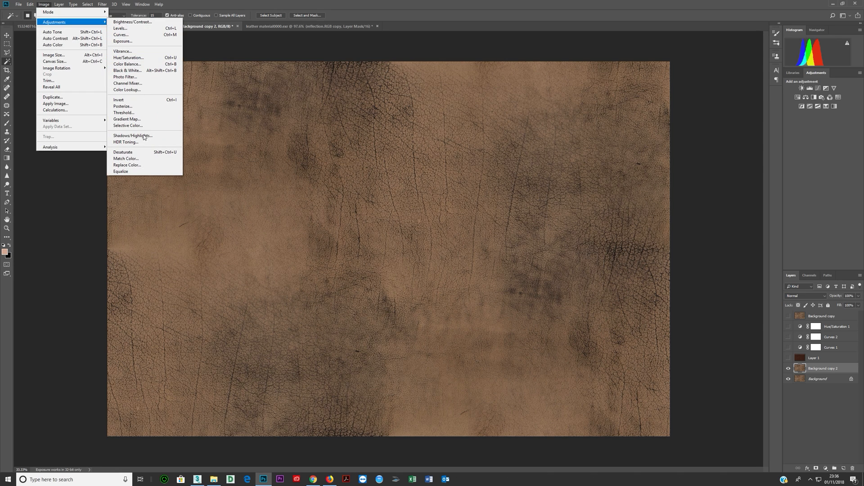
pyautogui.click(126, 159)
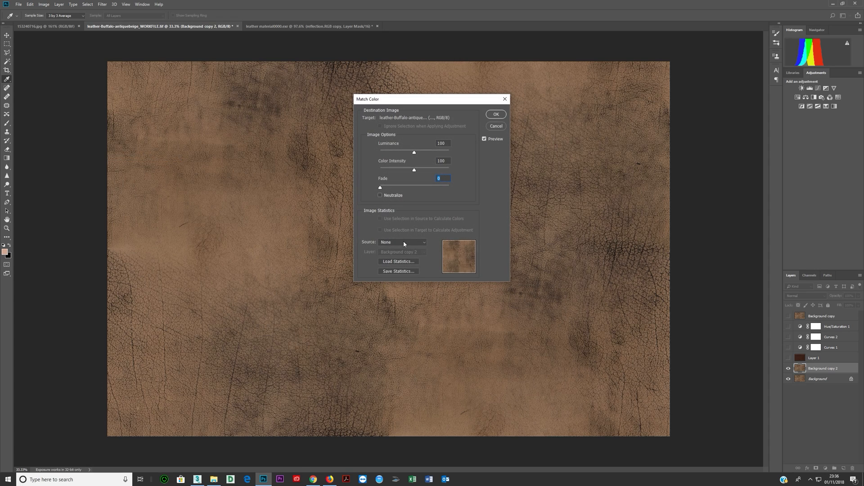
pyautogui.click(403, 242)
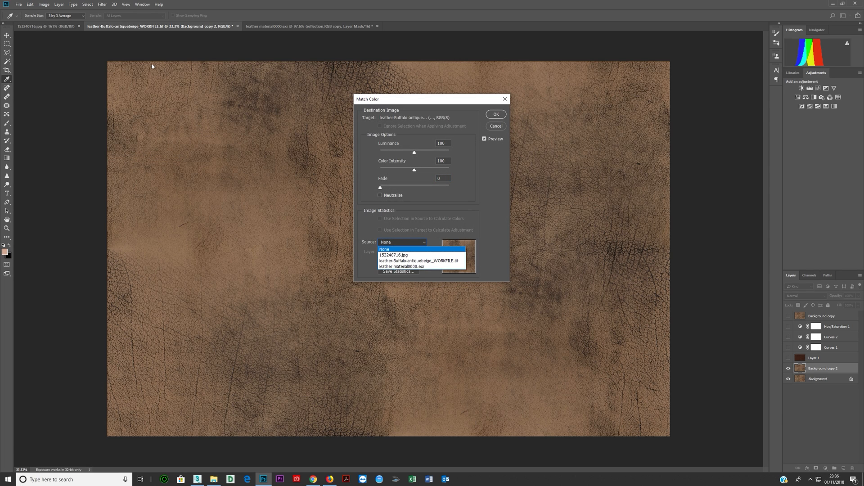
pyautogui.click(395, 255)
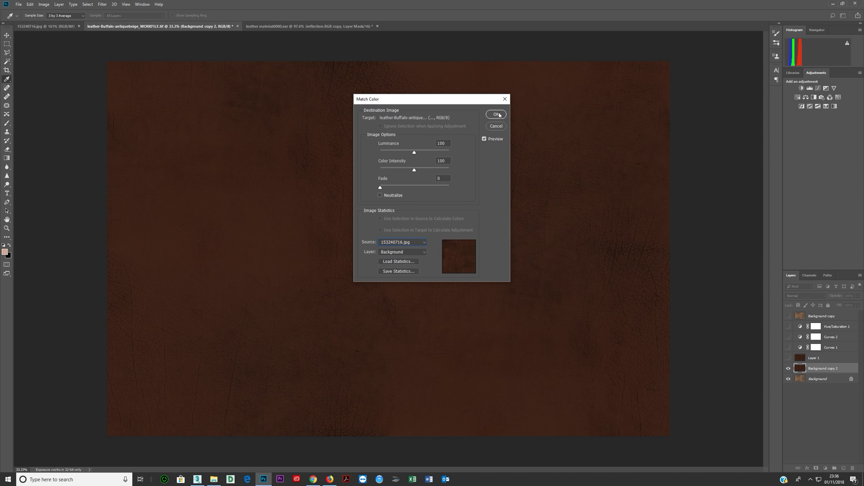
pyautogui.click(495, 114)
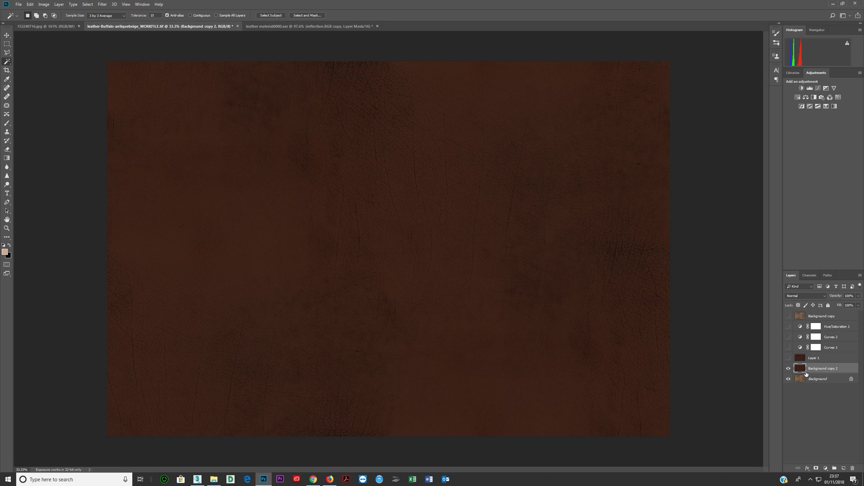
pyautogui.moveTo(635, 351)
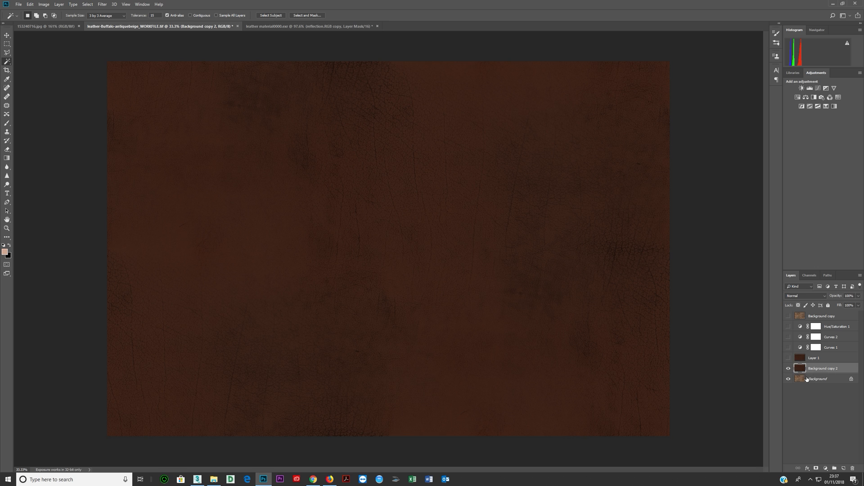
# Reveal Curves 1 and lower the blue channel midtones, then return to RGB
pyautogui.click(814, 357)
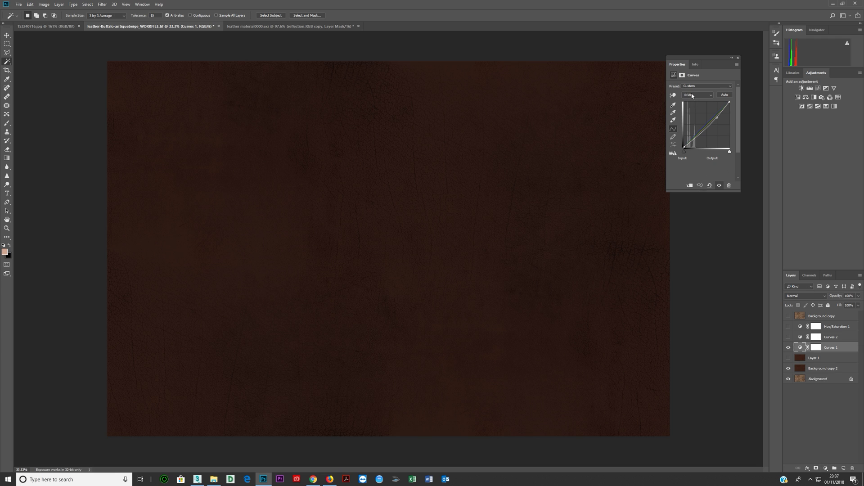
pyautogui.click(697, 95)
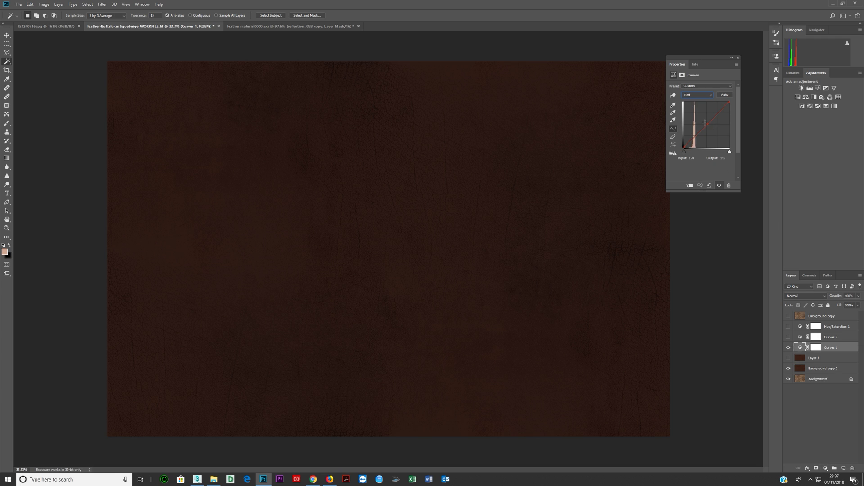
pyautogui.click(698, 95)
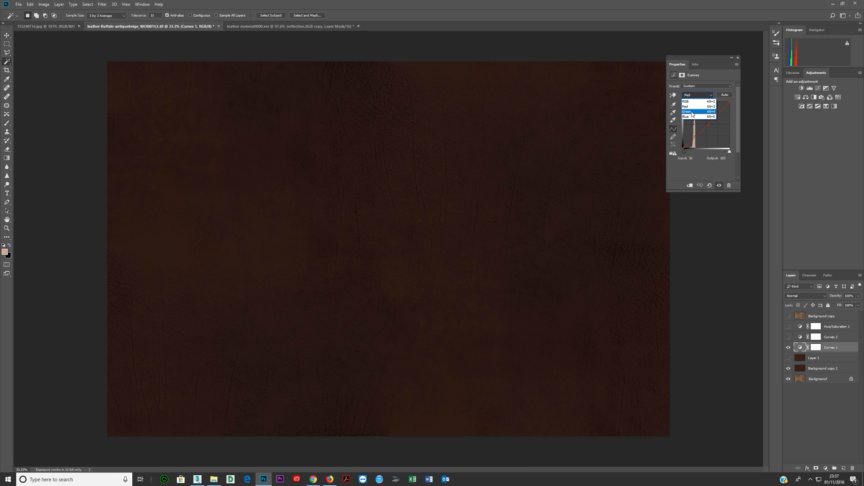
pyautogui.click(688, 111)
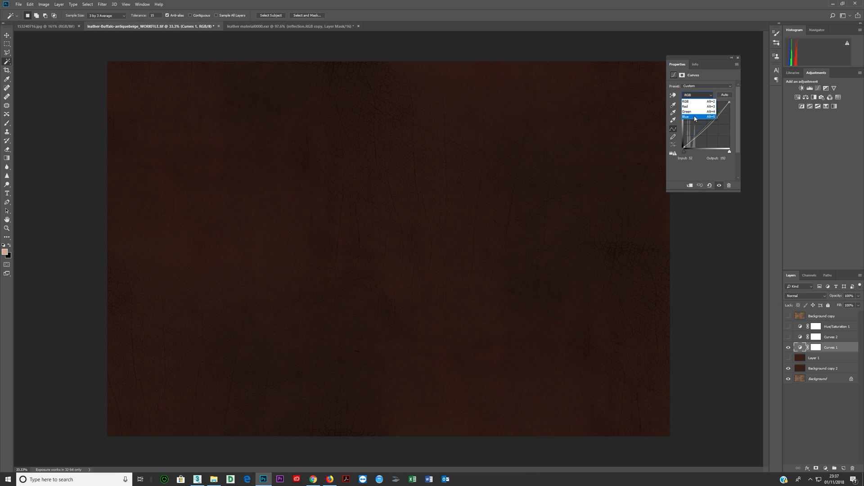
pyautogui.click(694, 117)
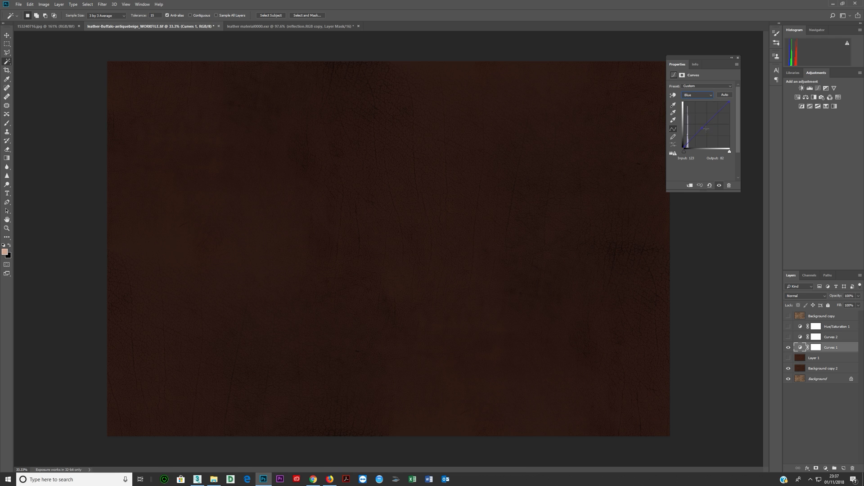
pyautogui.moveTo(707, 128); pyautogui.dragTo(702, 126)
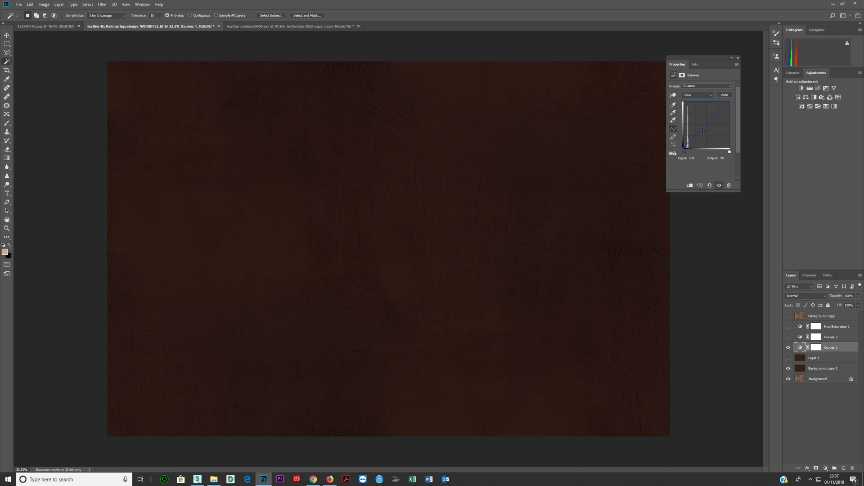
pyautogui.click(698, 95)
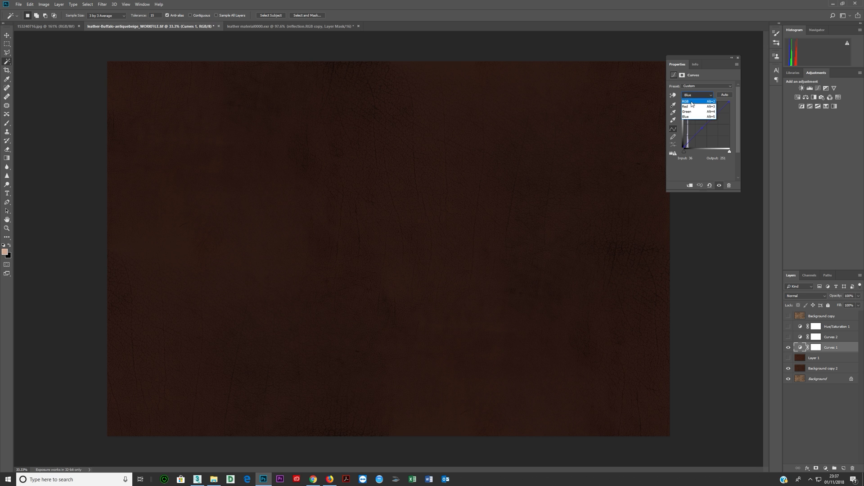
pyautogui.click(690, 101)
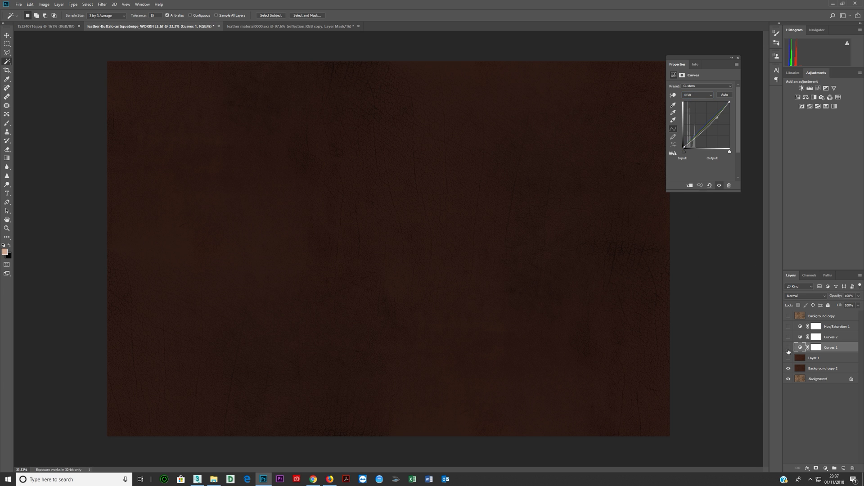
# Show Curves 1, the multiplied Background copy and the remaining adjustment layers
pyautogui.click(788, 347)
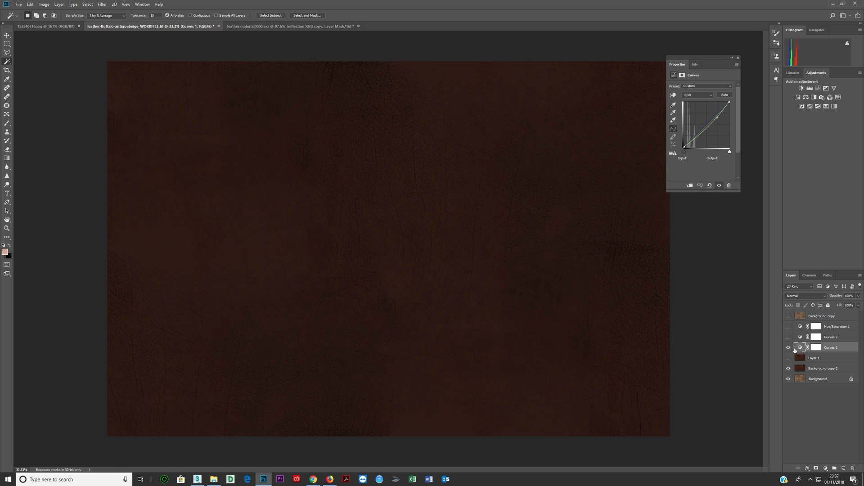
pyautogui.click(836, 326)
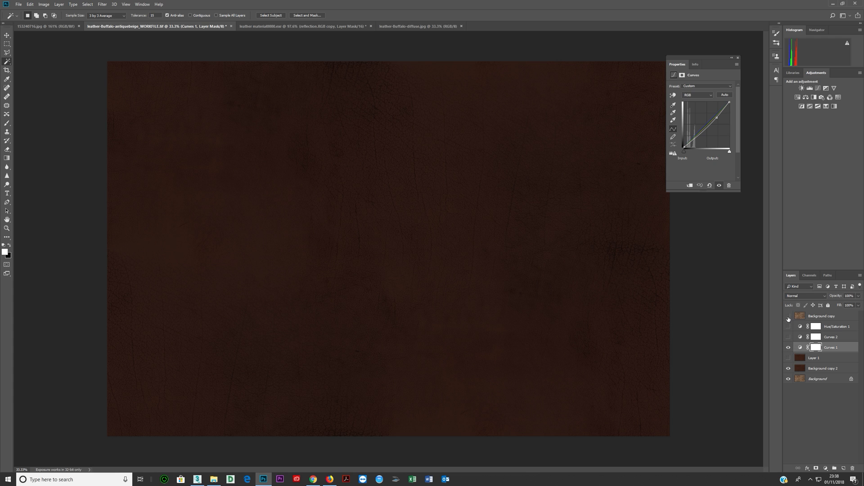
pyautogui.click(822, 315)
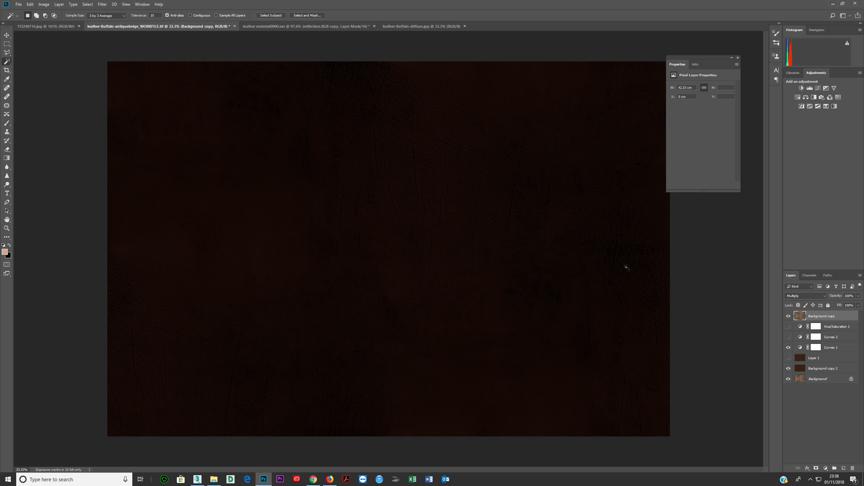
pyautogui.moveTo(584, 249)
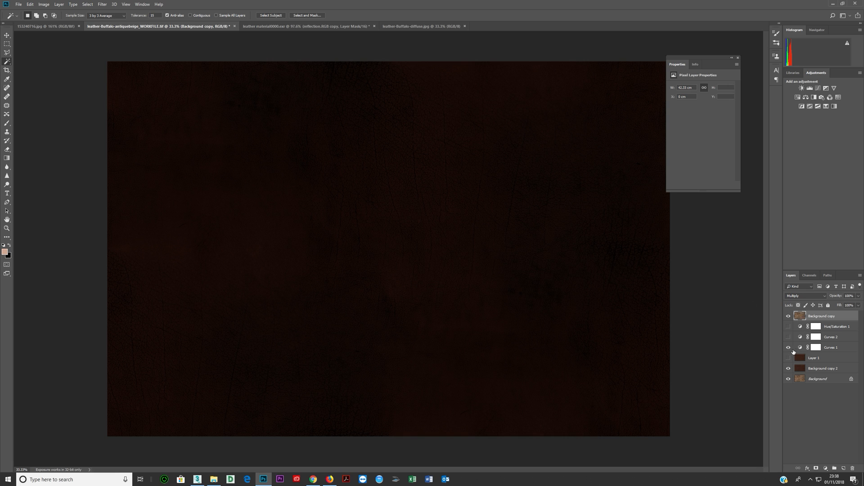
pyautogui.click(788, 348)
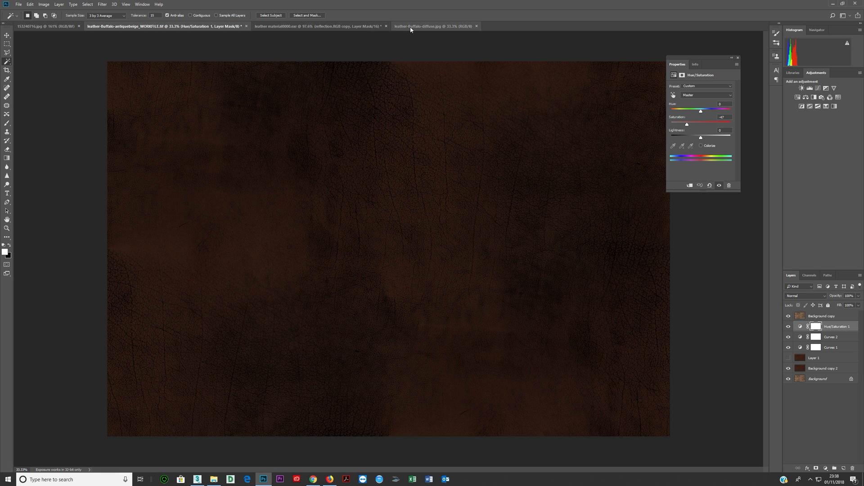
pyautogui.click(476, 26)
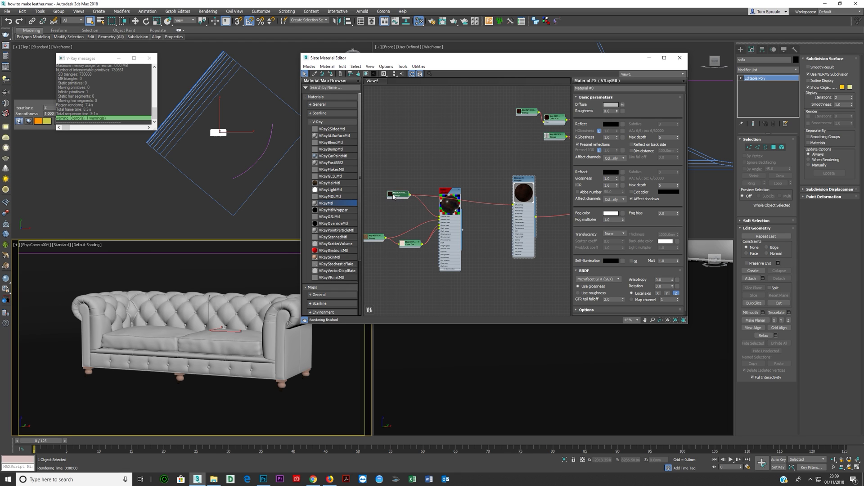
# Preview the leather bitmap node's image, close the preview and the V-Ray messages window
pyautogui.click(399, 195)
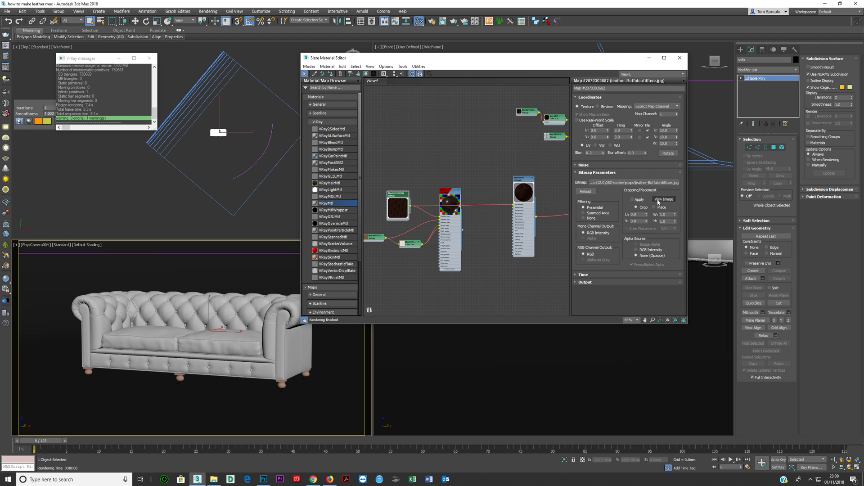
pyautogui.click(663, 198)
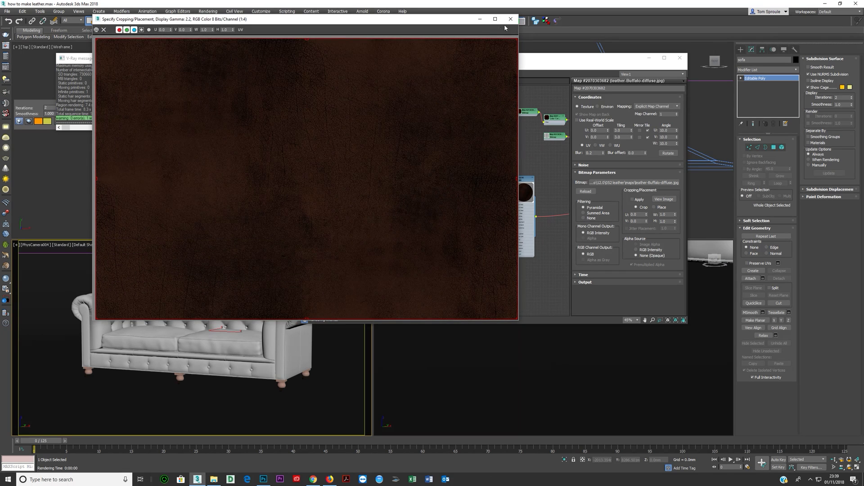
pyautogui.click(510, 20)
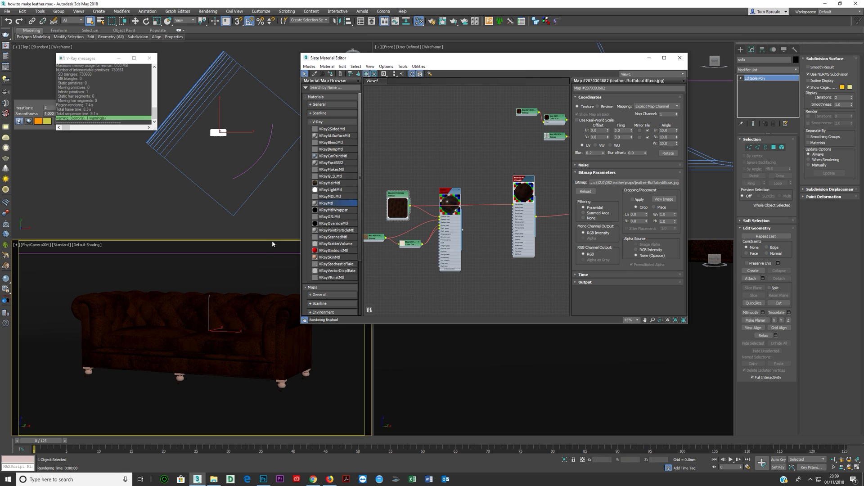
pyautogui.moveTo(221, 155)
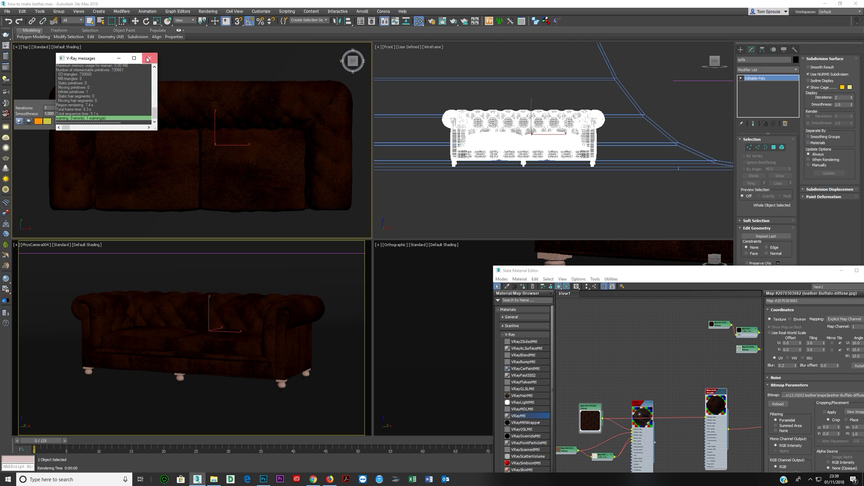
pyautogui.click(147, 58)
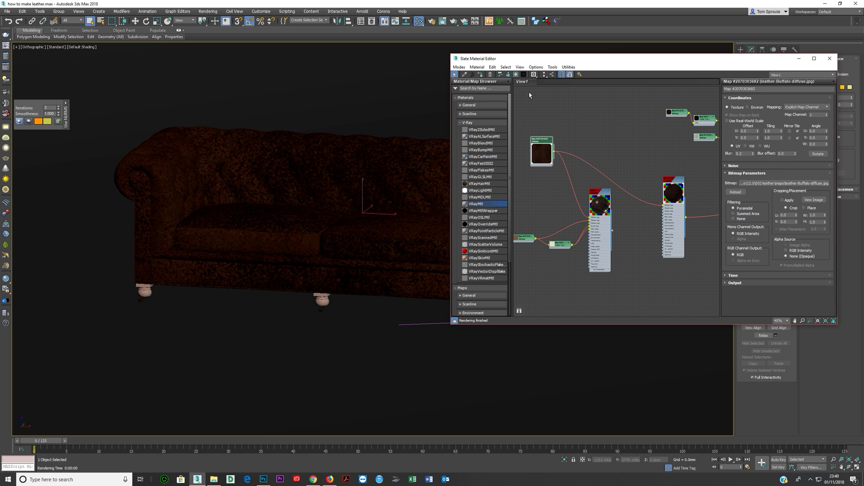
# Move the Slate Material Editor off the sofa and bring up viewport configuration
pyautogui.moveTo(477, 59); pyautogui.dragTo(583, 64)
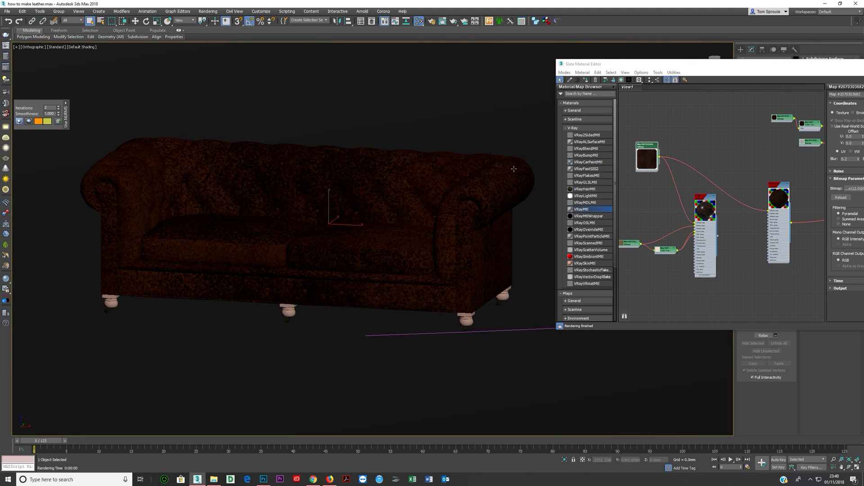
pyautogui.moveTo(347, 182)
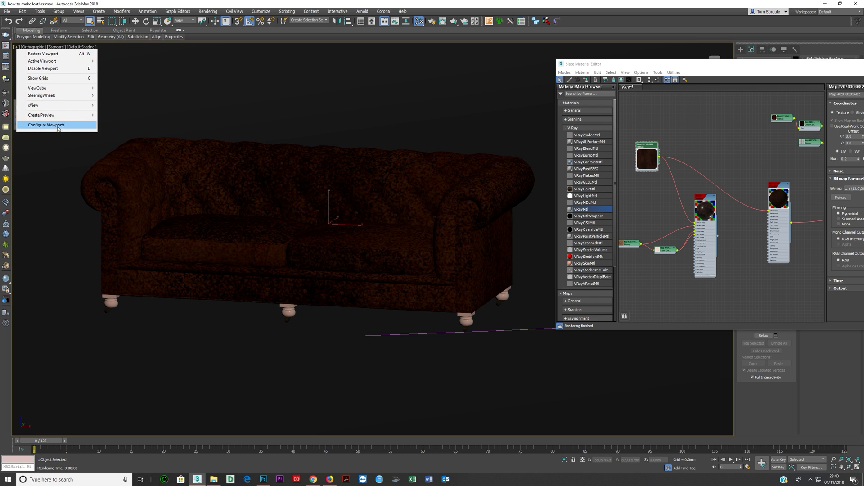
pyautogui.click(46, 124)
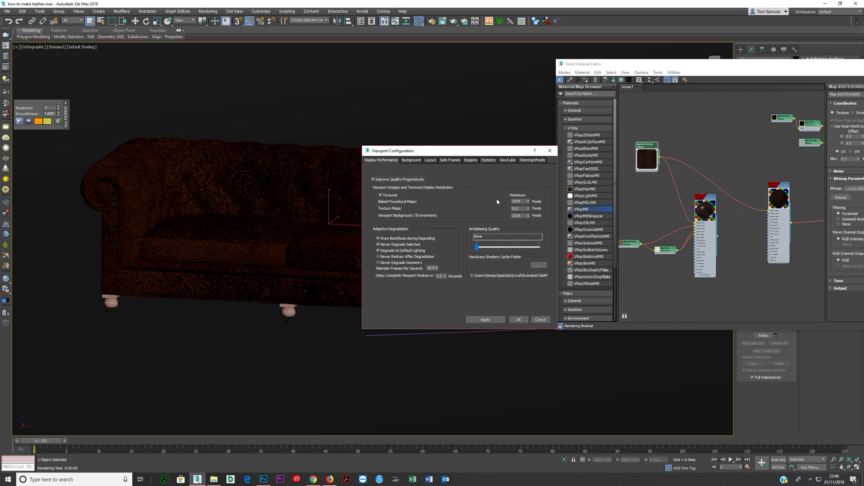
pyautogui.moveTo(498, 201)
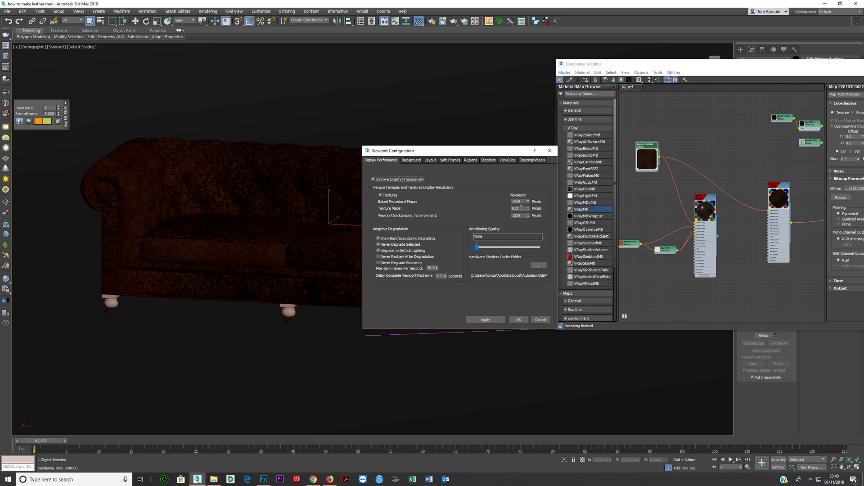
# Raise viewport texture map resolution to 4000 pixels, apply it, and close the dialog
pyautogui.click(518, 209)
pyautogui.write('4096')
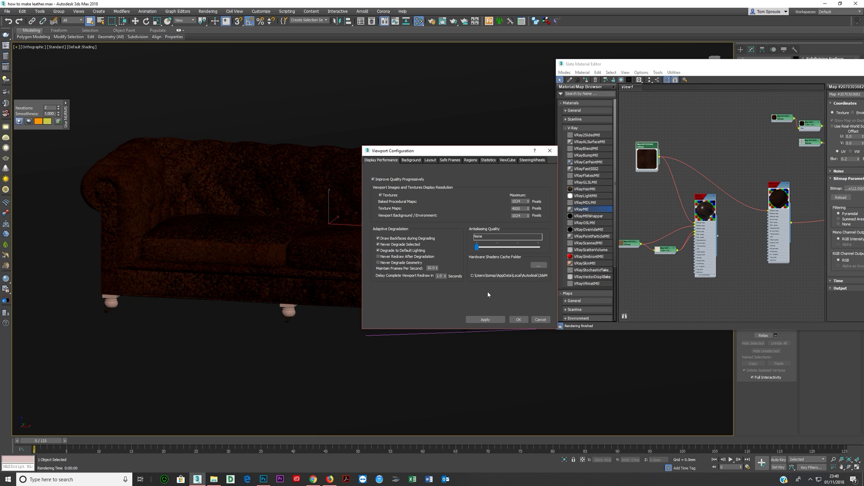
pyautogui.click(485, 320)
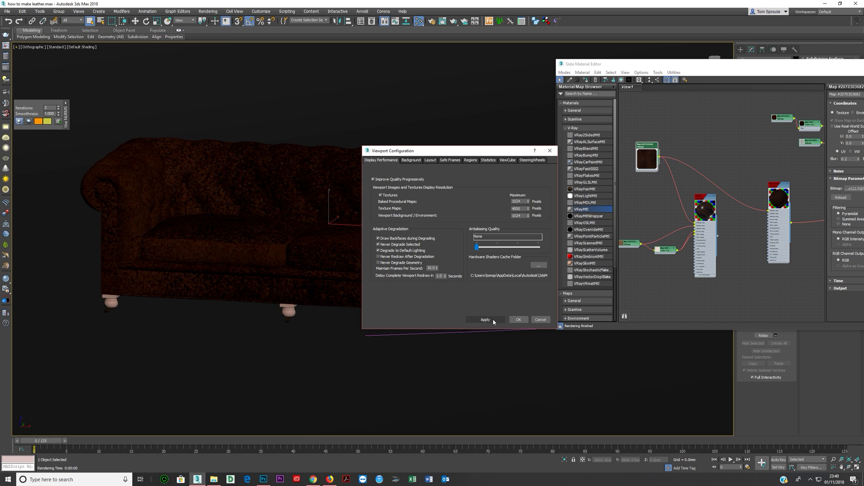
pyautogui.click(485, 320)
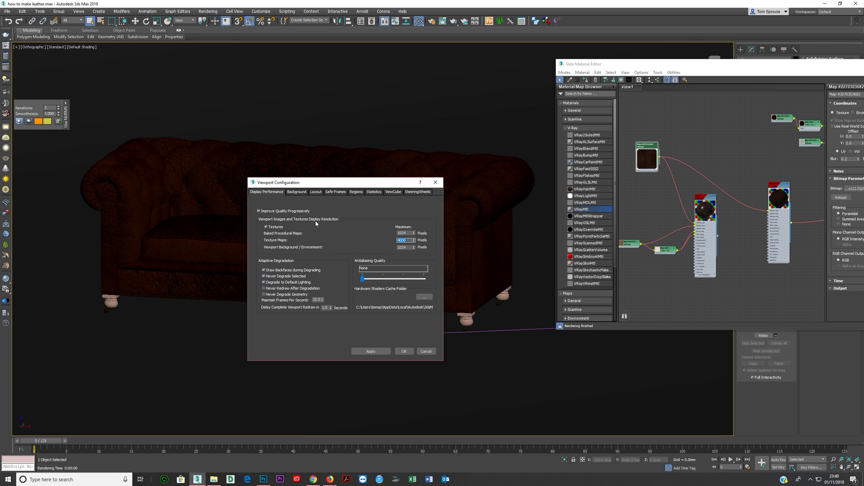
pyautogui.moveTo(414, 198)
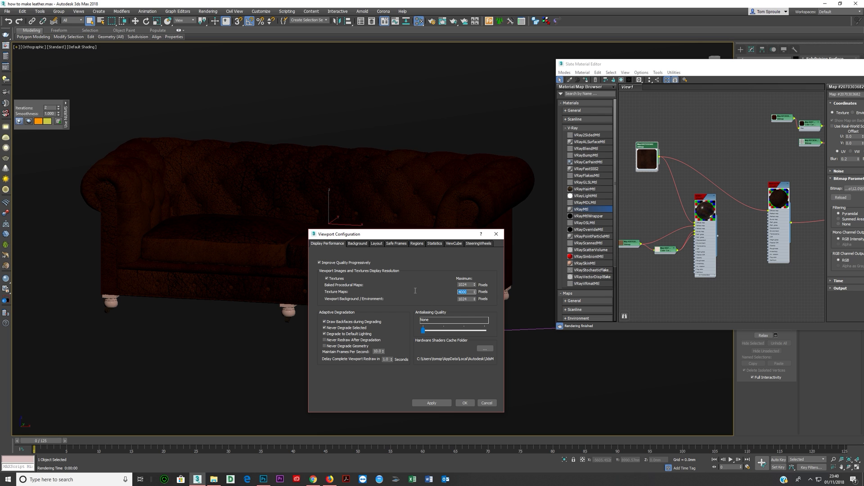
pyautogui.click(465, 402)
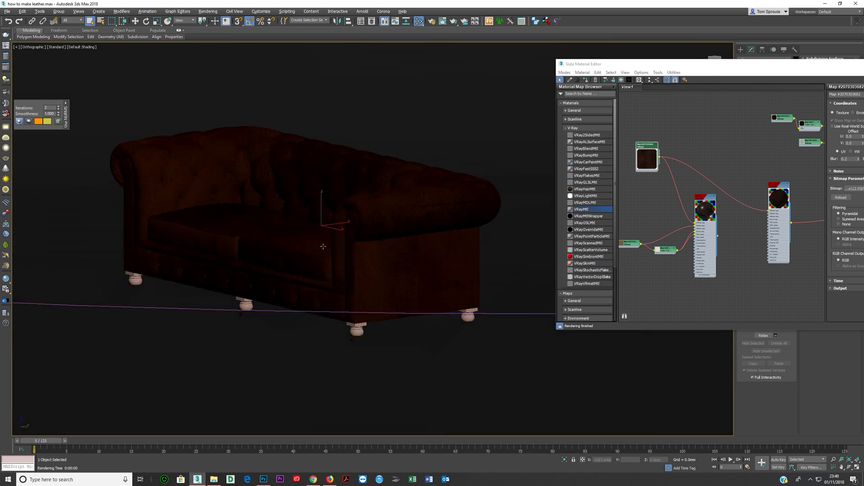
pyautogui.moveTo(322, 246); pyautogui.dragTo(310, 246)
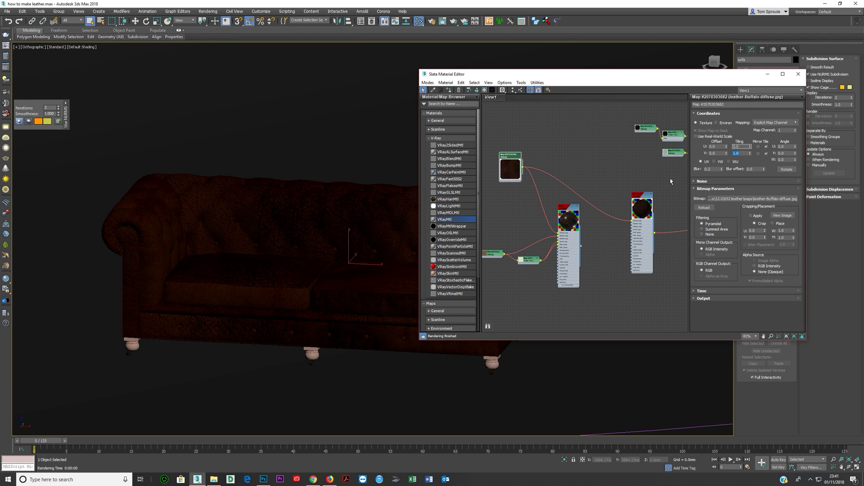
# Move the Slate Material Editor lower over the viewport
pyautogui.moveTo(447, 74); pyautogui.dragTo(518, 80)
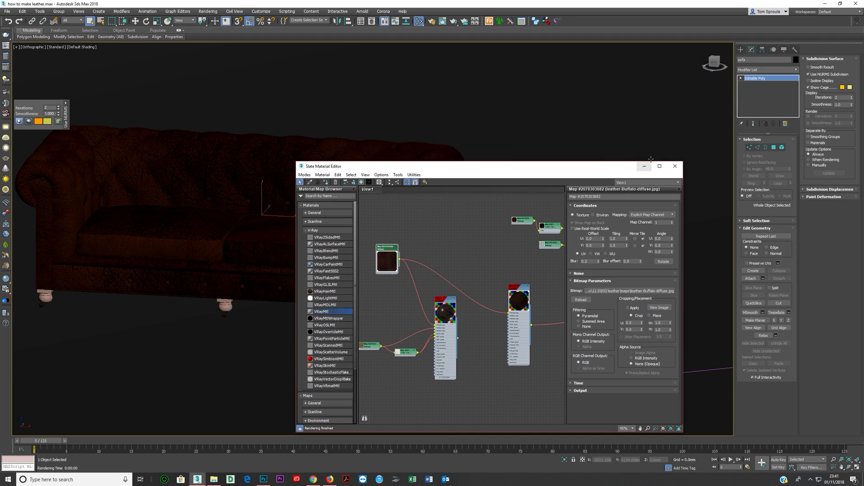
# Hide the material editor and try box UVW mapping with smoothing toggled off and back on
pyautogui.click(675, 166)
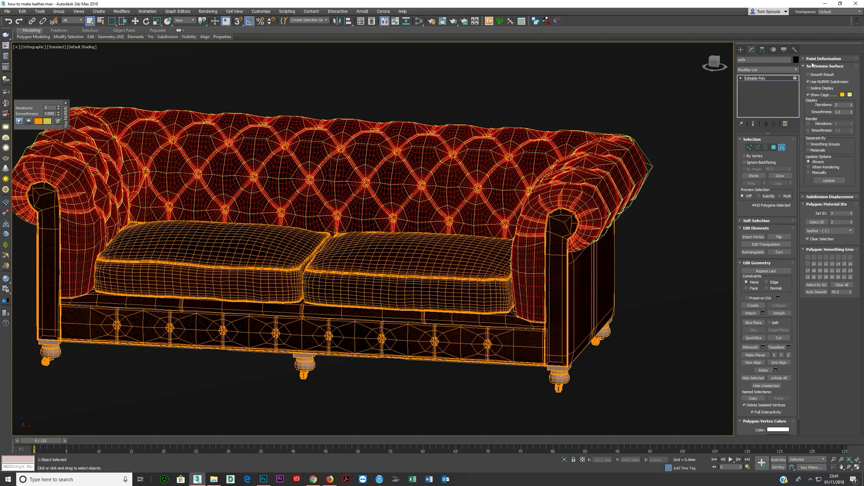
pyautogui.click(808, 81)
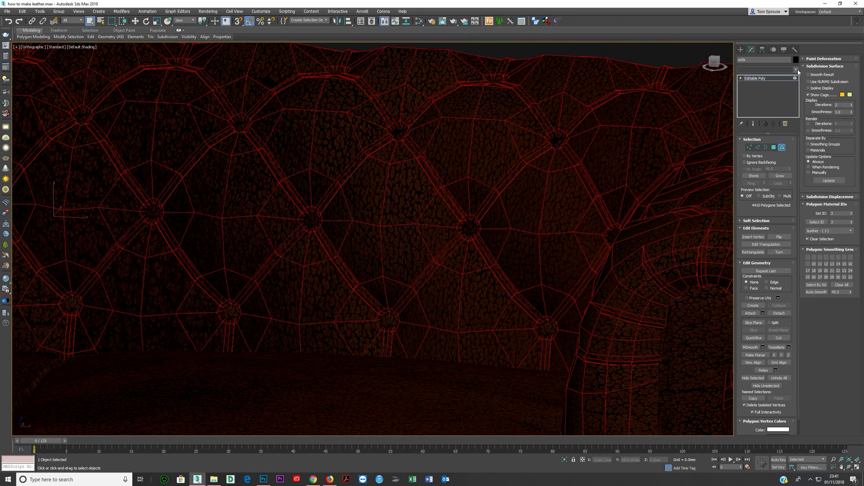
pyautogui.click(795, 70)
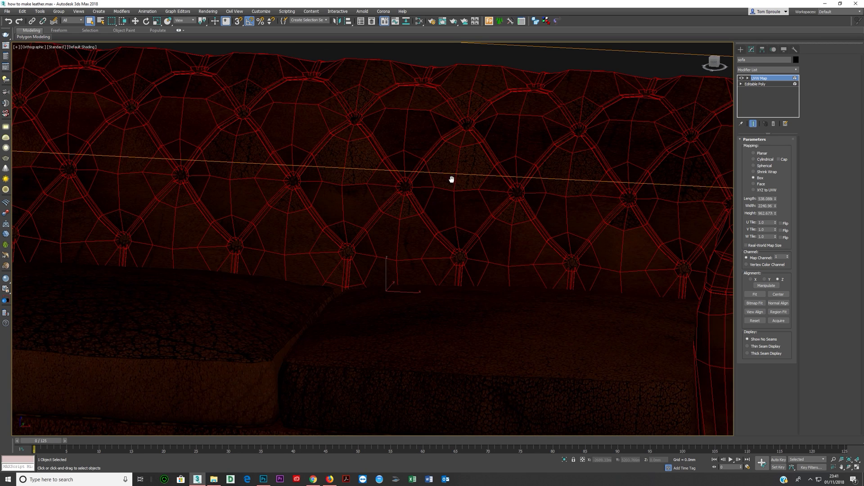
pyautogui.moveTo(776, 201)
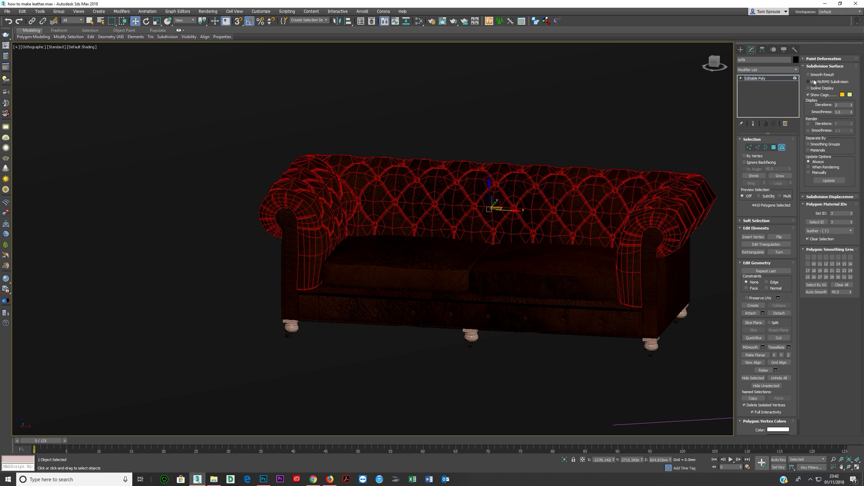
pyautogui.click(806, 82)
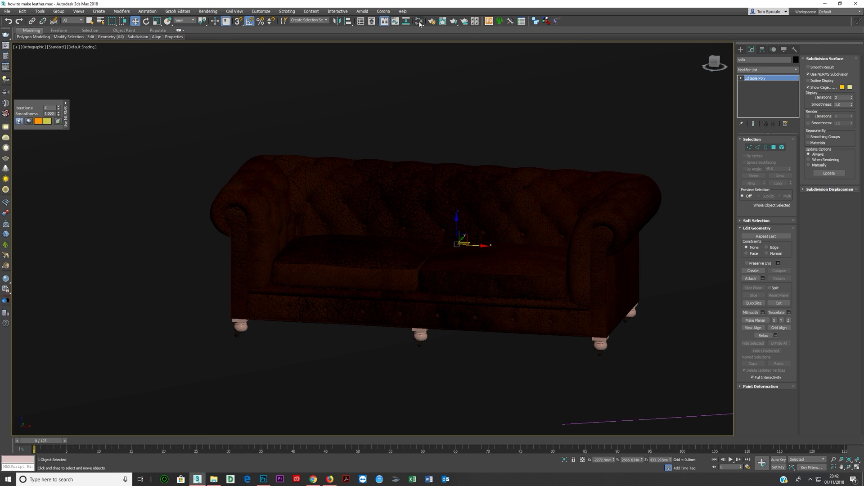
# Reopen the Slate Material Editor and set the leather bitmap tiling to 10.0 on both axes
pyautogui.click(420, 21)
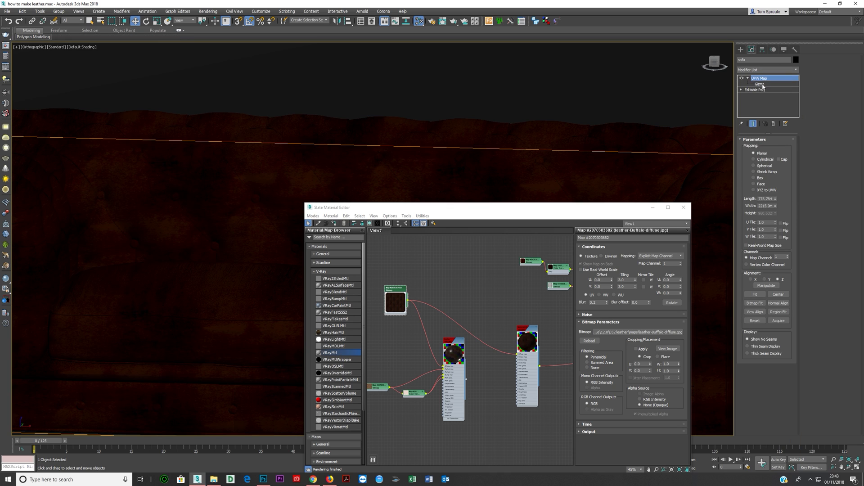
pyautogui.click(761, 85)
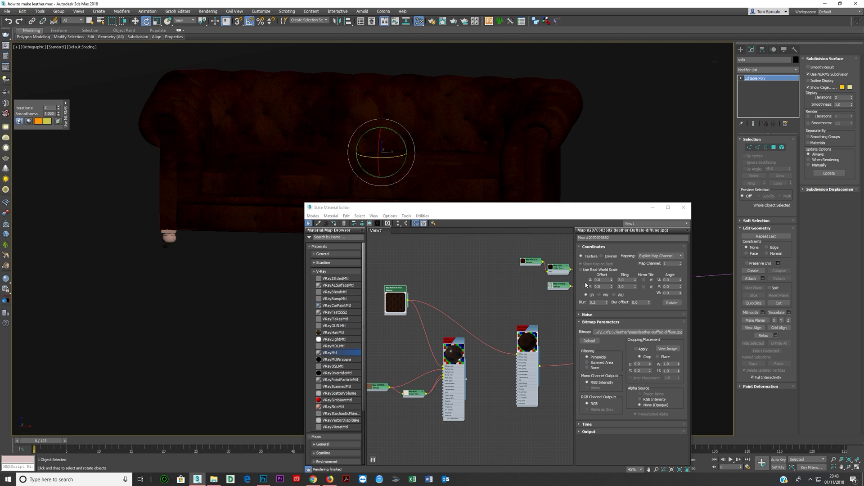
pyautogui.click(671, 279)
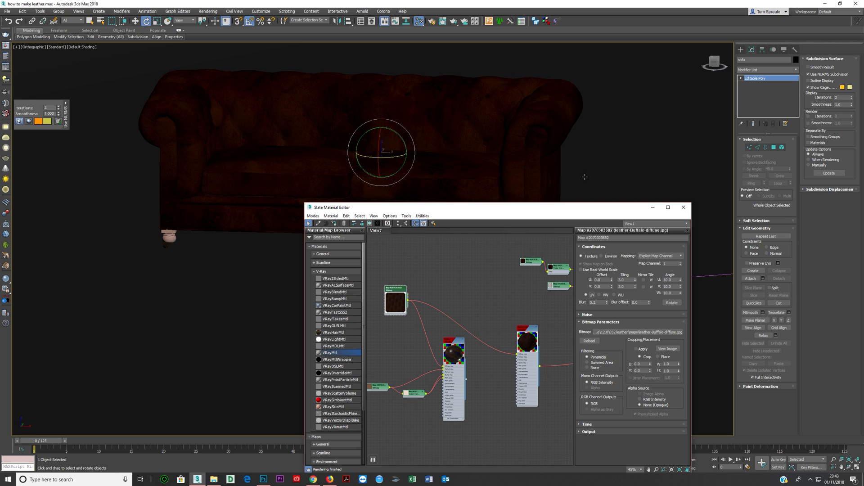
pyautogui.moveTo(495, 172)
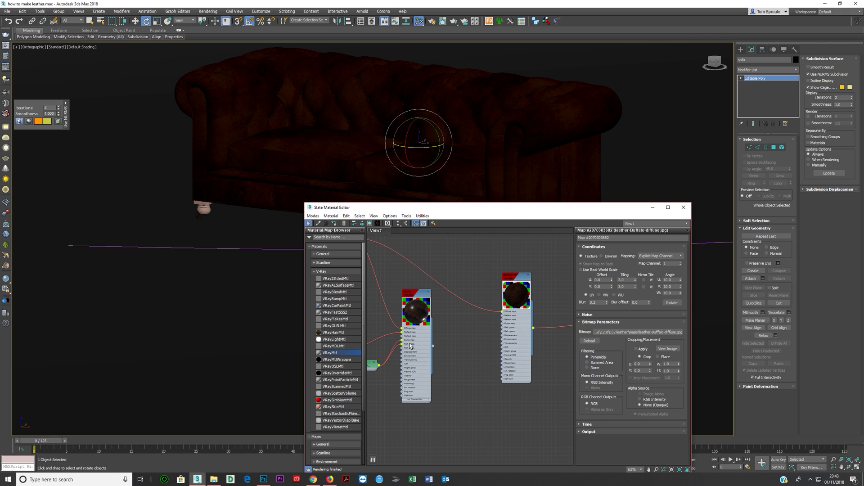
# Select the new VRayMtl, pick its Reflect colour, and browse the maps folder for a bitmap
pyautogui.click(416, 292)
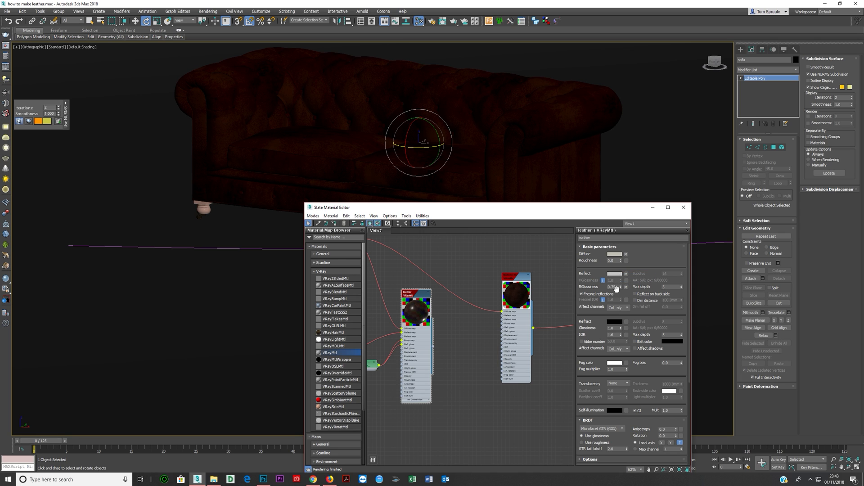
pyautogui.click(516, 278)
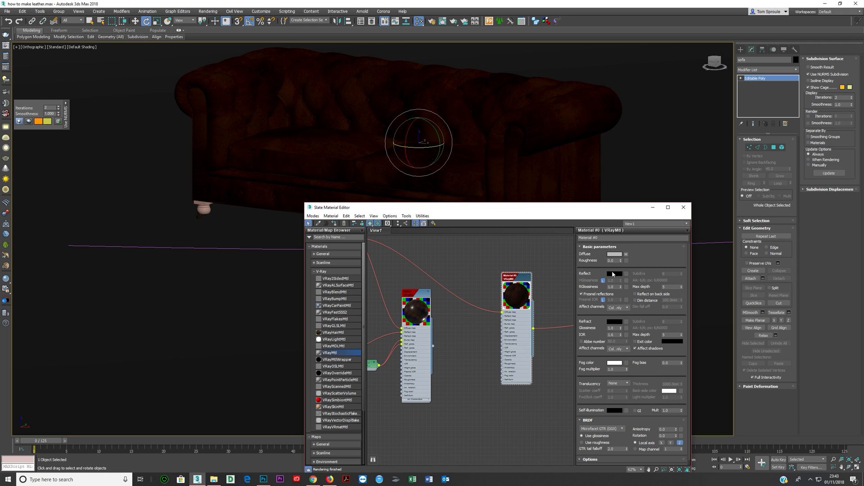
pyautogui.click(615, 273)
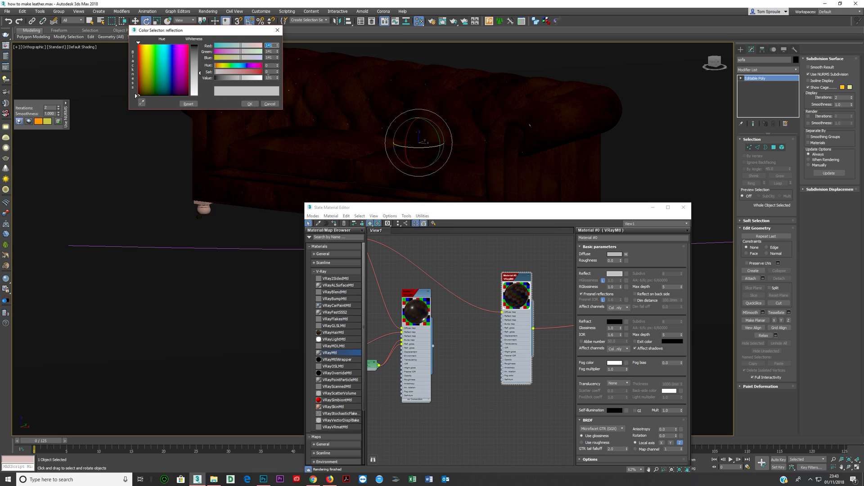
pyautogui.click(250, 104)
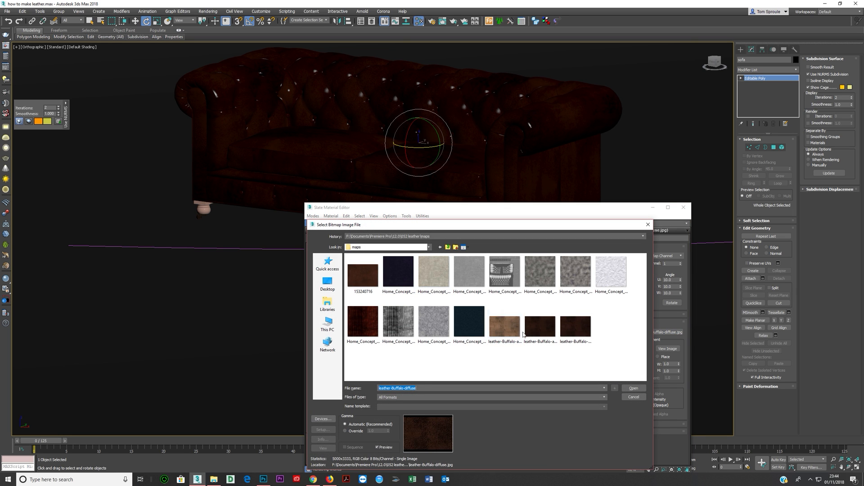
# Load the leather-buffalo-antique bitmap and wire it into Material #0's diffuse and reflect maps
pyautogui.click(634, 388)
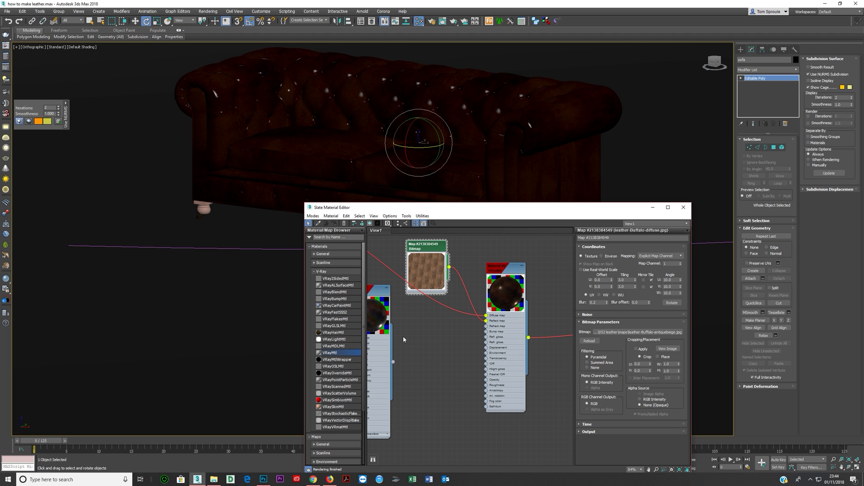
pyautogui.click(509, 260)
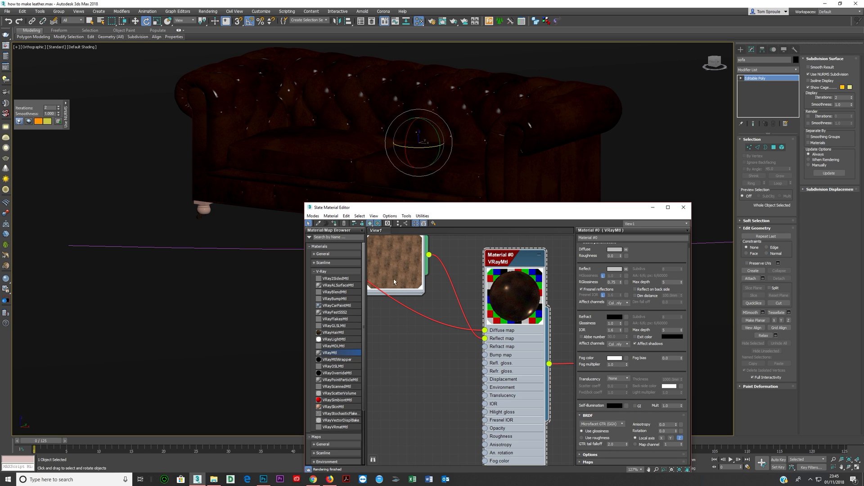
pyautogui.moveTo(588, 350)
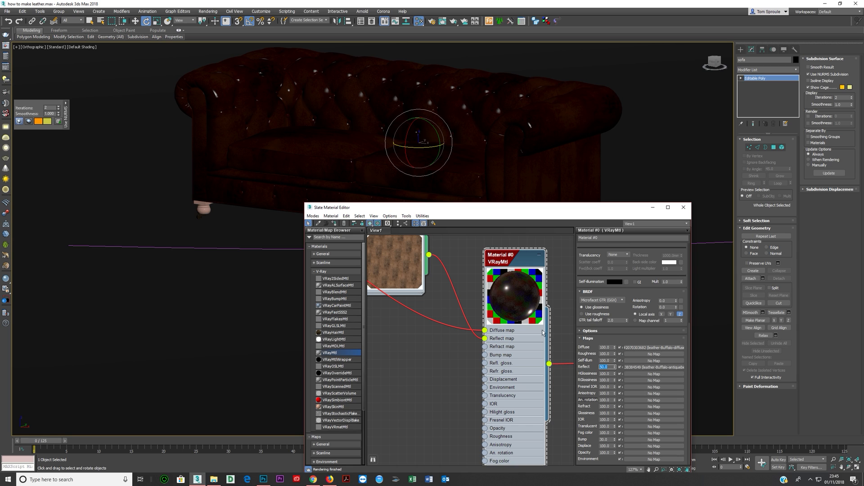
pyautogui.moveTo(524, 308)
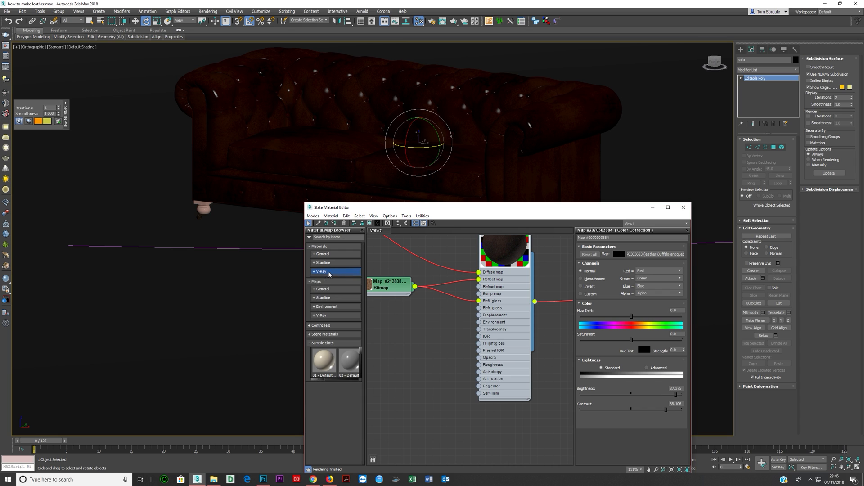
# Add a Color Correction map to the leather texture and choose its lightness adjustment mode
pyautogui.click(322, 288)
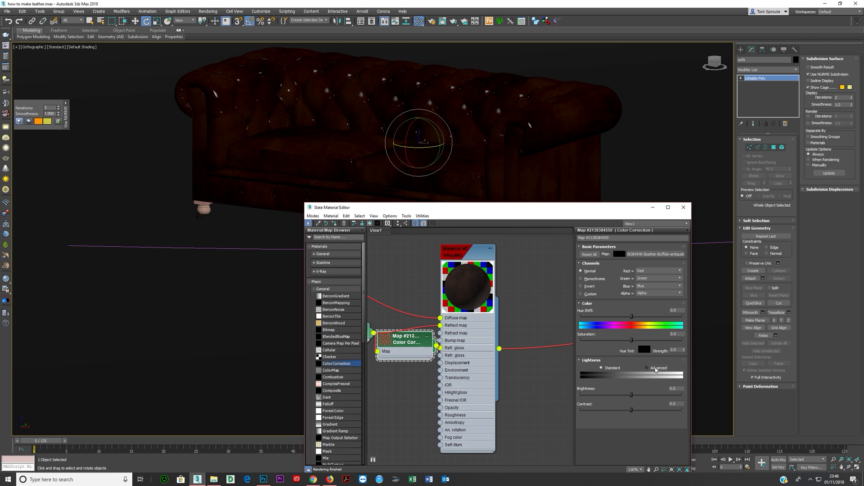
pyautogui.click(647, 368)
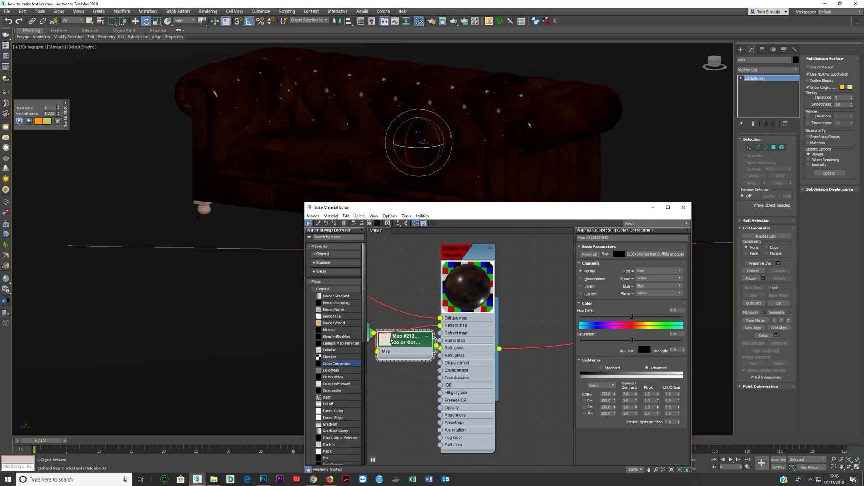
pyautogui.click(603, 367)
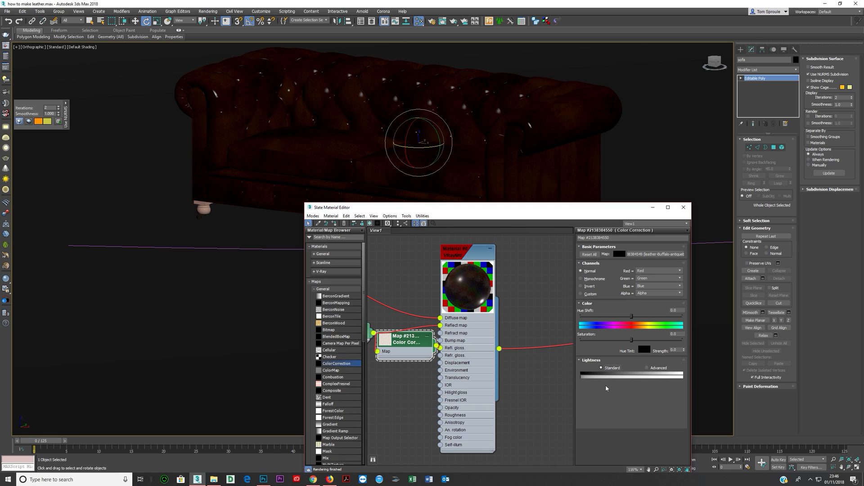
pyautogui.click(647, 368)
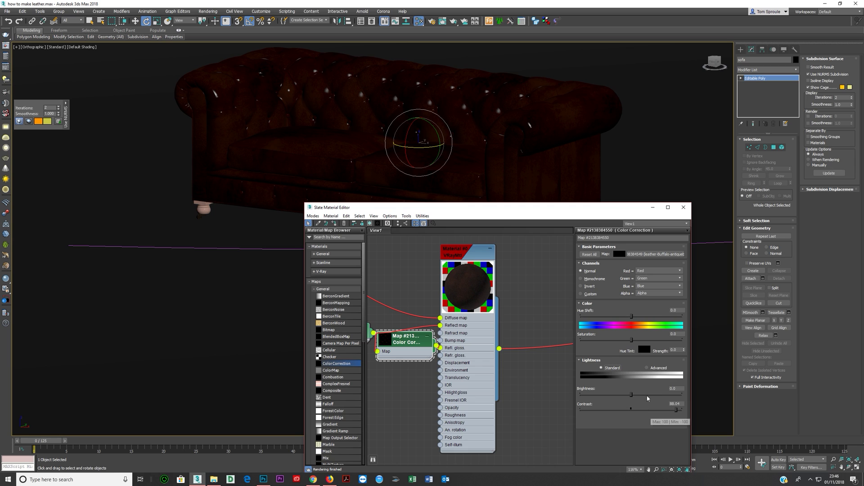
# Set the Color Correction brightness to about 92 and contrast to about 90
pyautogui.moveTo(631, 394); pyautogui.dragTo(678, 395)
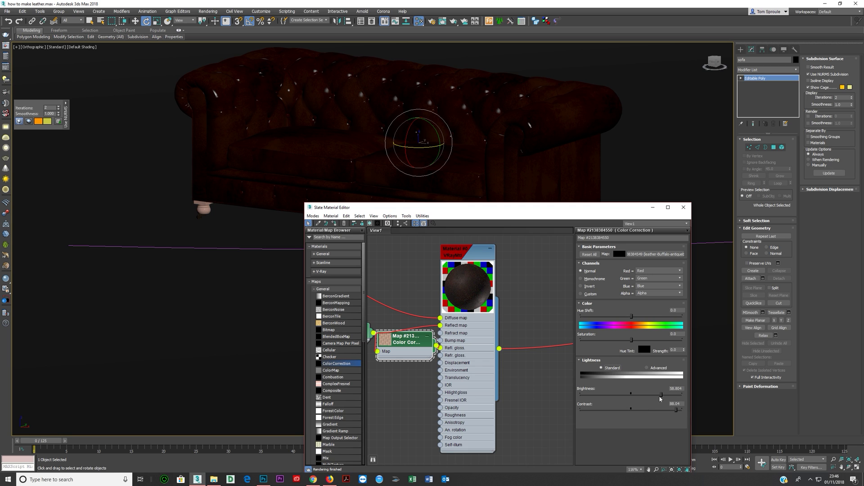
pyautogui.moveTo(631, 392); pyautogui.dragTo(671, 393)
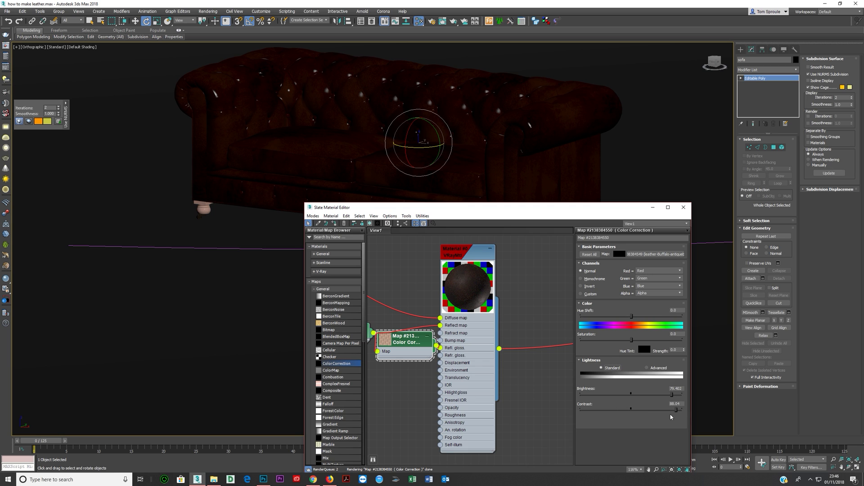
pyautogui.moveTo(671, 393); pyautogui.dragTo(677, 394)
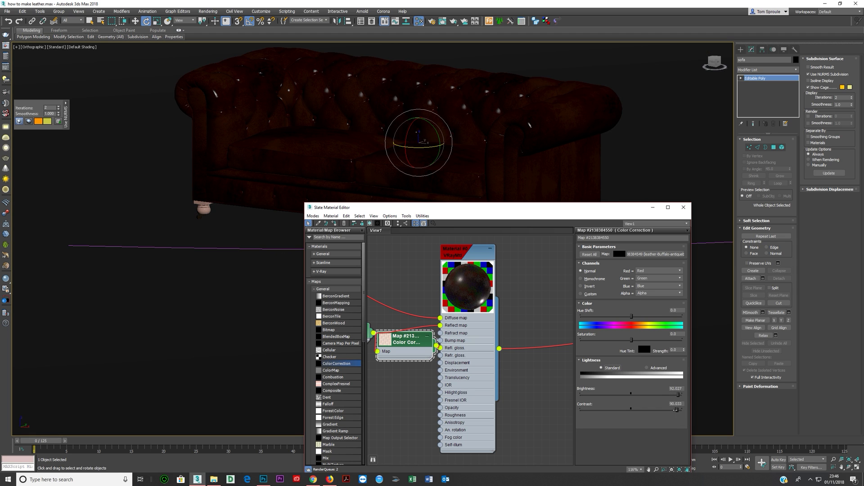
pyautogui.moveTo(674, 408); pyautogui.dragTo(663, 408)
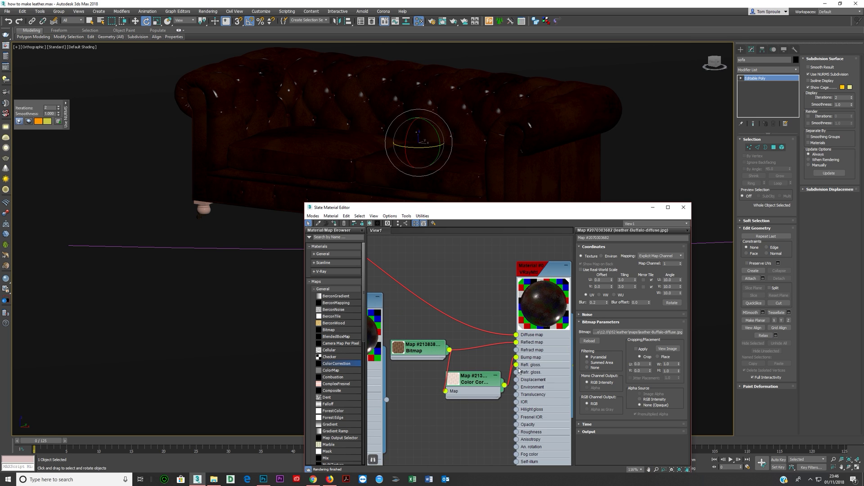
# Connect the Color Correction output to the VRayMtl's Refl. gloss input
pyautogui.click(418, 348)
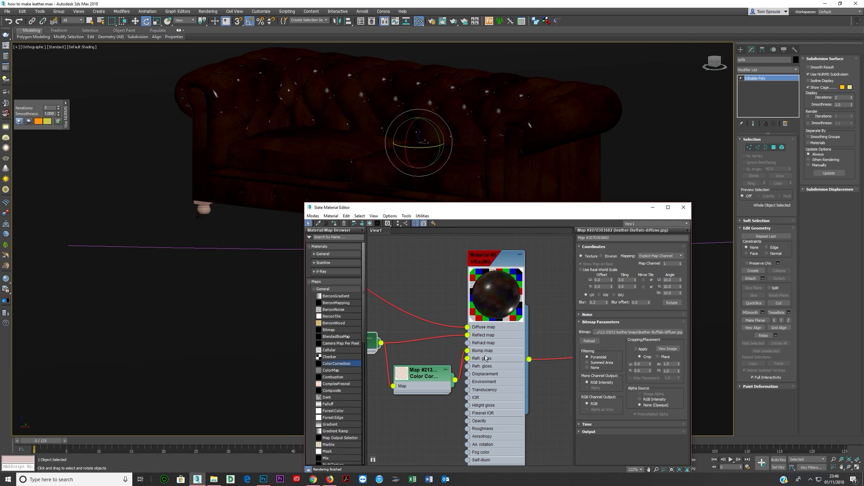
pyautogui.click(494, 258)
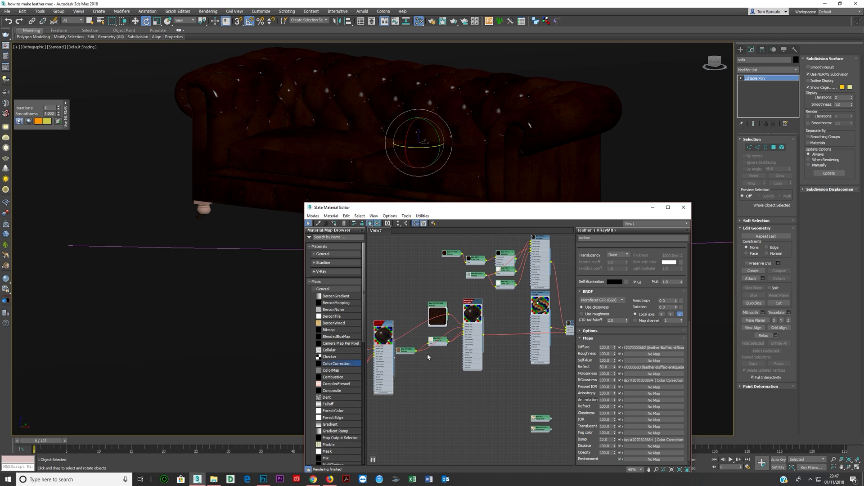
# Change the Tiling value of the leather-buffalo-diffuse bitmap's coordinates
pyautogui.scroll(-3)
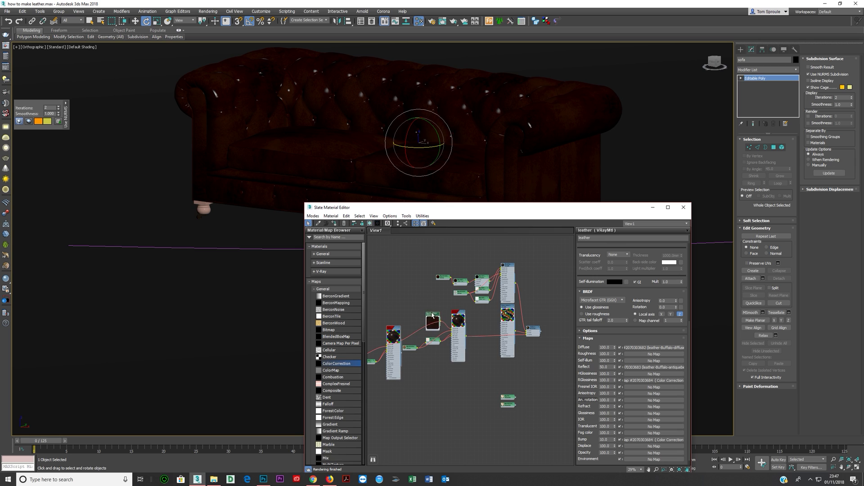
pyautogui.moveTo(433, 319); pyautogui.dragTo(407, 307)
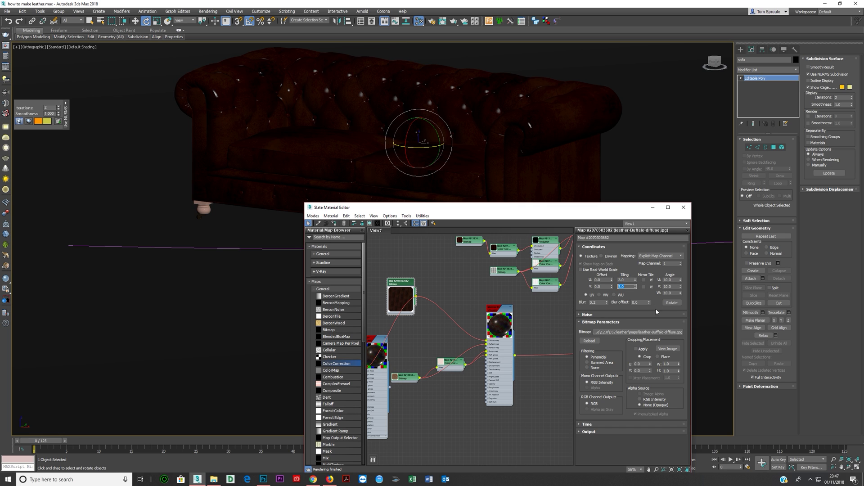
pyautogui.click(669, 292)
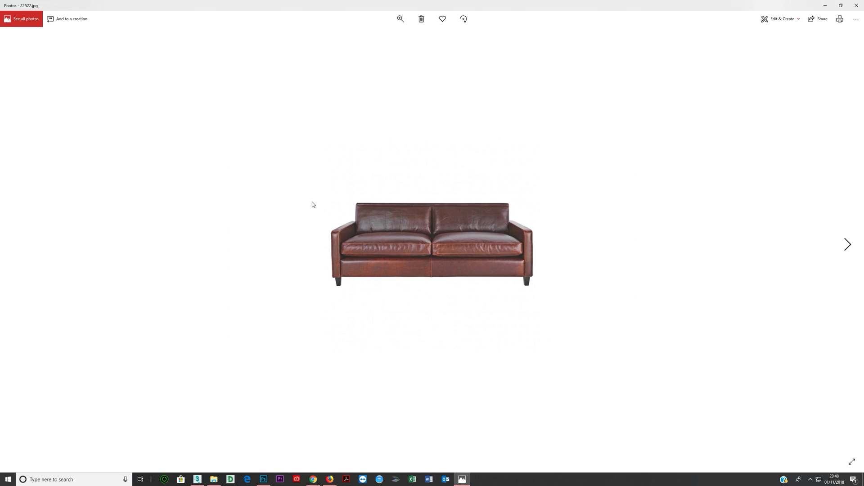
# Open Leather-sofa.jpg in Photos, then advance to the tasp1190 tan leather sofa reference
pyautogui.click(847, 244)
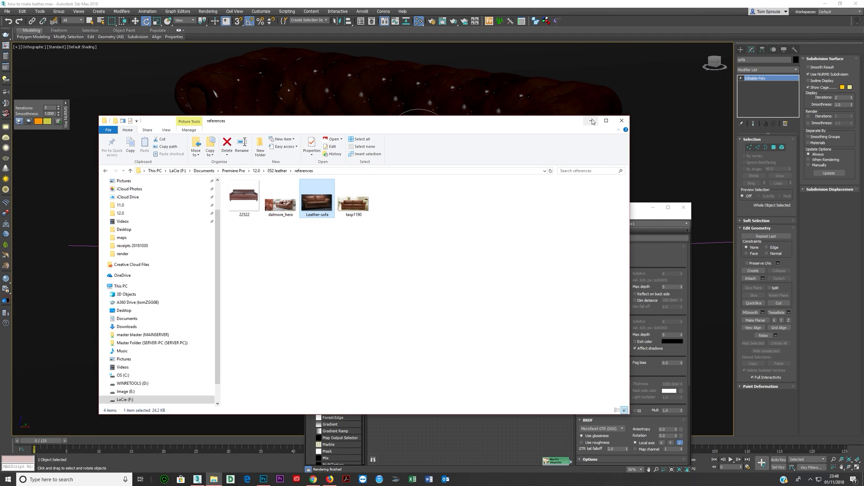
pyautogui.click(621, 121)
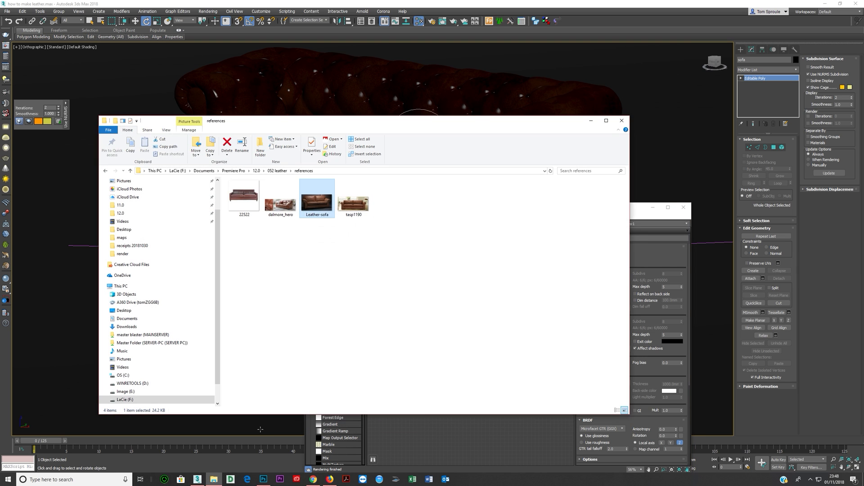
pyautogui.doubleClick(317, 197)
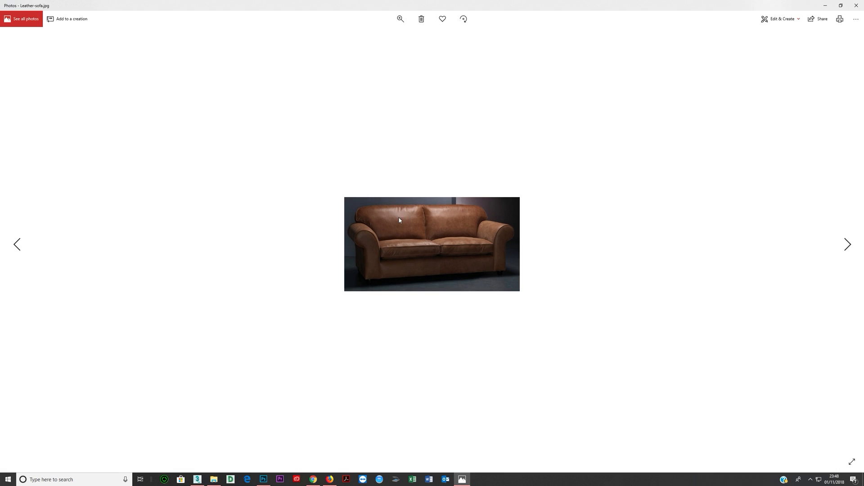
pyautogui.moveTo(491, 225)
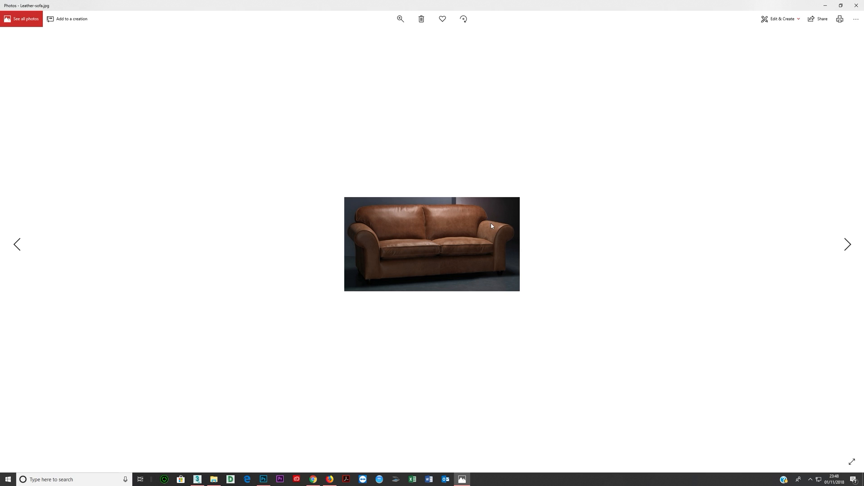
pyautogui.click(847, 245)
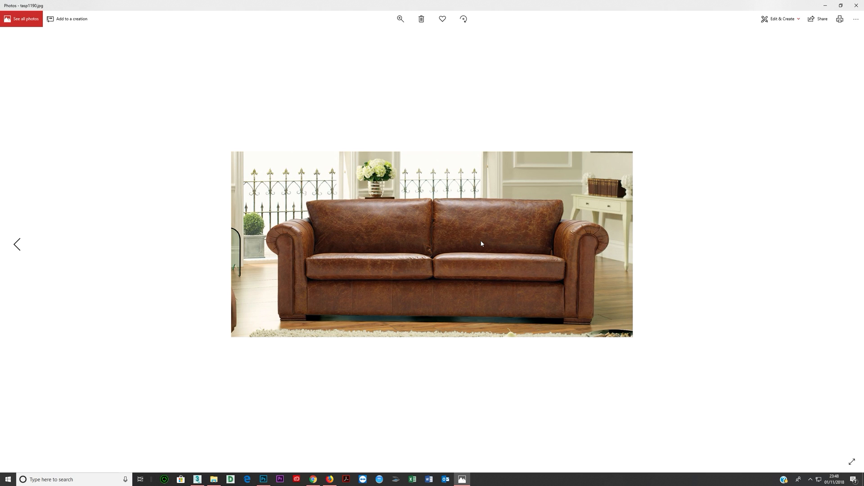
pyautogui.moveTo(585, 225)
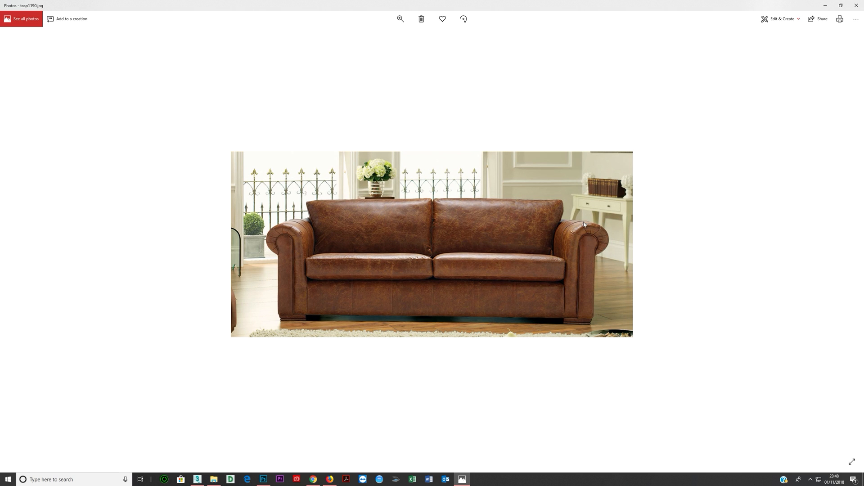
pyautogui.moveTo(281, 228)
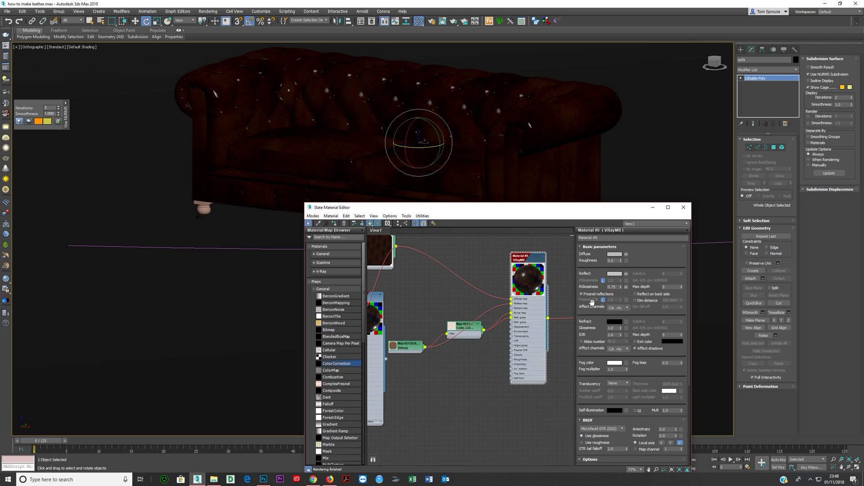
# Rearrange the Bitmap and Color Correction nodes feeding the leather VRayMtl
pyautogui.click(581, 293)
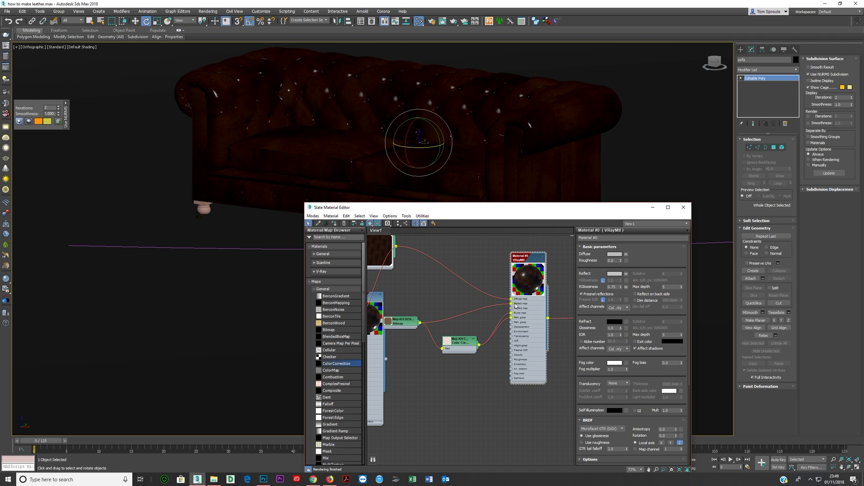
pyautogui.moveTo(519, 323)
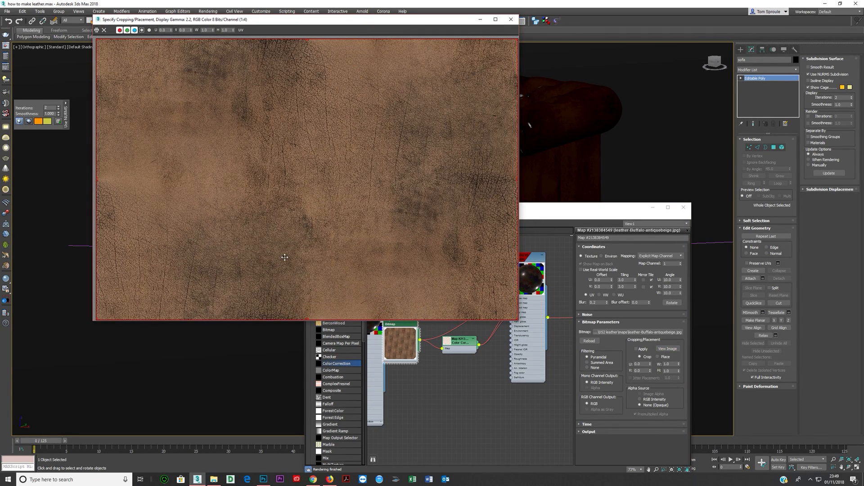
pyautogui.moveTo(306, 281)
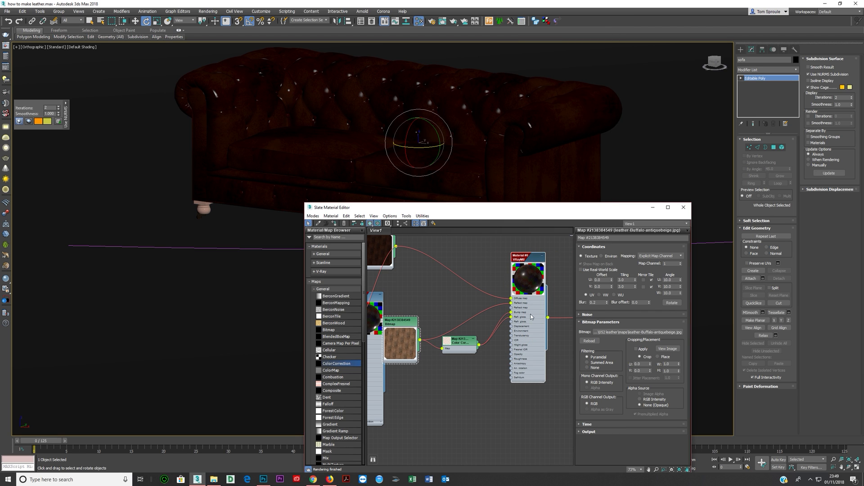
pyautogui.moveTo(394, 342)
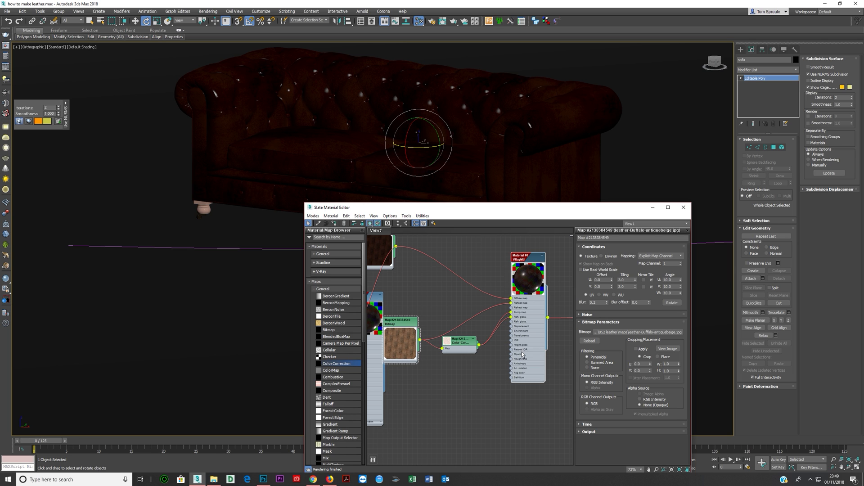
# View the VRayMtl and Color Correction settings, then bring up the Photoshop render composite
pyautogui.click(527, 257)
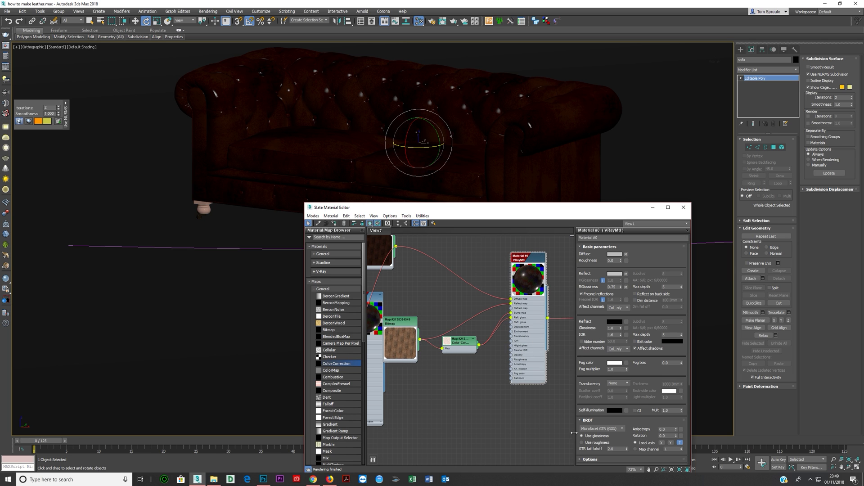
pyautogui.moveTo(608, 434)
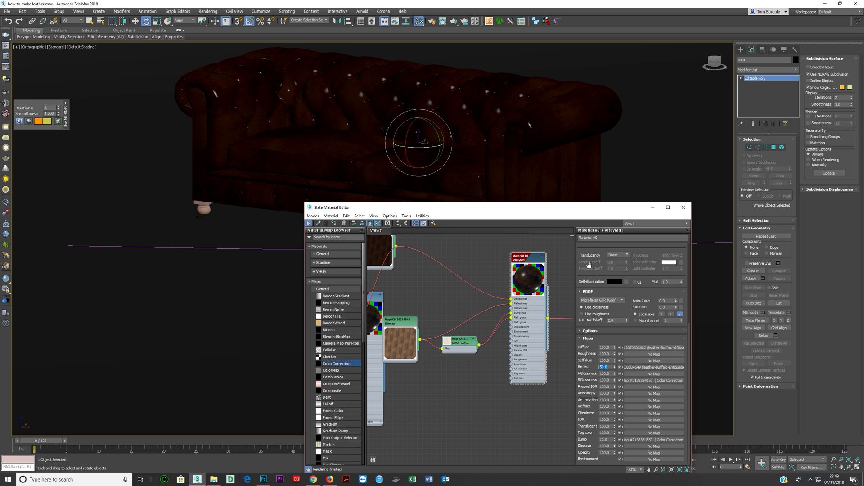
pyautogui.click(459, 342)
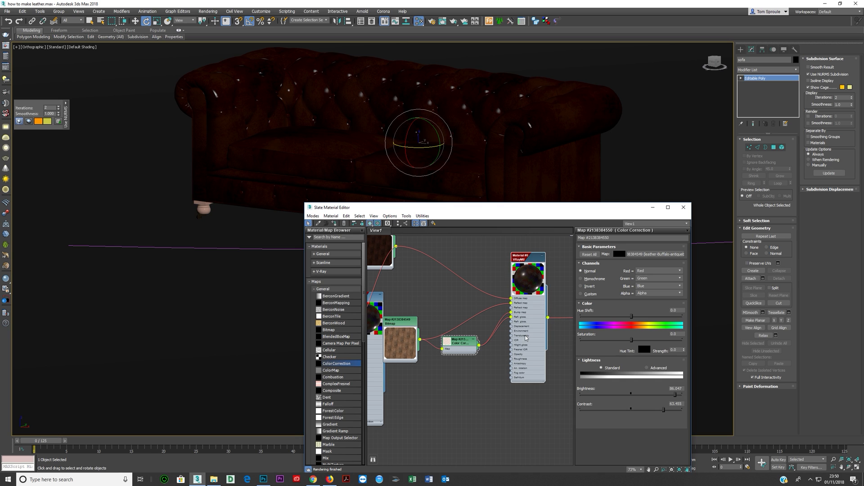
pyautogui.moveTo(511, 383)
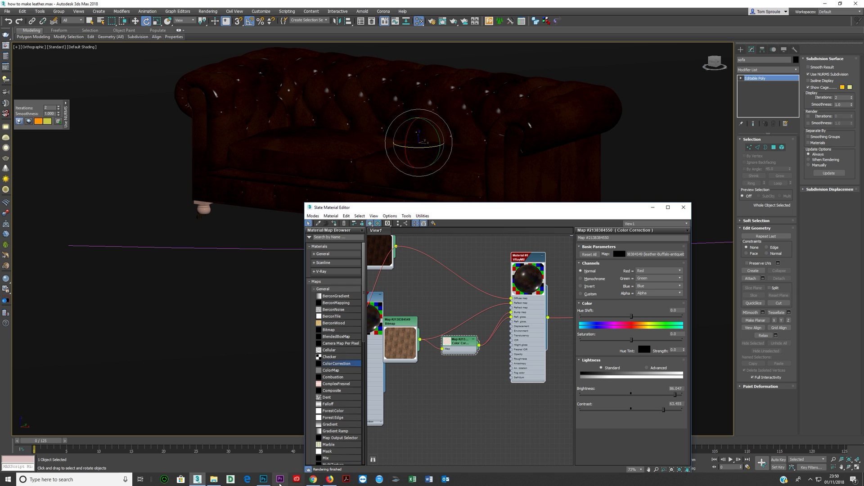
pyautogui.click(262, 479)
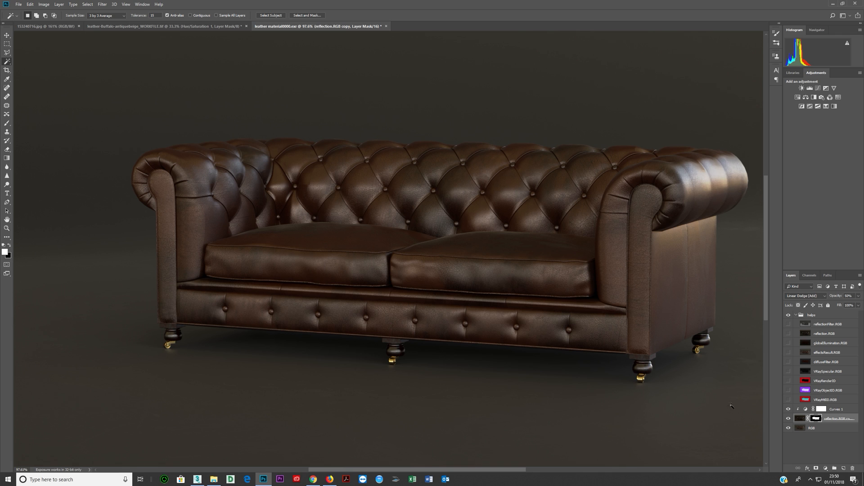
pyautogui.click(827, 390)
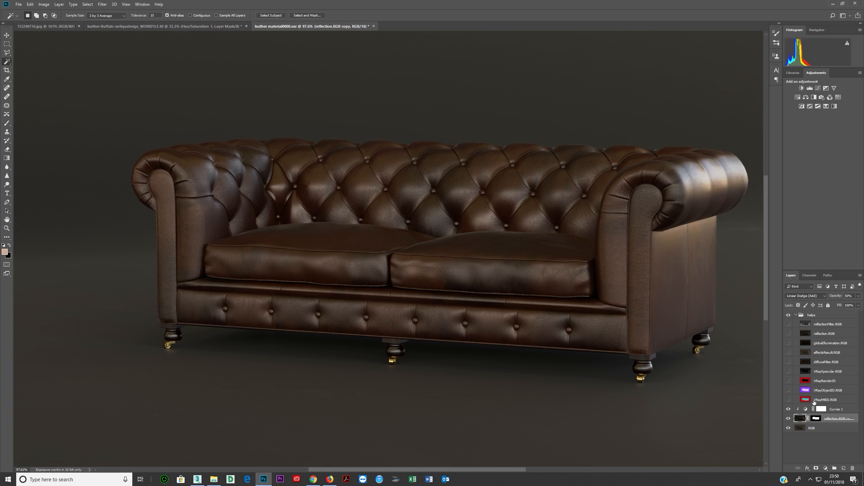
pyautogui.click(804, 295)
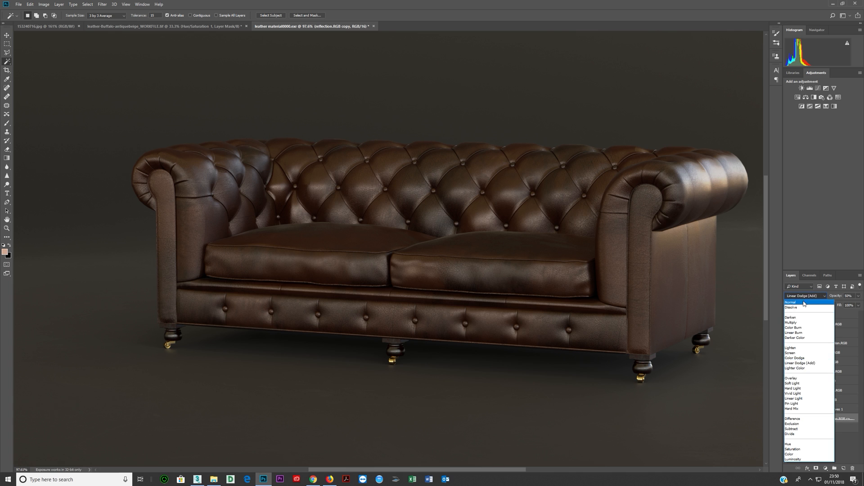
pyautogui.click(790, 302)
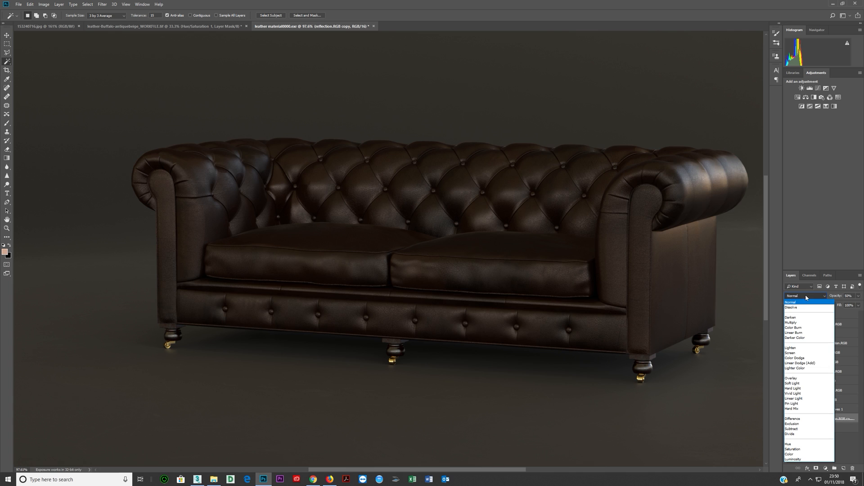
pyautogui.moveTo(795, 349)
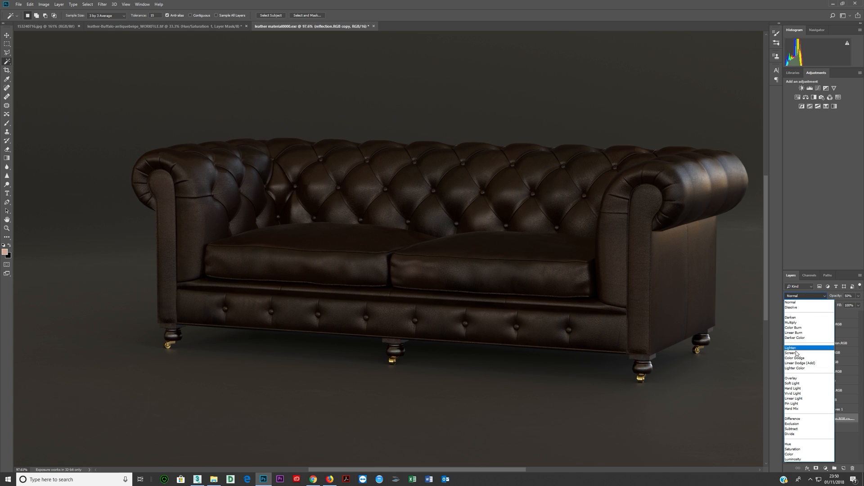
pyautogui.click(796, 358)
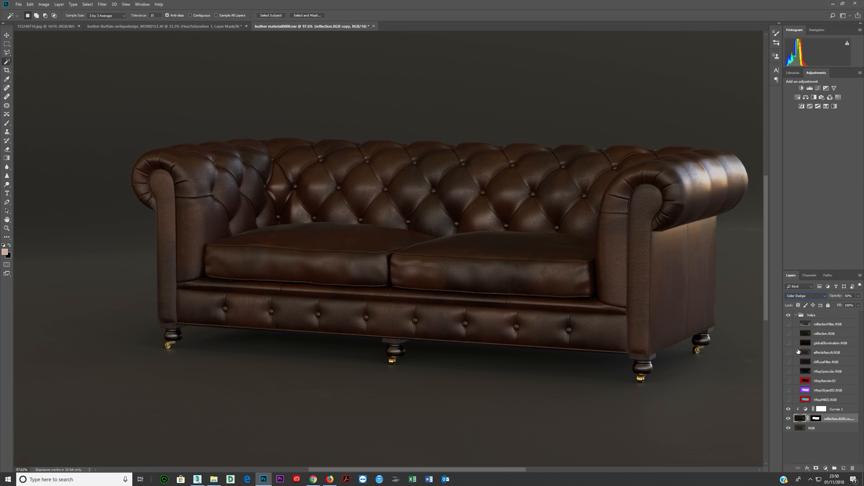
pyautogui.click(805, 295)
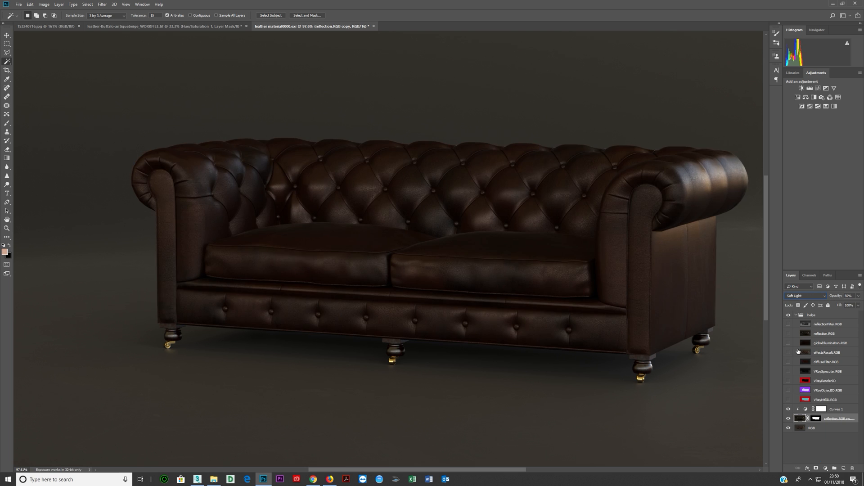
pyautogui.click(805, 295)
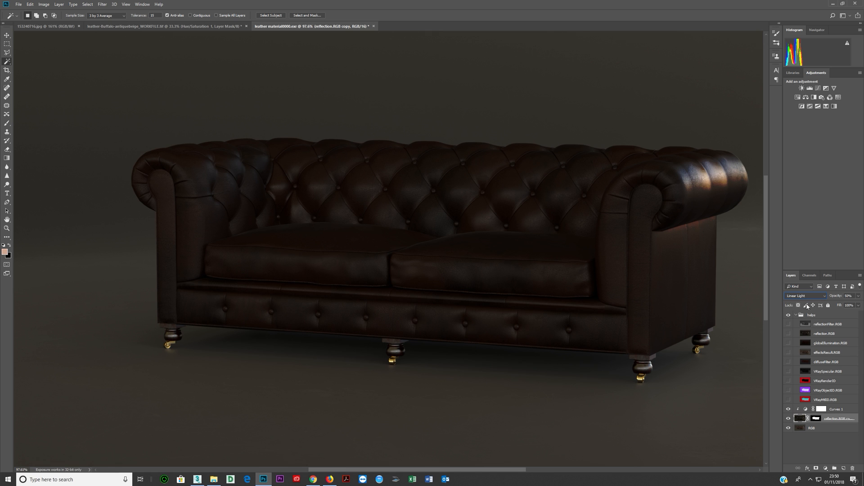
pyautogui.click(804, 296)
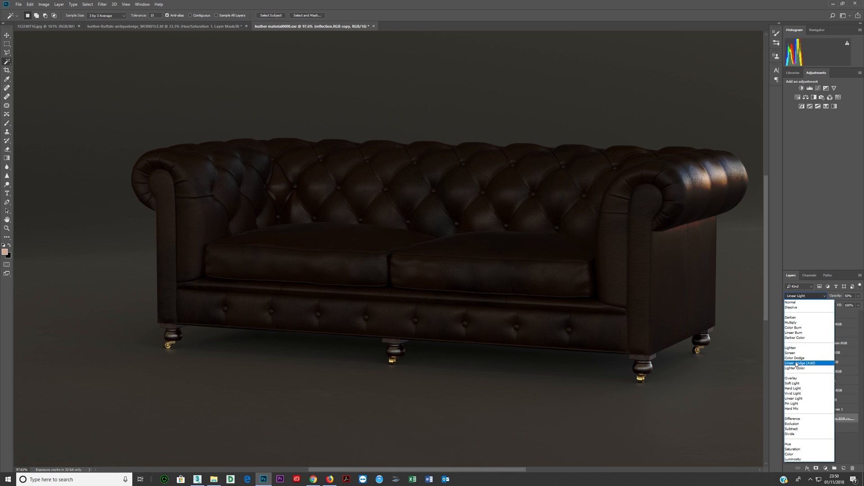
pyautogui.click(799, 363)
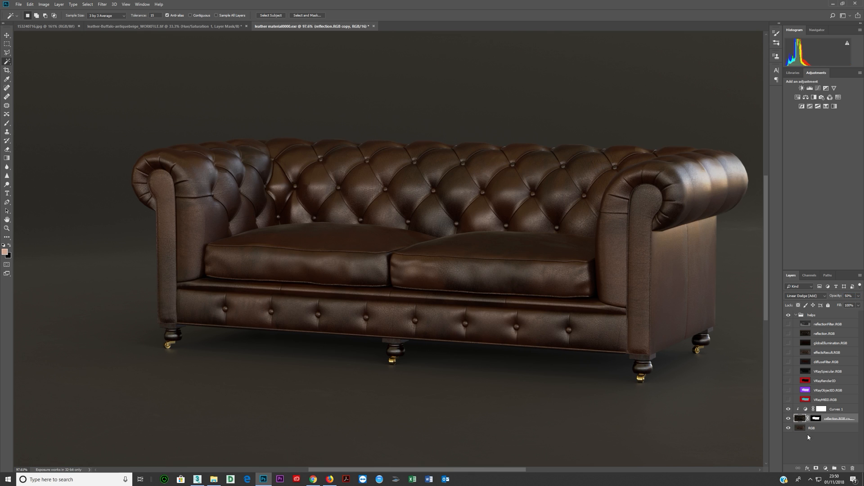
pyautogui.click(823, 418)
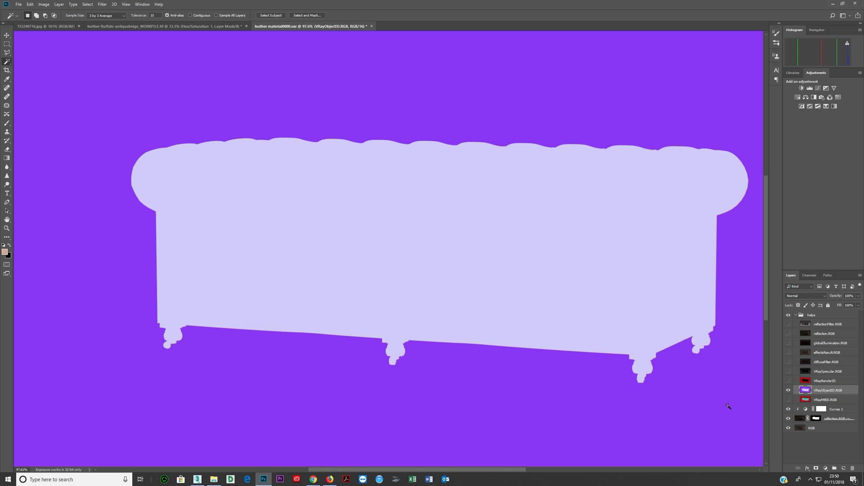
pyautogui.click(788, 390)
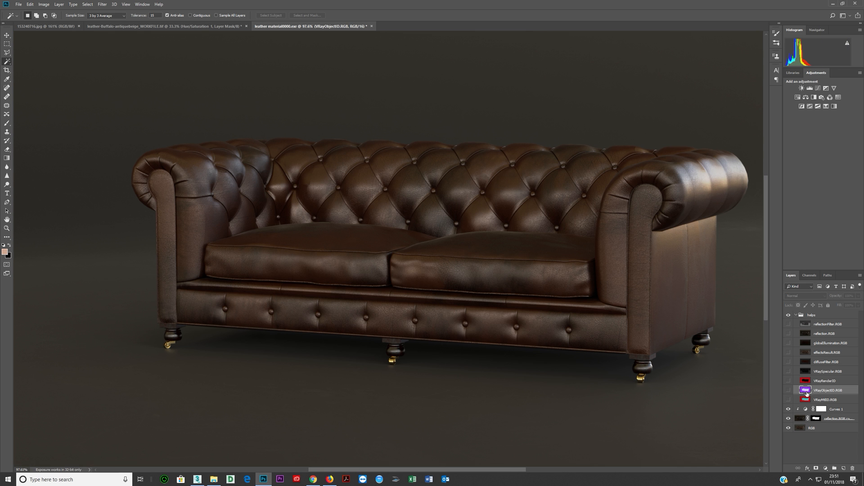